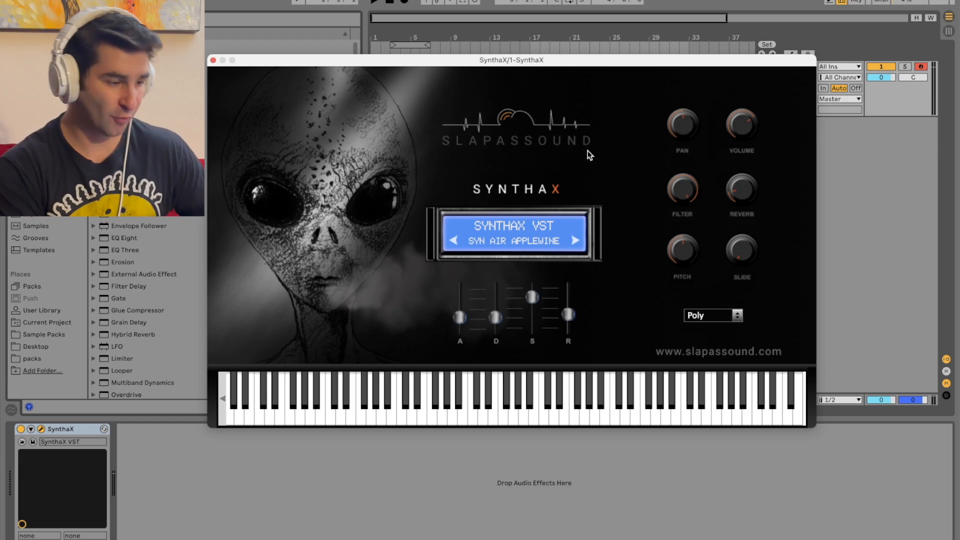
pyautogui.moveTo(595, 195)
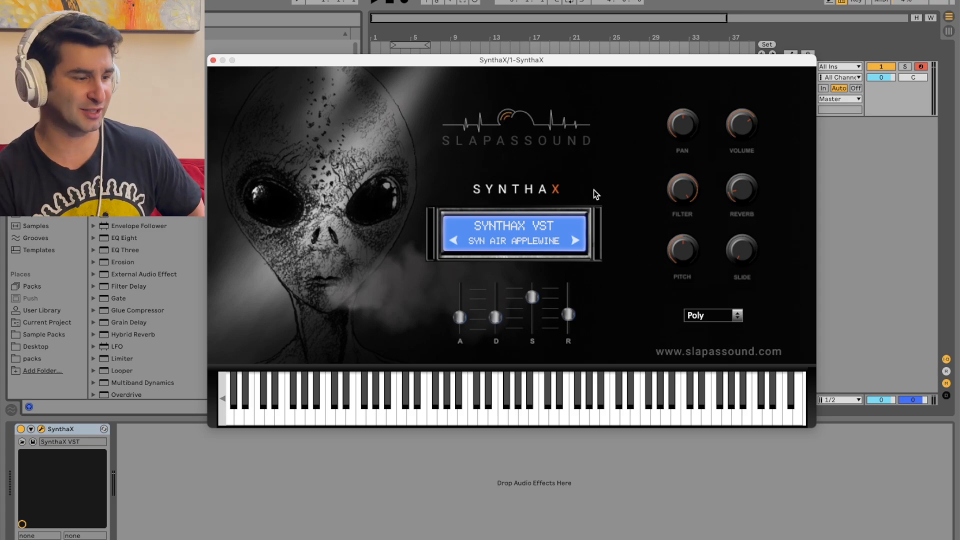
# - Audition the clip and switch the first SynthaX to the Syn Air Final preset
pyautogui.click(511, 240)
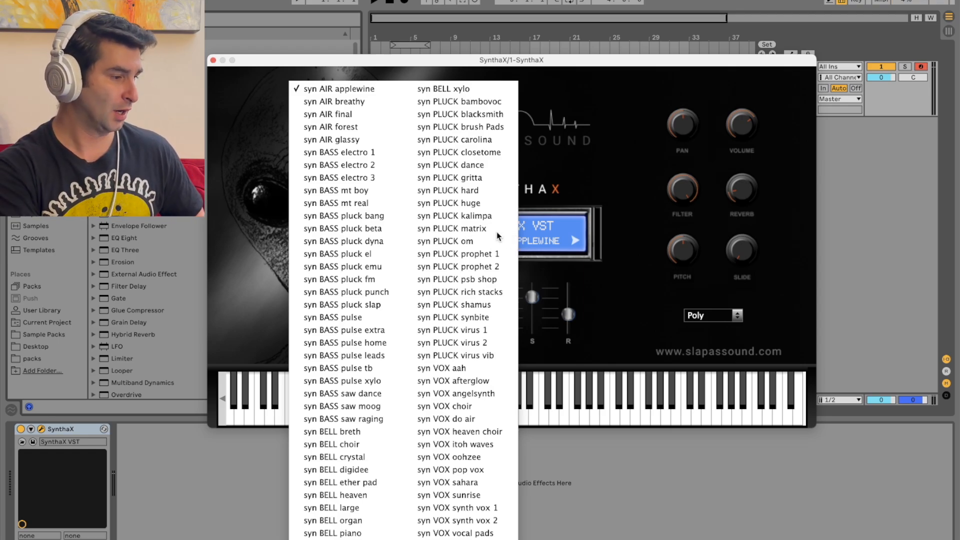
pyautogui.moveTo(344, 420)
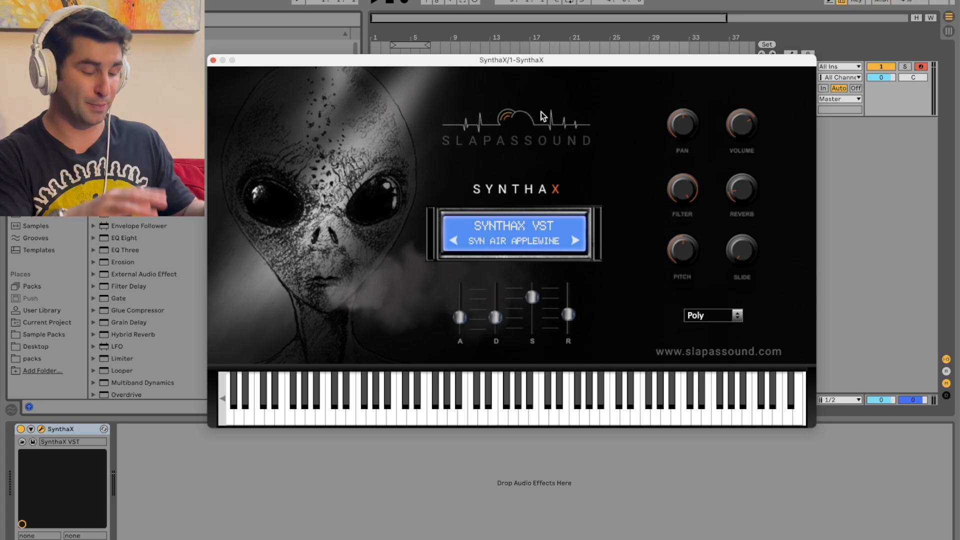
pyautogui.click(351, 395)
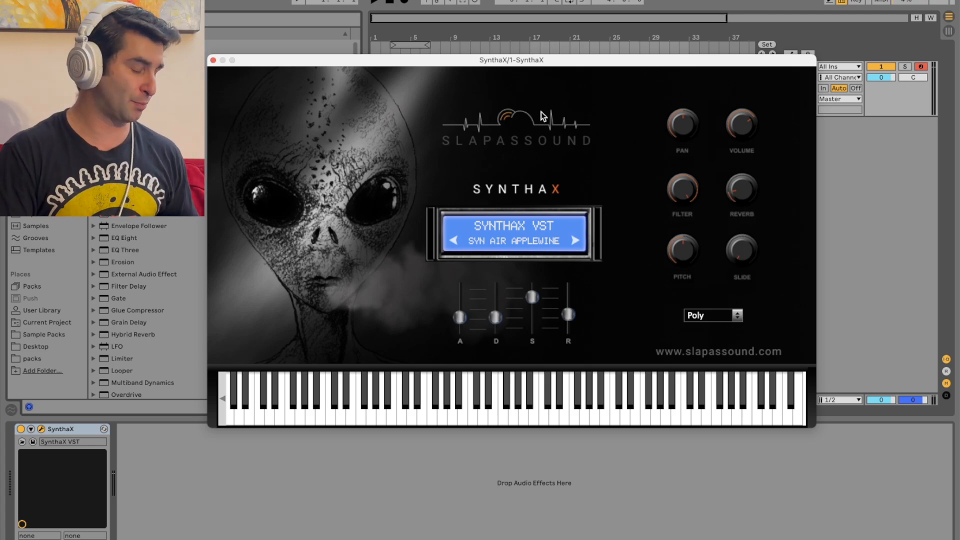
pyautogui.click(279, 398)
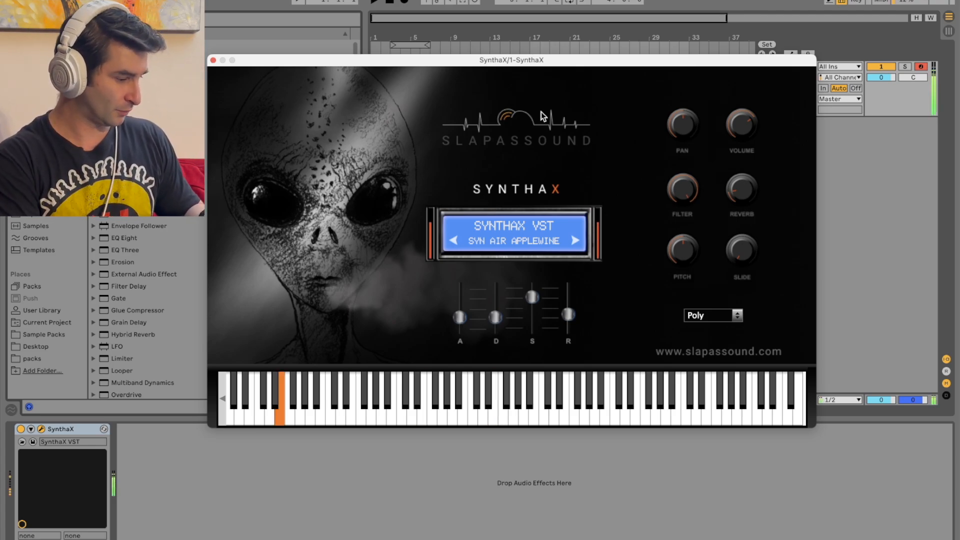
pyautogui.click(512, 240)
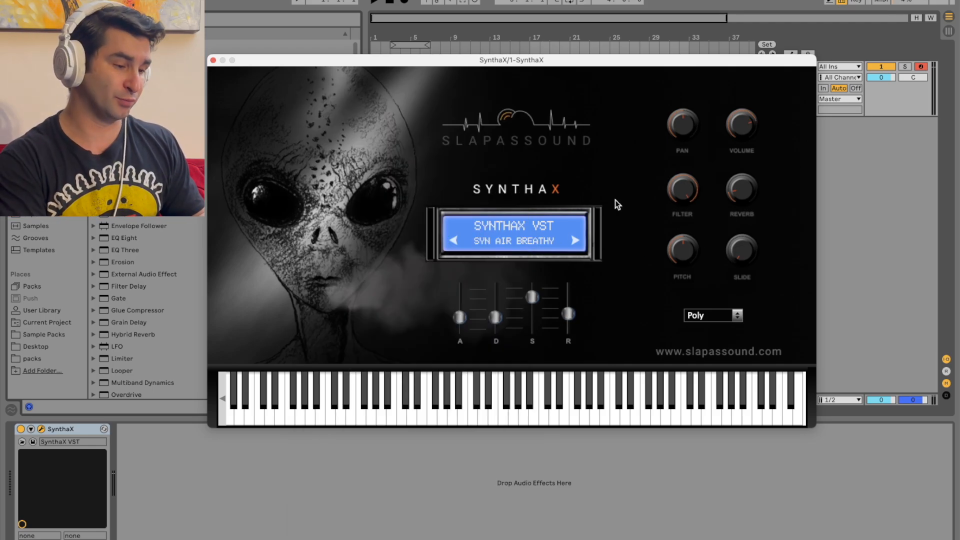
pyautogui.click(575, 240)
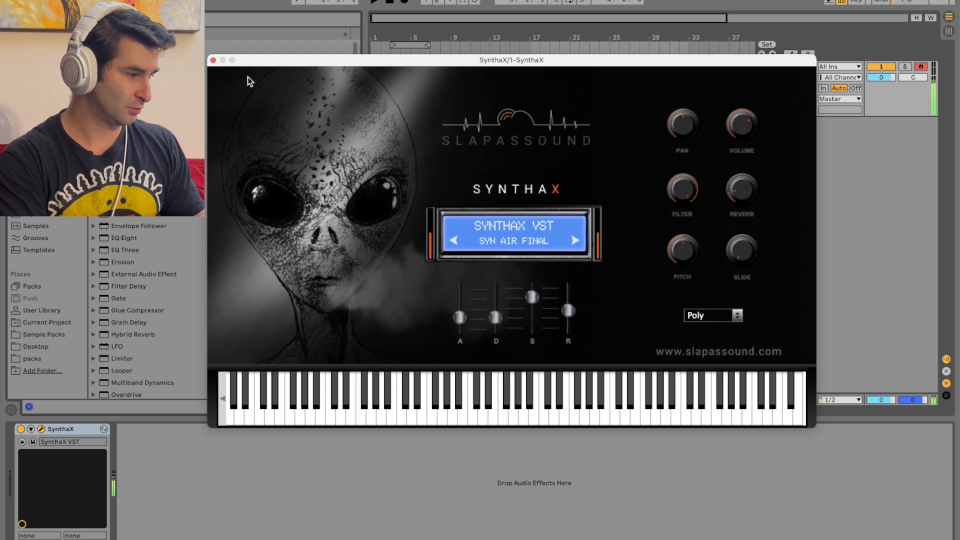
pyautogui.click(213, 60)
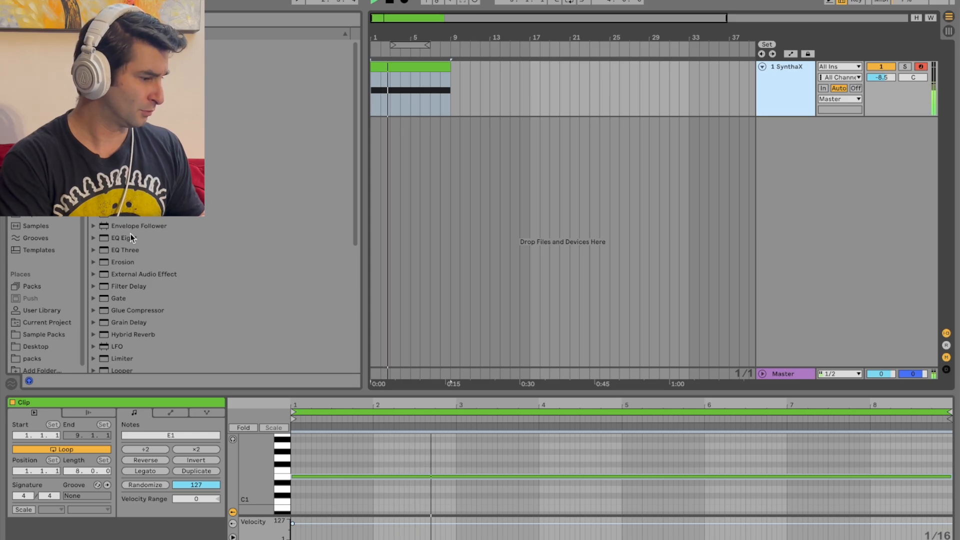
# - Add EQ Eight with a band-1 low cut near 65 Hz and set track volume to -12.5 dB
pyautogui.doubleClick(124, 238)
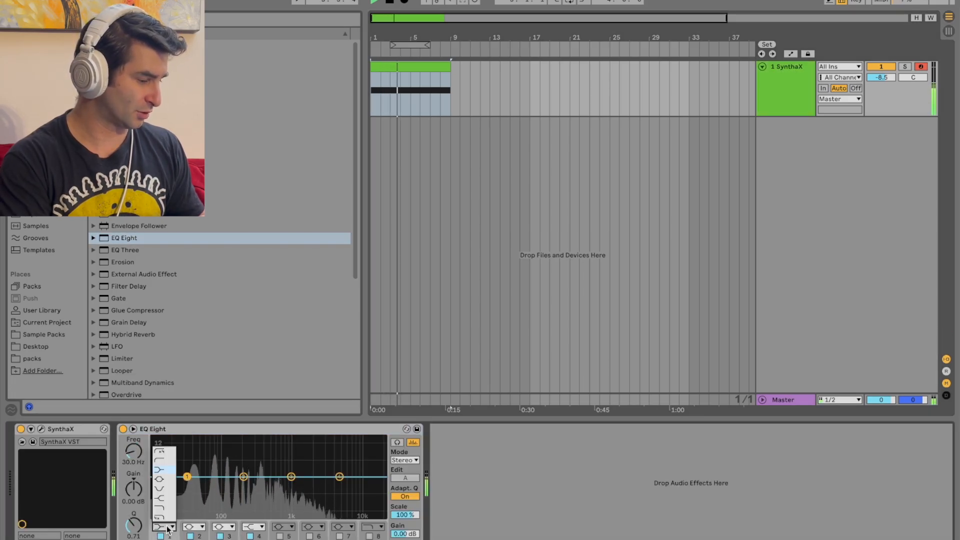
pyautogui.click(165, 527)
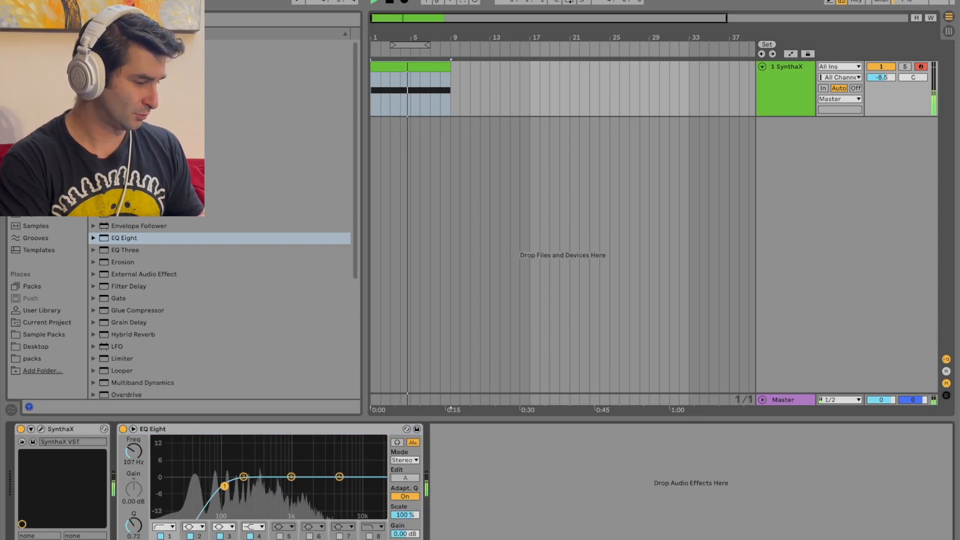
pyautogui.moveTo(225, 486); pyautogui.dragTo(208, 488)
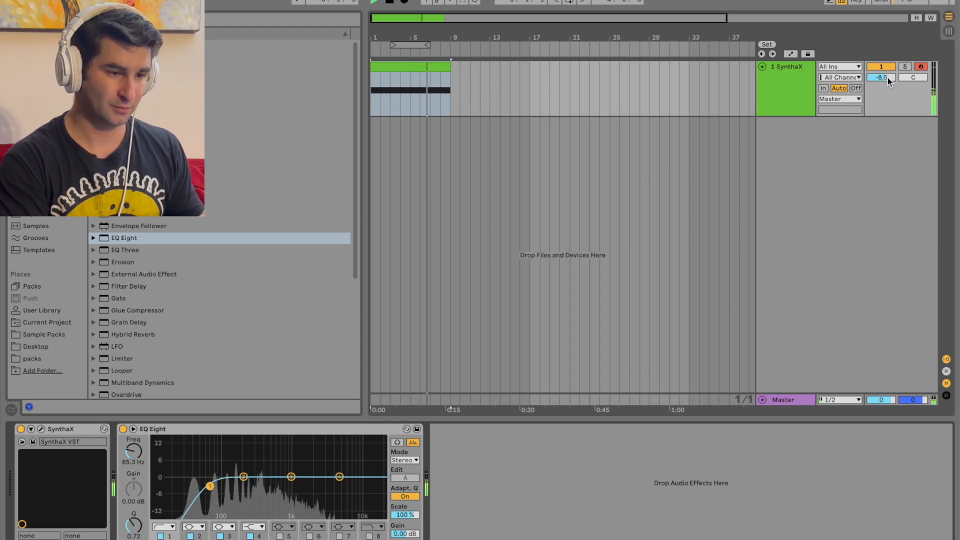
pyautogui.moveTo(881, 78); pyautogui.dragTo(881, 85)
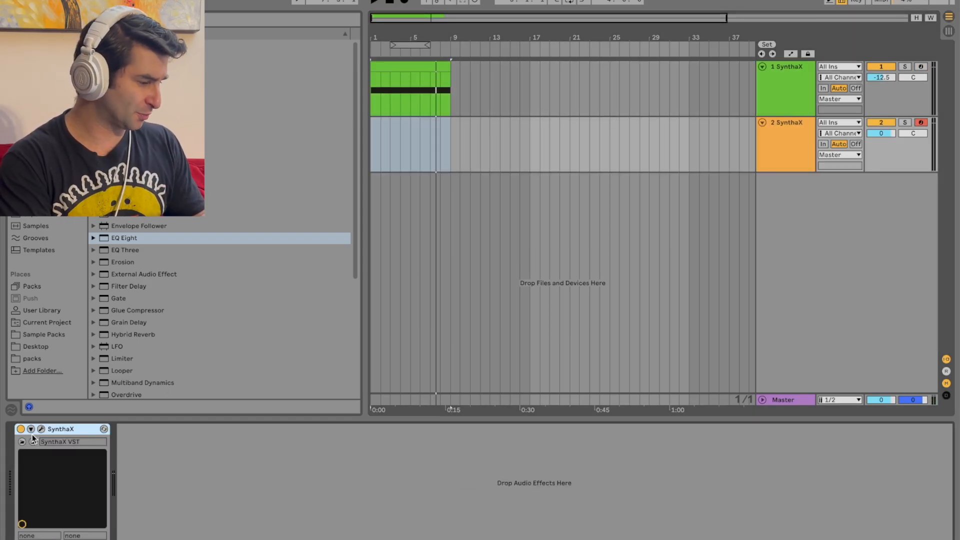
# - Step track 2's SynthaX past Air Forest, Air Glassy and Bass Electro 3 to Syn Bass MT Boy
pyautogui.click(41, 429)
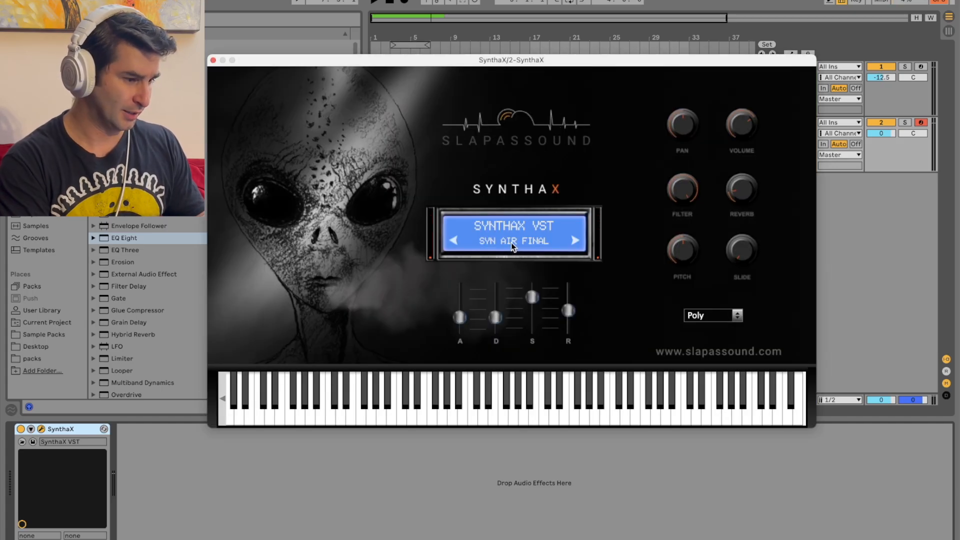
pyautogui.click(575, 240)
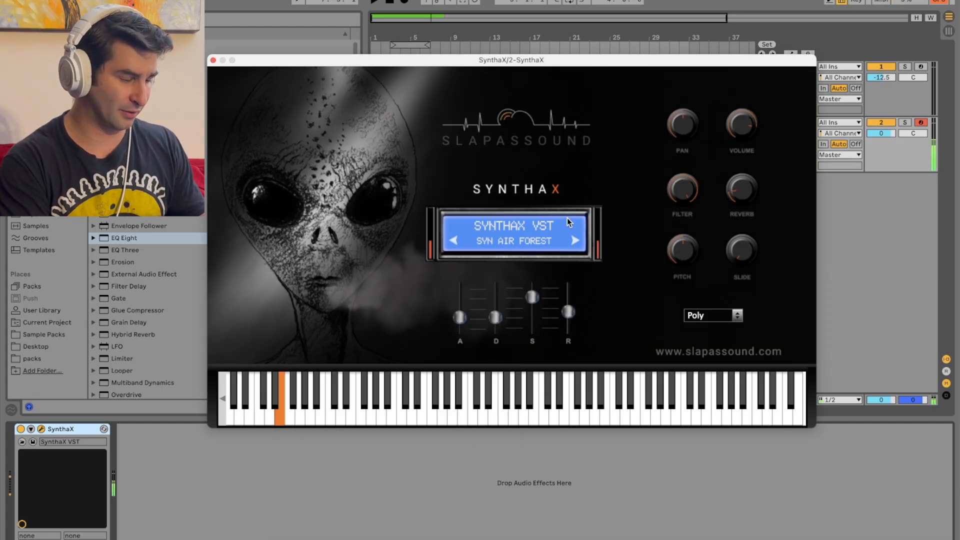
pyautogui.click(575, 240)
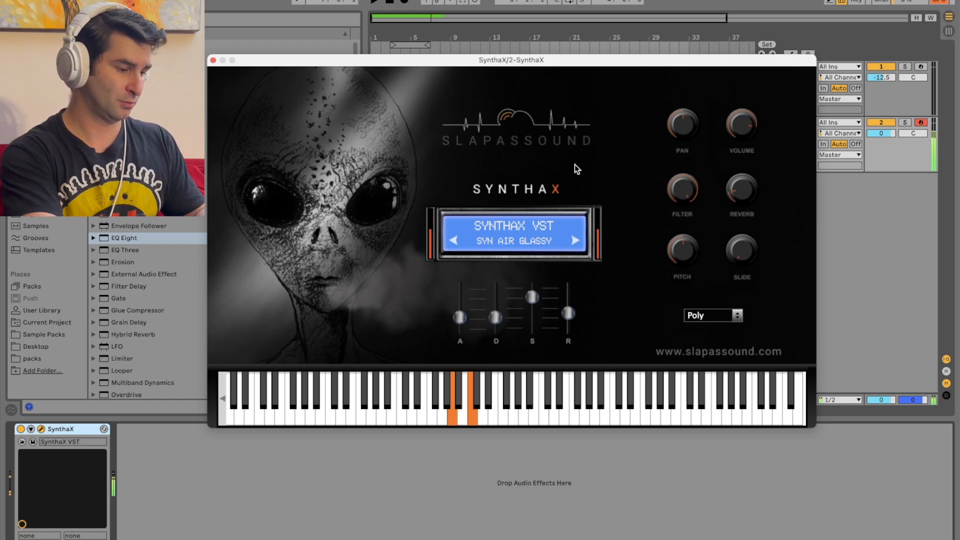
pyautogui.click(573, 240)
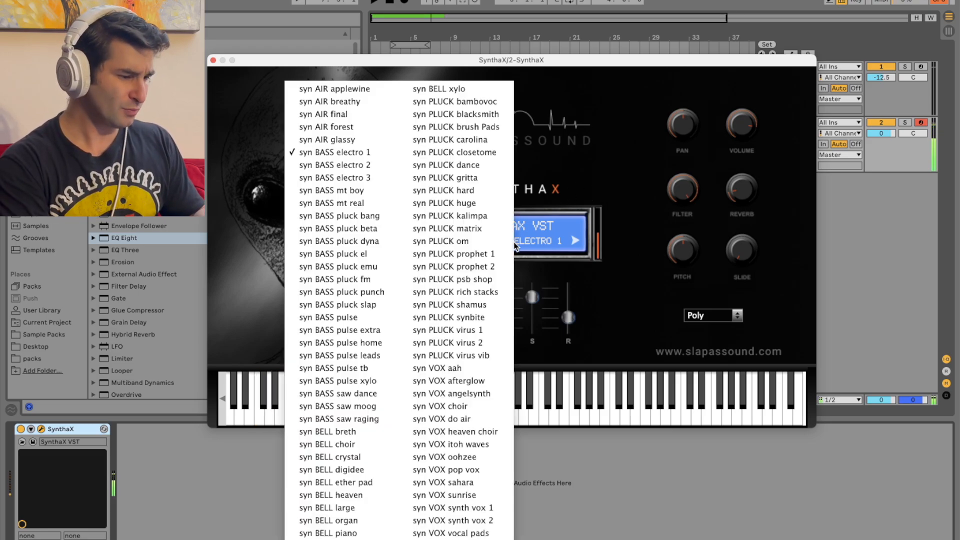
pyautogui.click(335, 165)
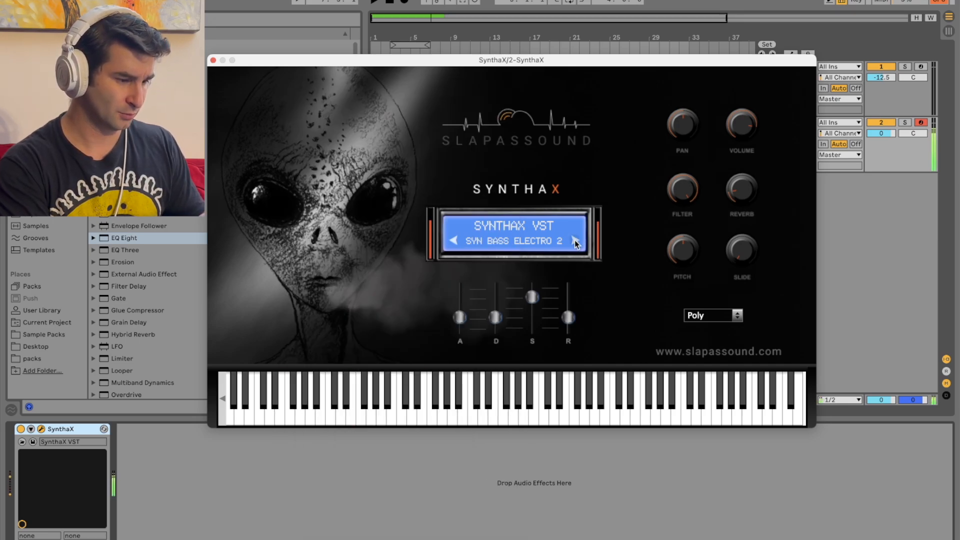
pyautogui.click(573, 241)
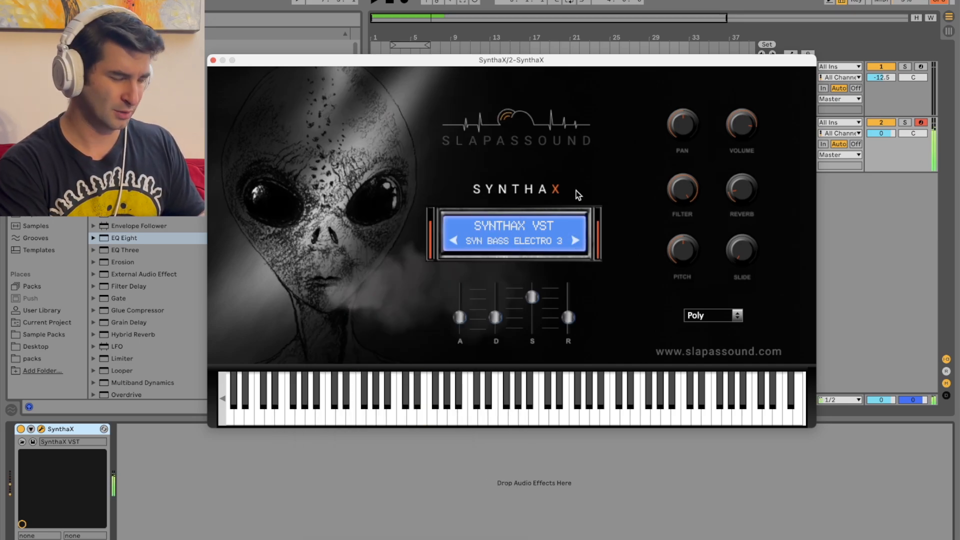
pyautogui.click(421, 401)
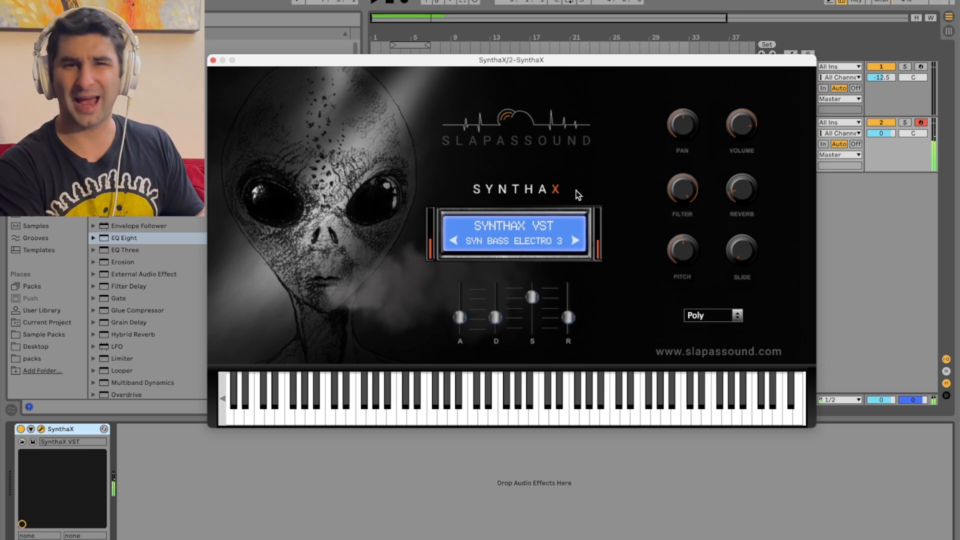
pyautogui.click(573, 240)
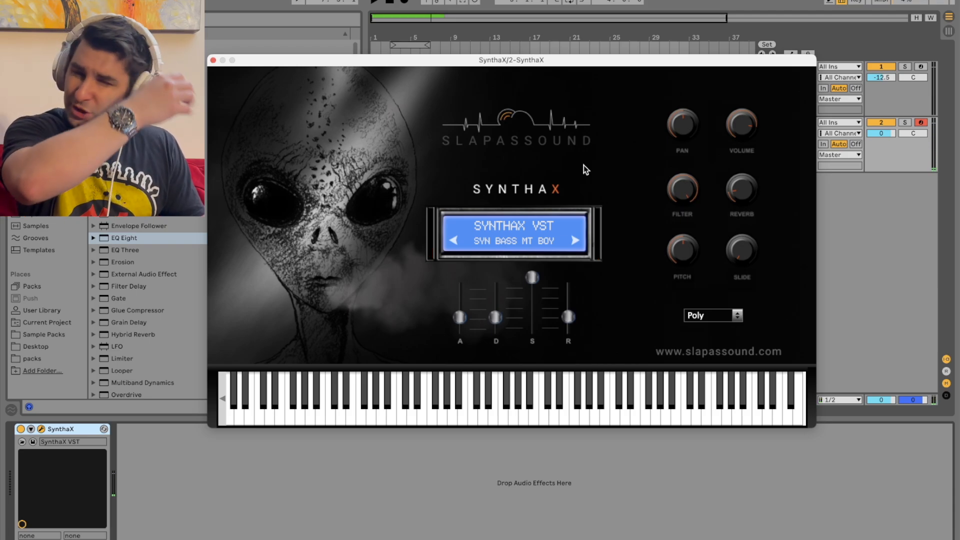
pyautogui.click(214, 60)
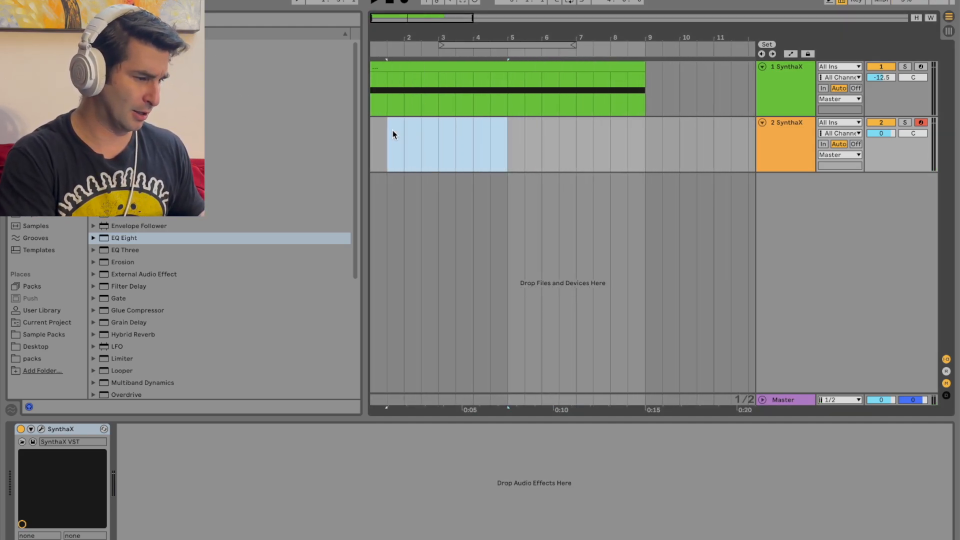
# - Create a three-note bass clip on track 2 and show the sample packs in the browser
pyautogui.doubleClick(447, 145)
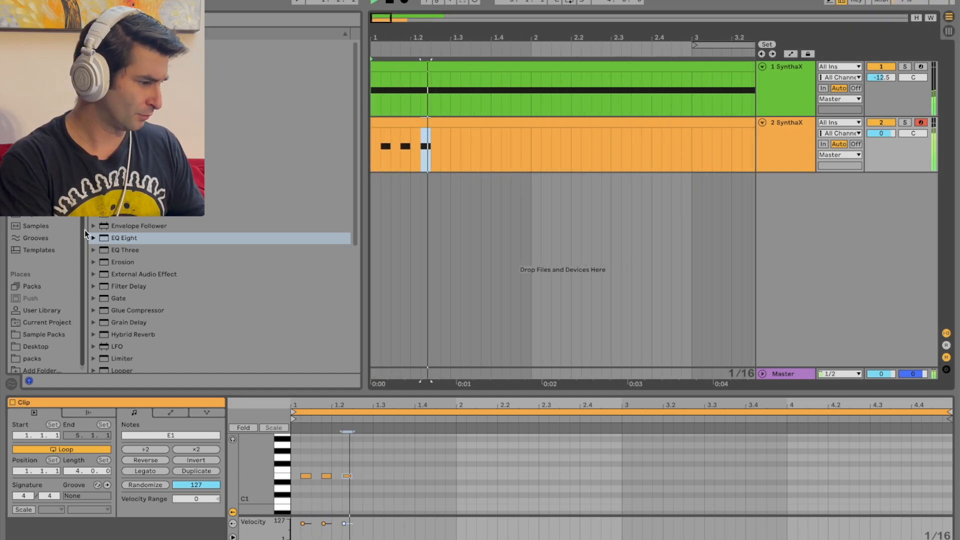
pyautogui.click(43, 335)
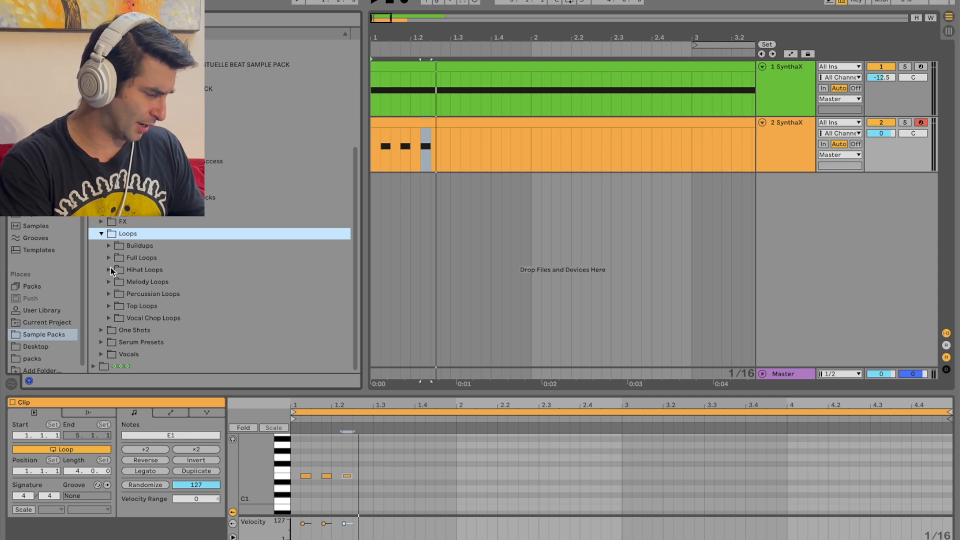
# - Audition Dubstep full loops, including 145bpm Full Loop 23, then open an orange track-2 clip
pyautogui.click(140, 306)
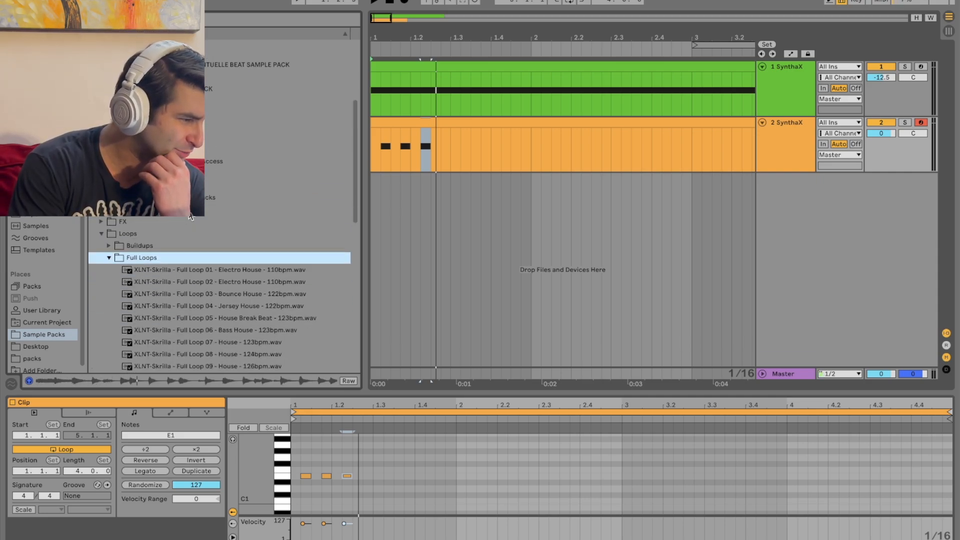
pyautogui.scroll(-3)
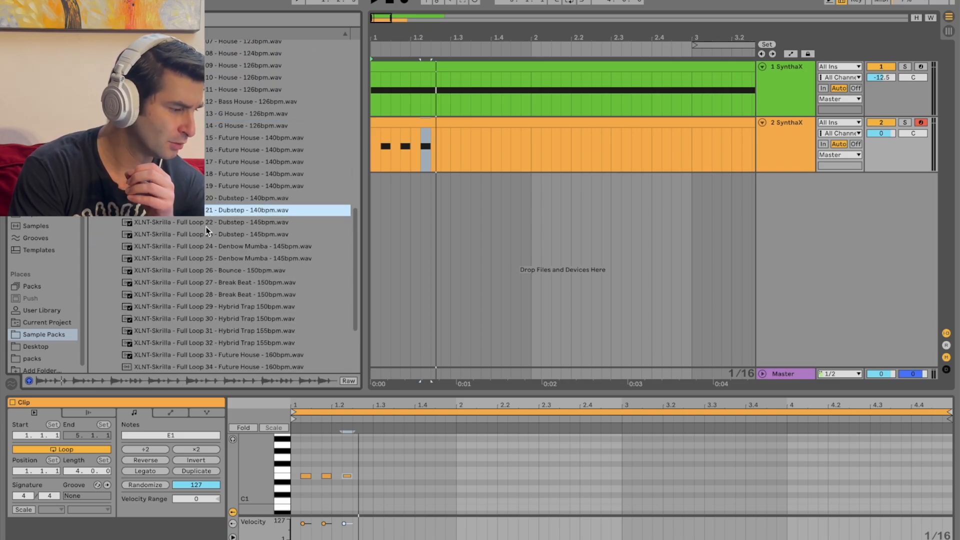
pyautogui.click(221, 234)
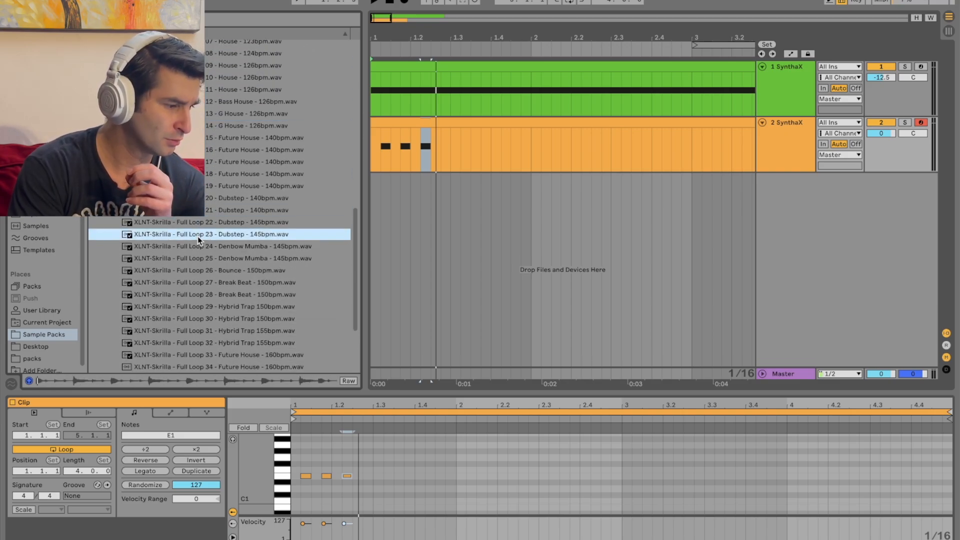
pyautogui.click(248, 198)
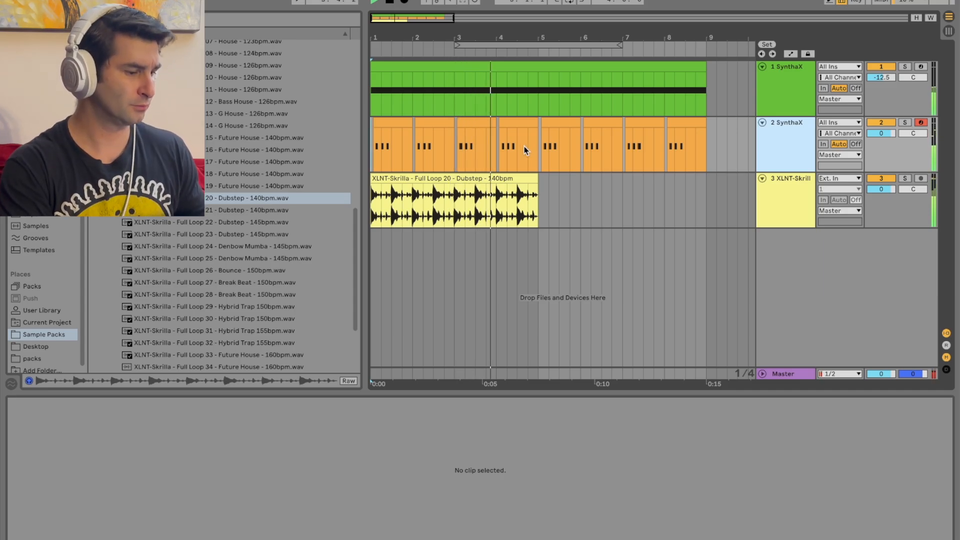
pyautogui.doubleClick(518, 145)
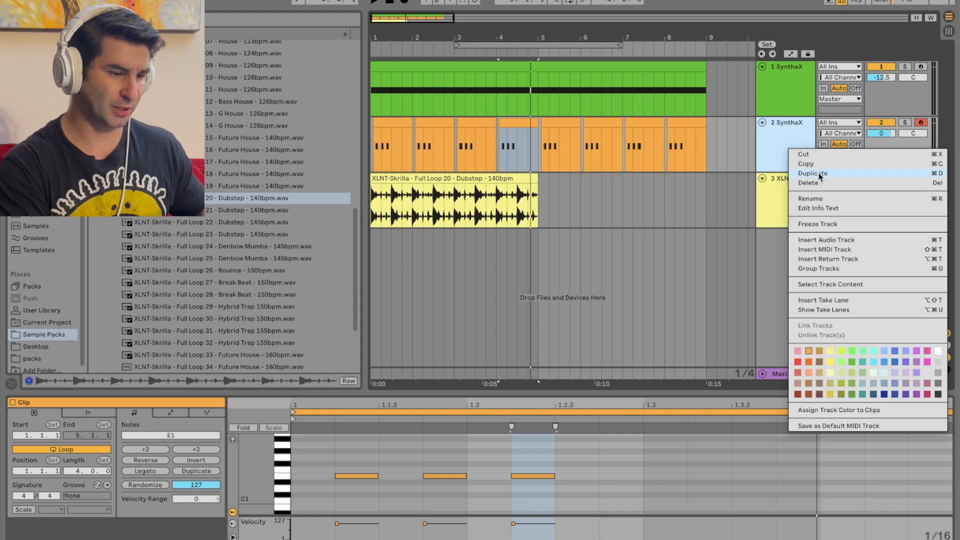
# - Duplicate the second SynthaX track and open the new track's synth window
pyautogui.click(813, 174)
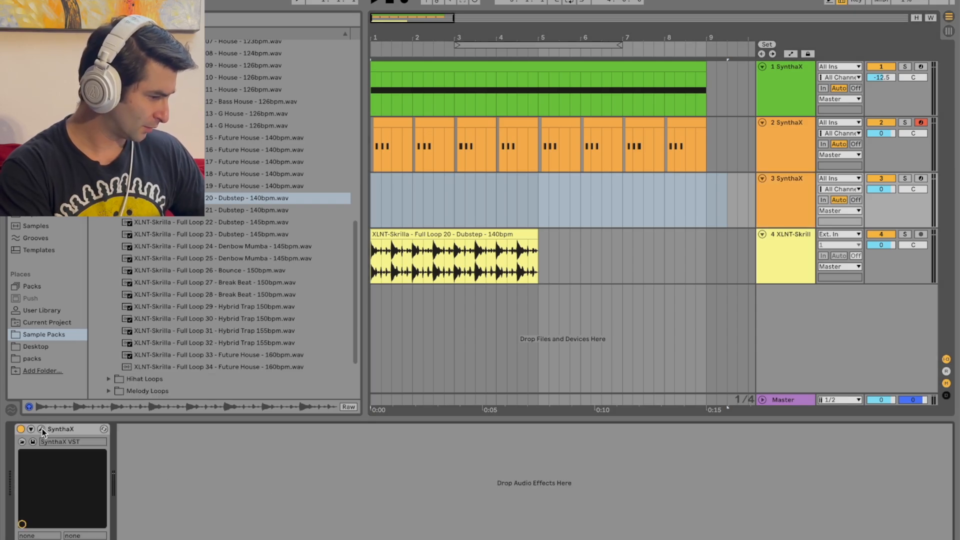
pyautogui.click(41, 430)
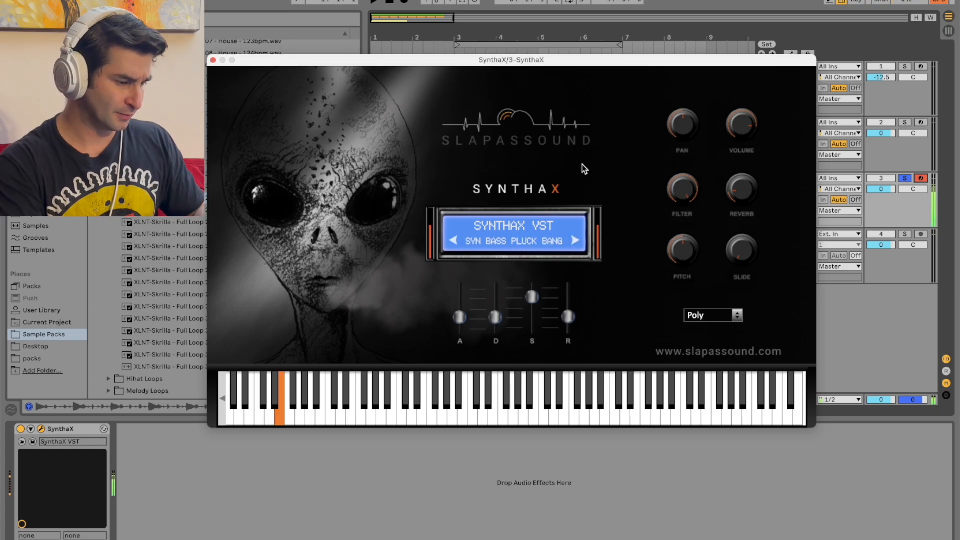
# - Try notes in the third track's SynthaX, record a one-note clip, and close the plugin
pyautogui.click(349, 399)
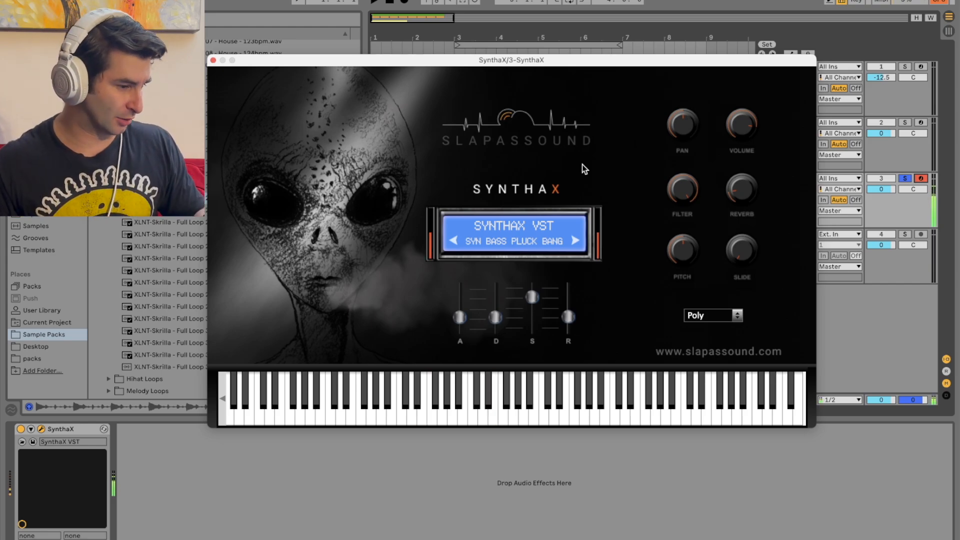
pyautogui.click(349, 401)
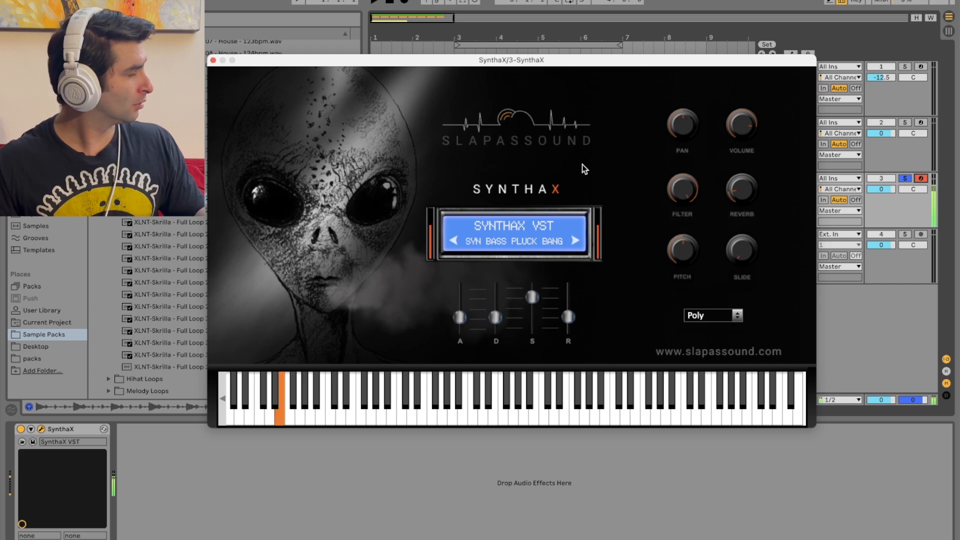
pyautogui.click(213, 60)
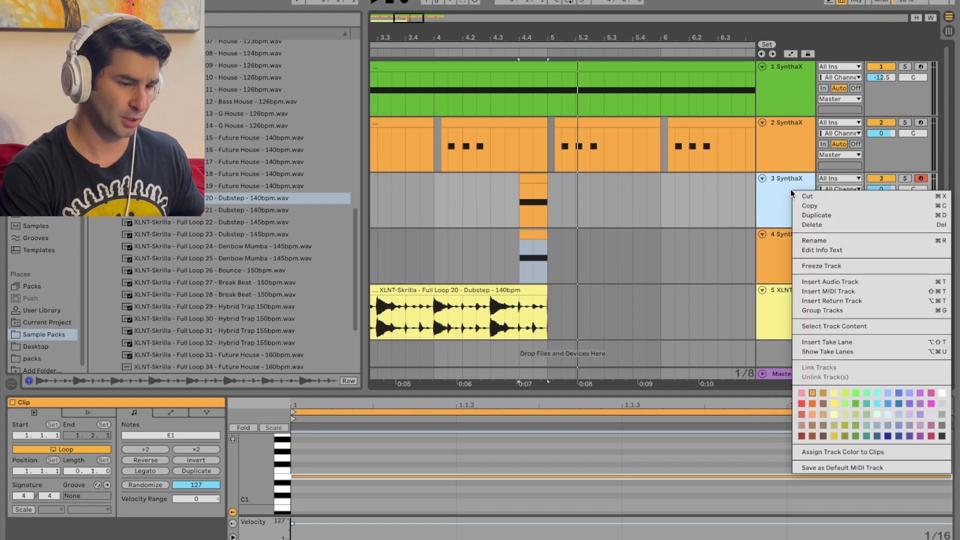
# - Apply Freeze Track to the third SynthaX track from its header menu
pyautogui.click(822, 265)
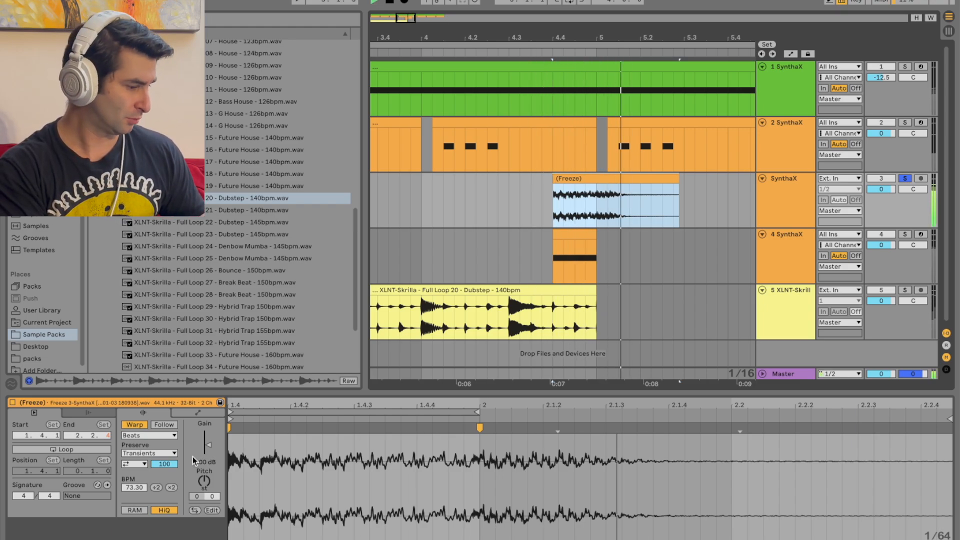
# - Set the frozen clip's warp mode to Complex Pro, checking the Envelopes tab
pyautogui.click(149, 435)
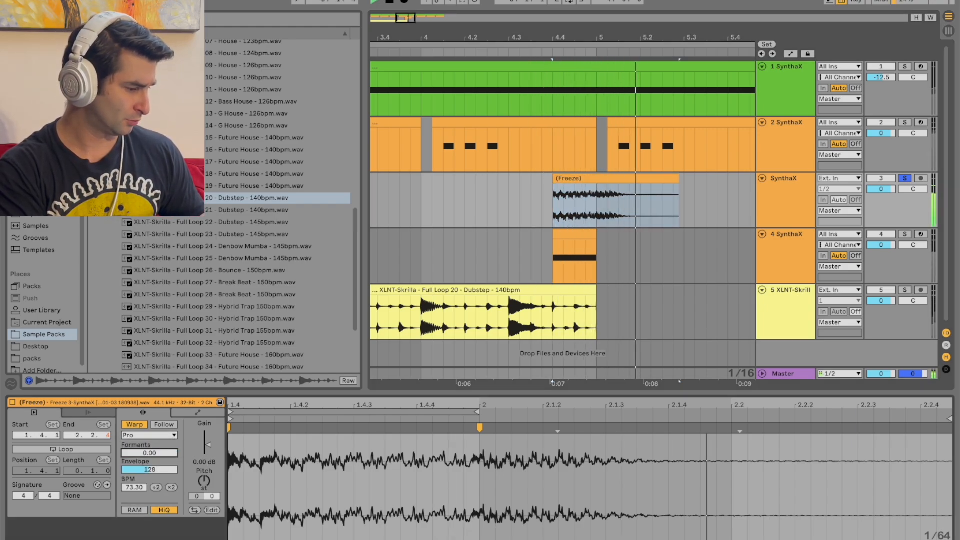
pyautogui.click(142, 412)
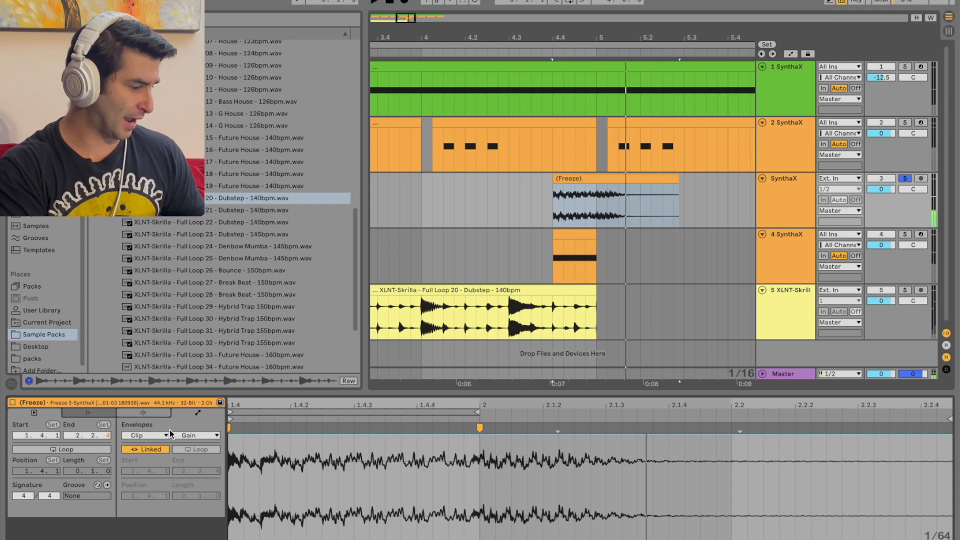
pyautogui.click(196, 436)
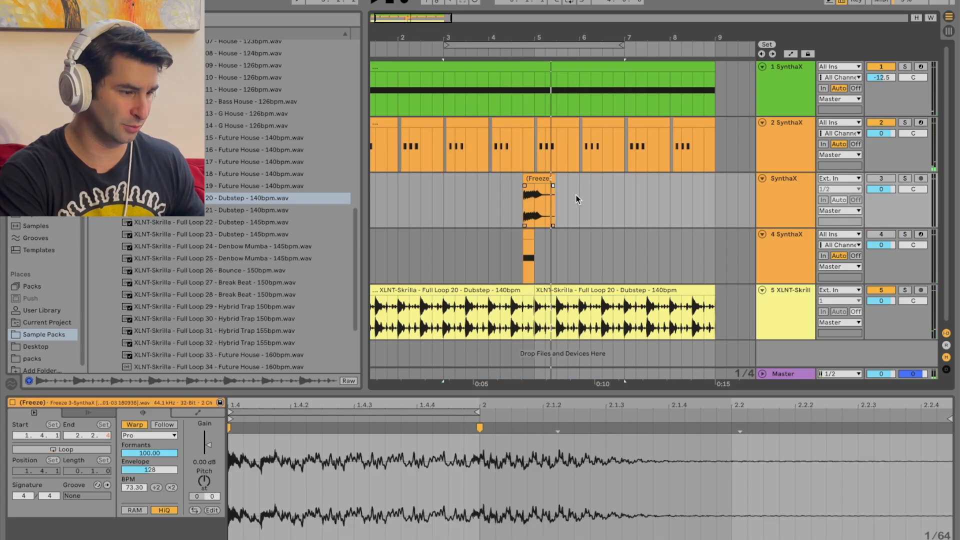
pyautogui.moveTo(484, 437)
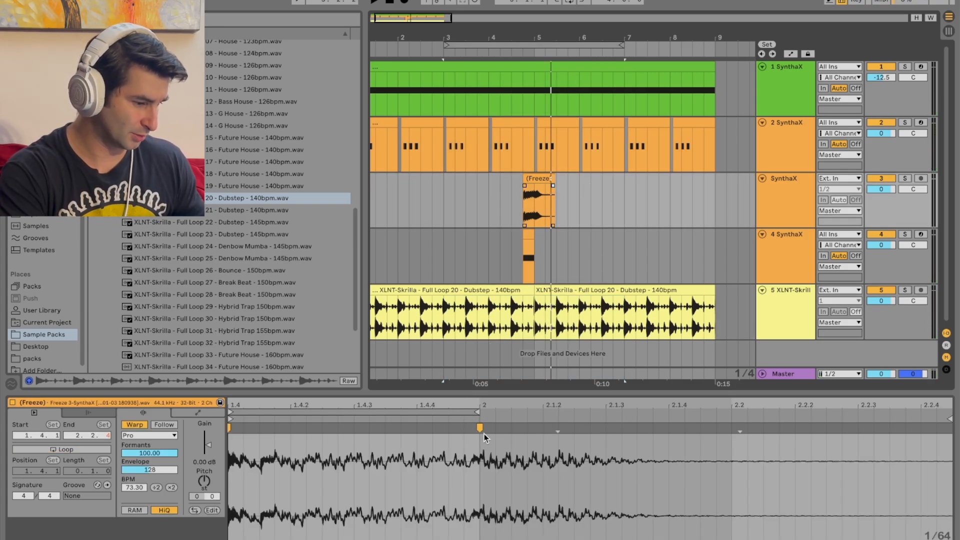
# - Compress the sample's warp marker to reach 101.25 BPM, then open track 4's synth
pyautogui.moveTo(481, 427); pyautogui.dragTo(417, 427)
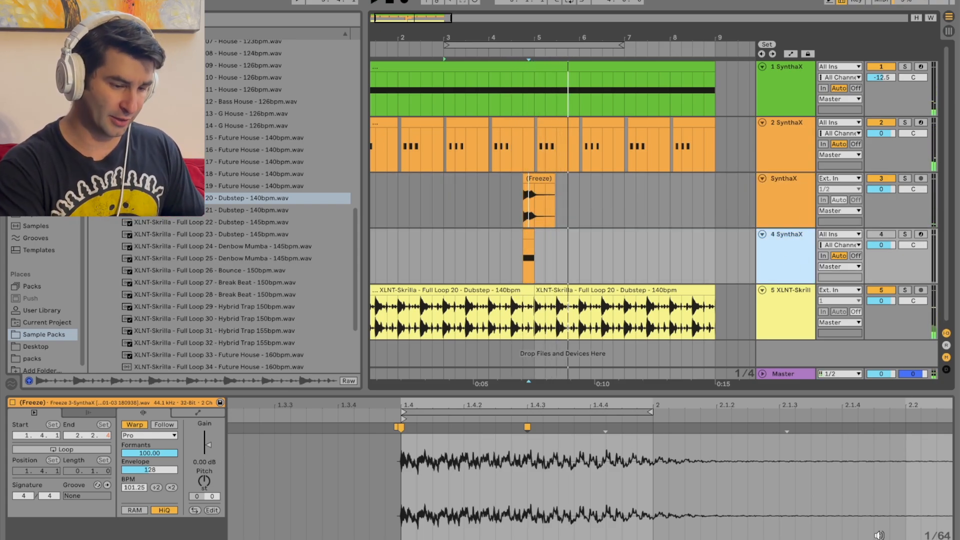
pyautogui.click(905, 234)
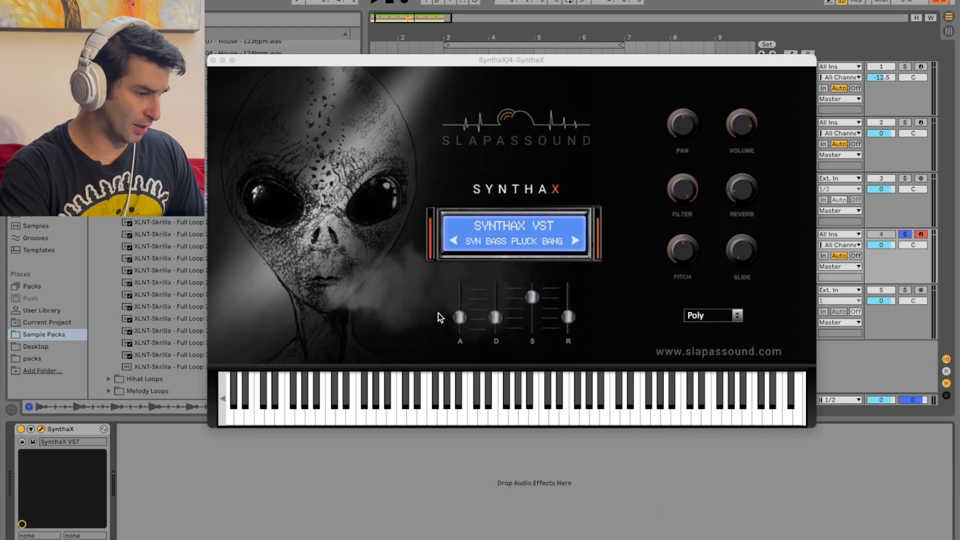
# - Step the fourth SynthaX track from Pluck Beta to Syn Bell Choir, then close the synth window
pyautogui.click(514, 241)
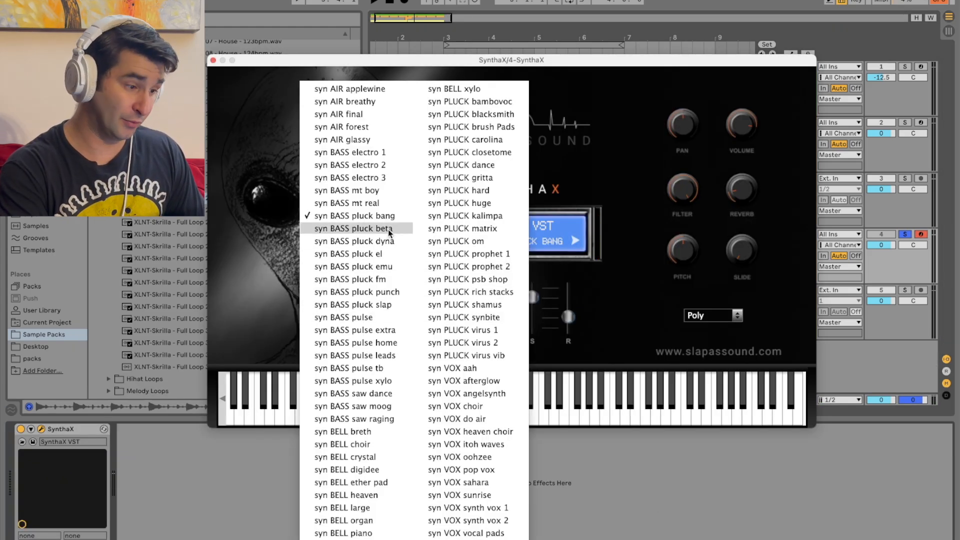
pyautogui.click(355, 228)
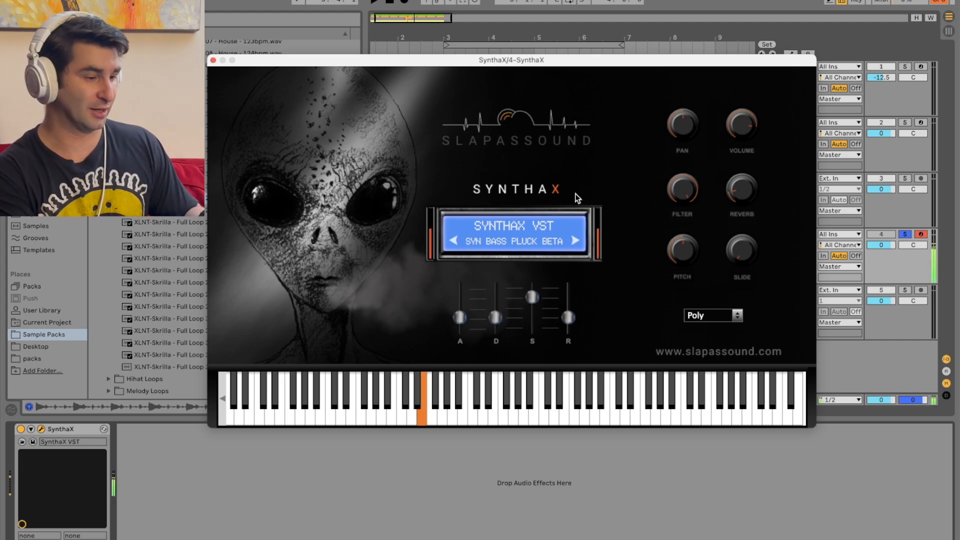
pyautogui.click(573, 240)
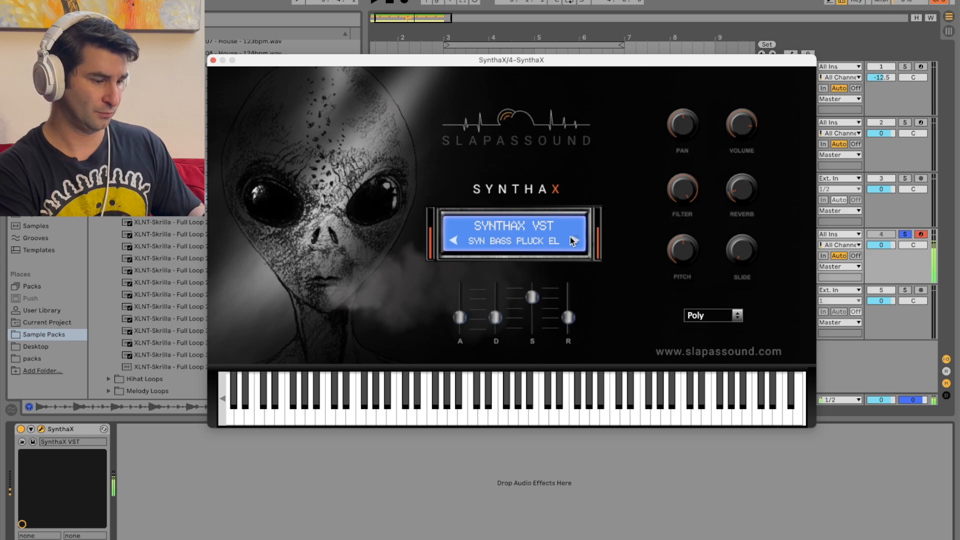
pyautogui.click(574, 240)
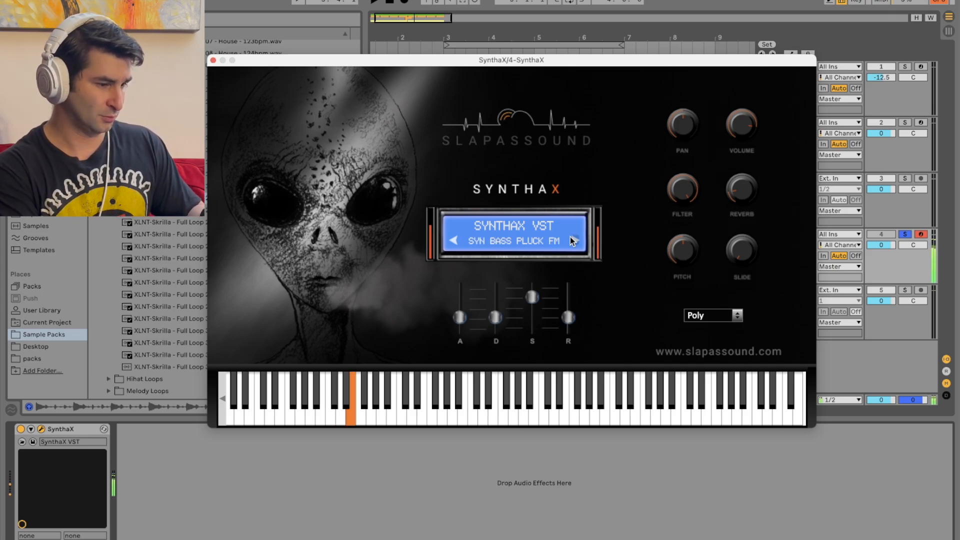
pyautogui.click(573, 241)
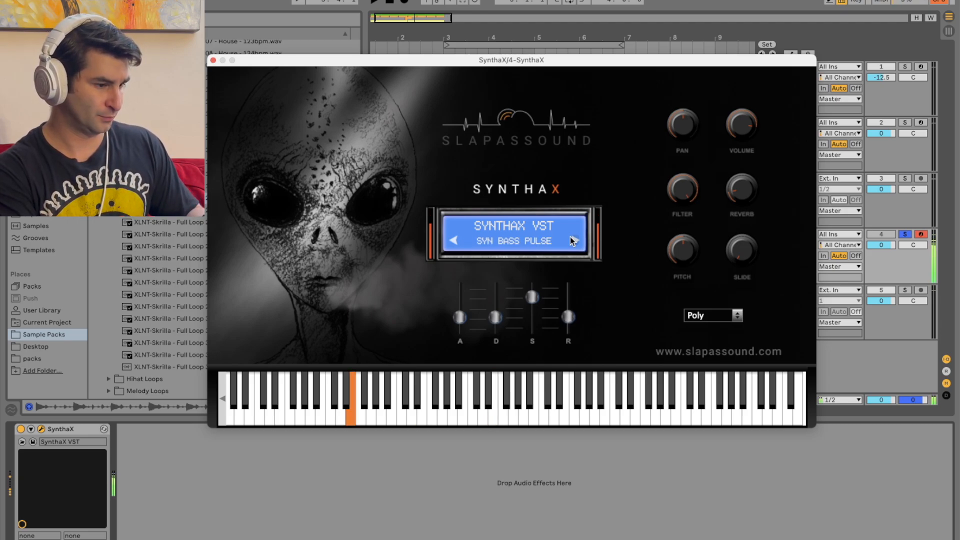
pyautogui.click(597, 240)
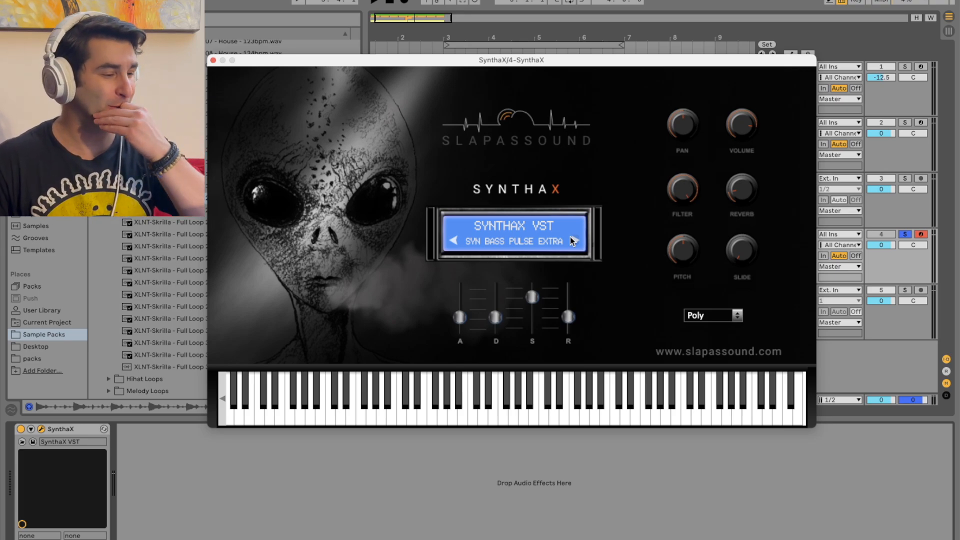
pyautogui.click(351, 404)
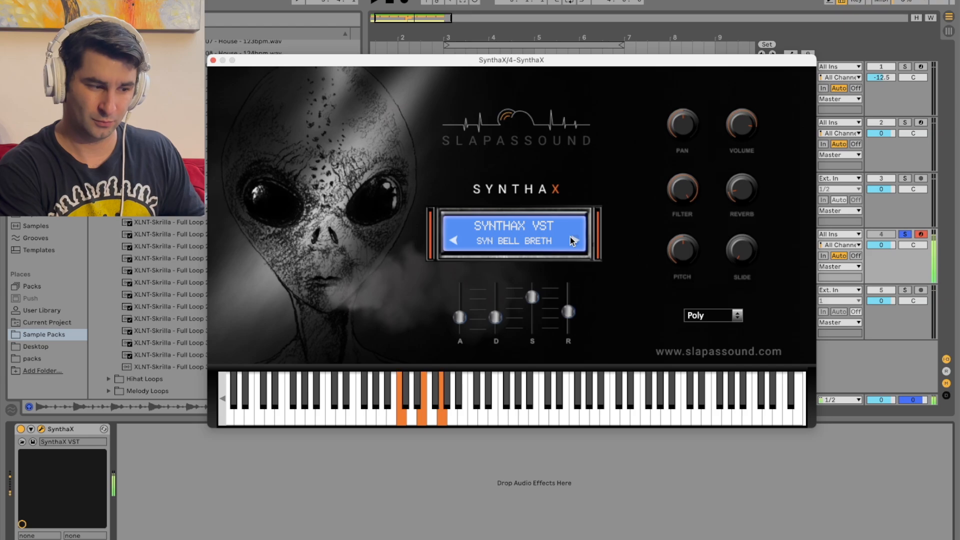
pyautogui.click(573, 240)
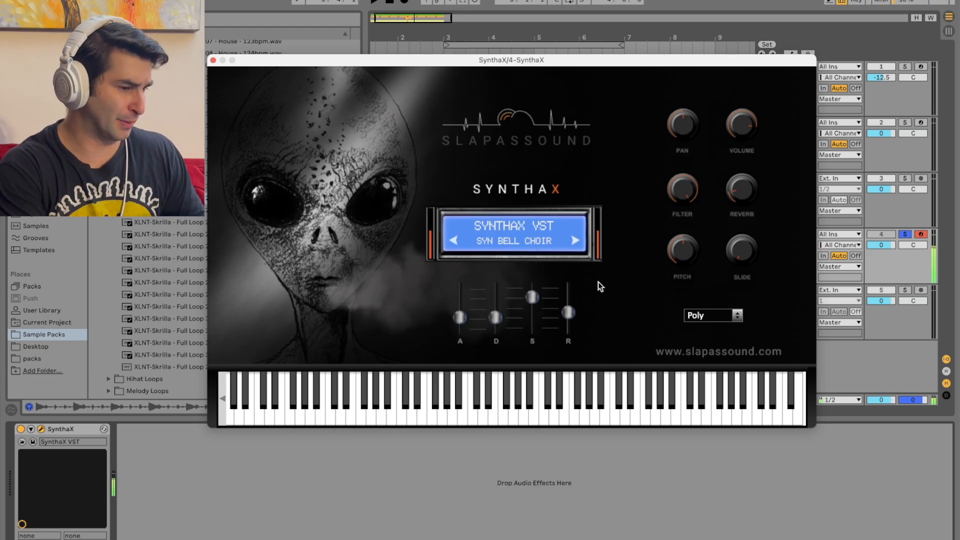
pyautogui.click(349, 402)
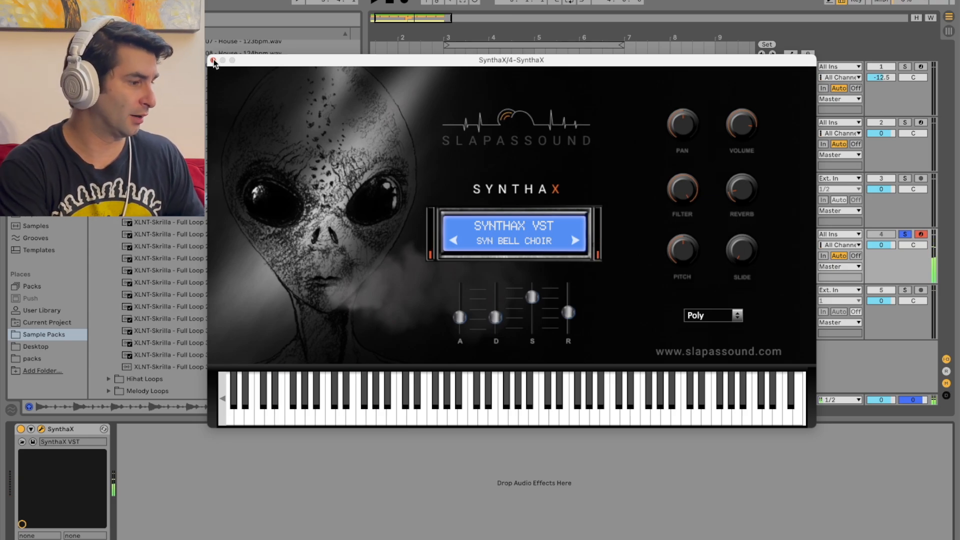
pyautogui.click(213, 60)
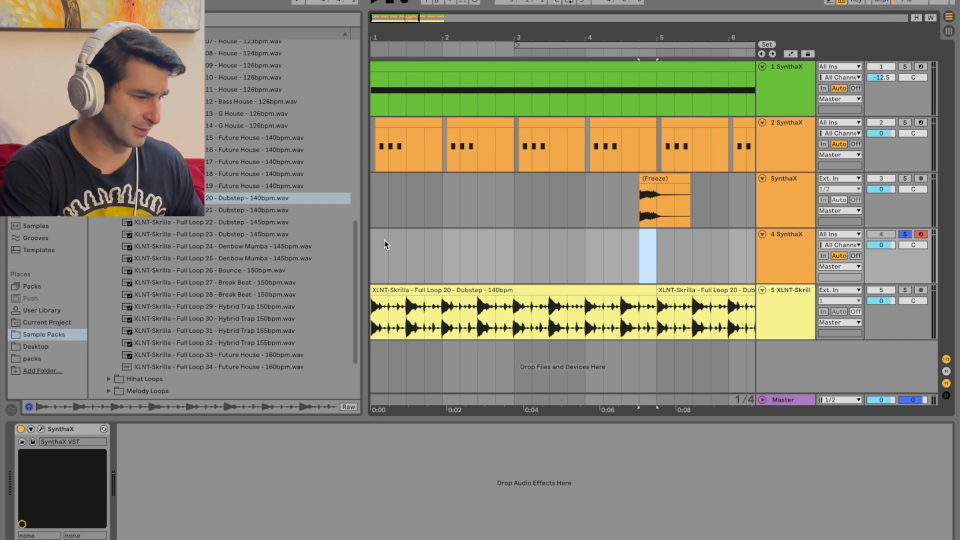
# - Insert an empty two-bar MIDI clip on track 4 and place bell notes, raising one to E2
pyautogui.rightClick(441, 257)
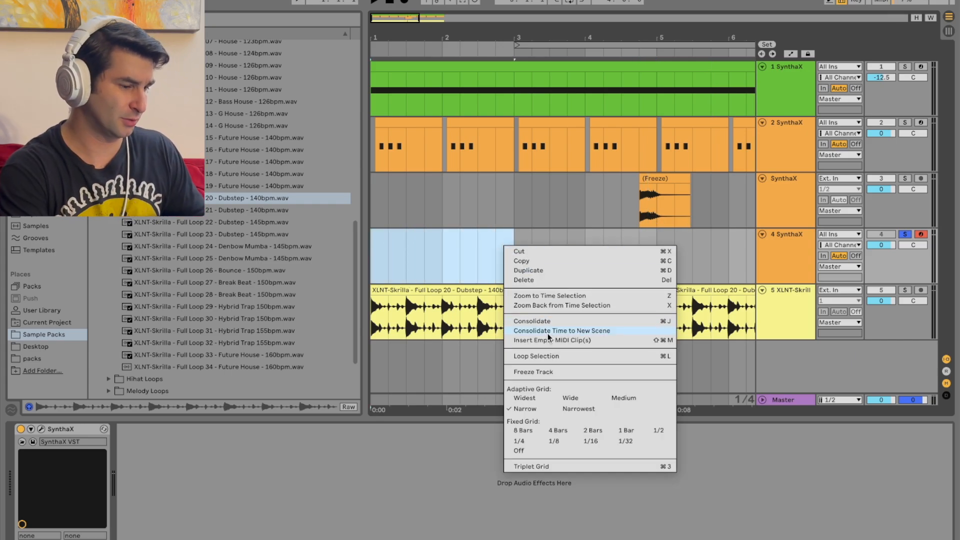
pyautogui.click(562, 331)
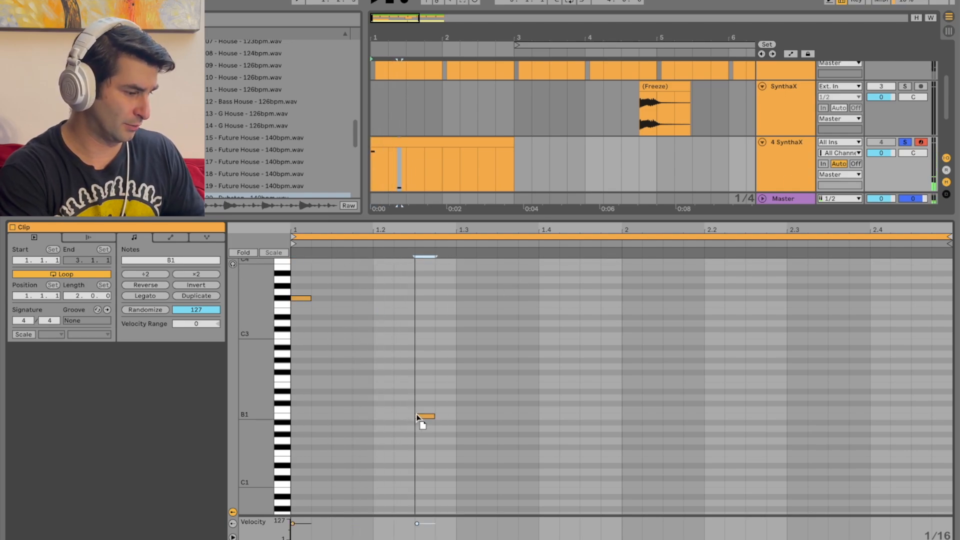
pyautogui.moveTo(424, 416); pyautogui.dragTo(403, 385)
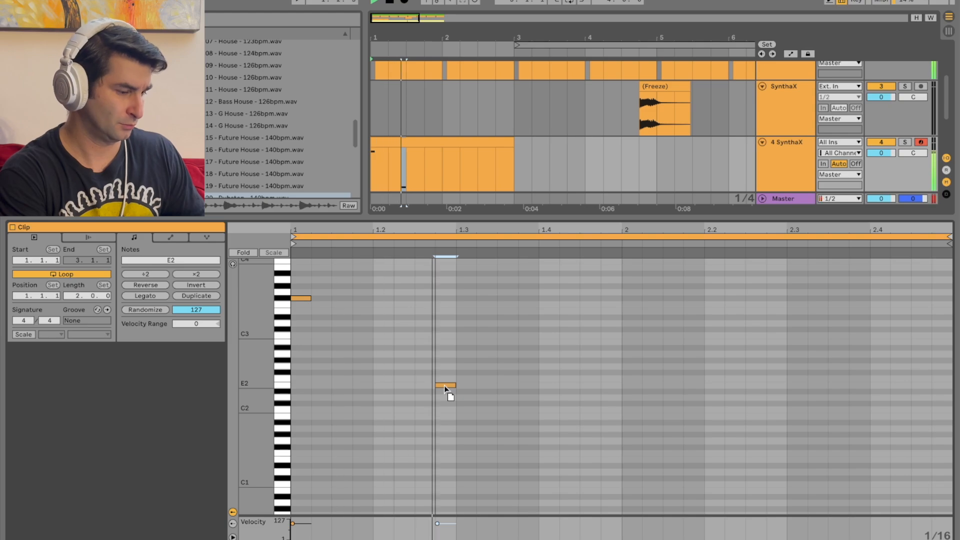
pyautogui.moveTo(445, 386); pyautogui.dragTo(404, 386)
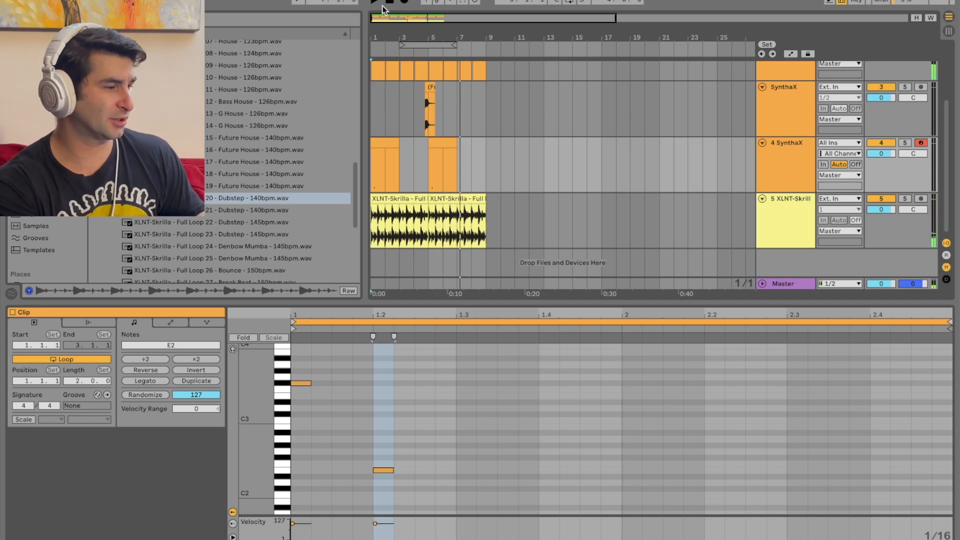
# - Duplicate the 4 SynthaX track into a 5 SynthaX track and solo the copy
pyautogui.click(376, 2)
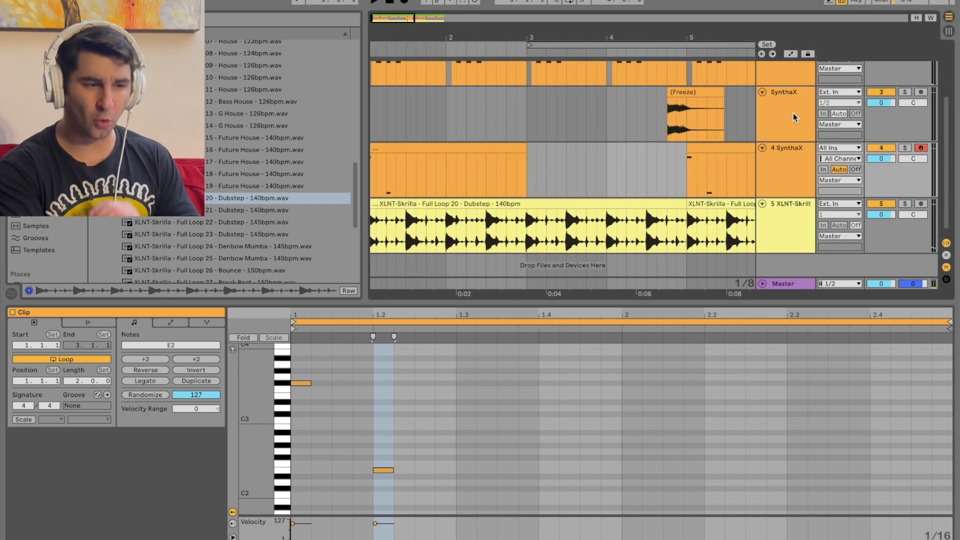
pyautogui.rightClick(786, 148)
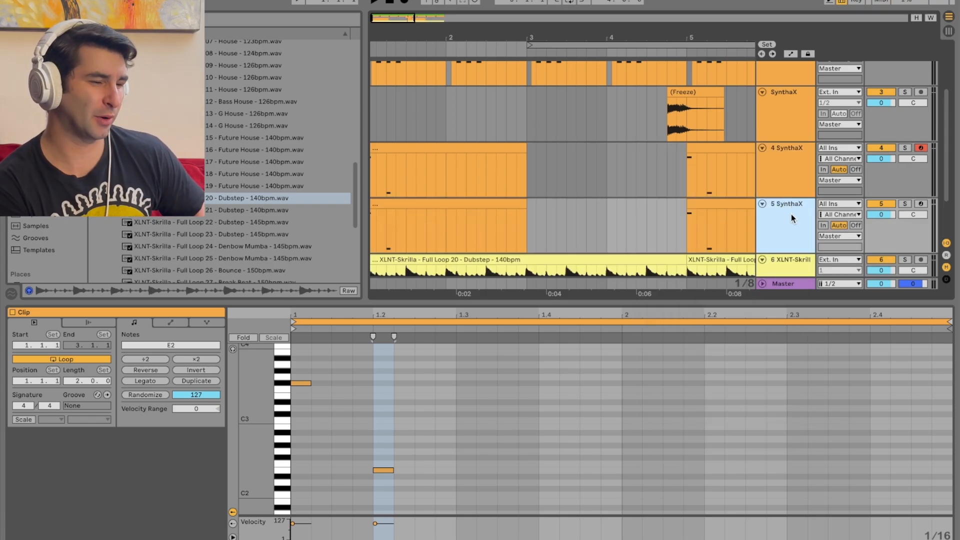
pyautogui.click(906, 204)
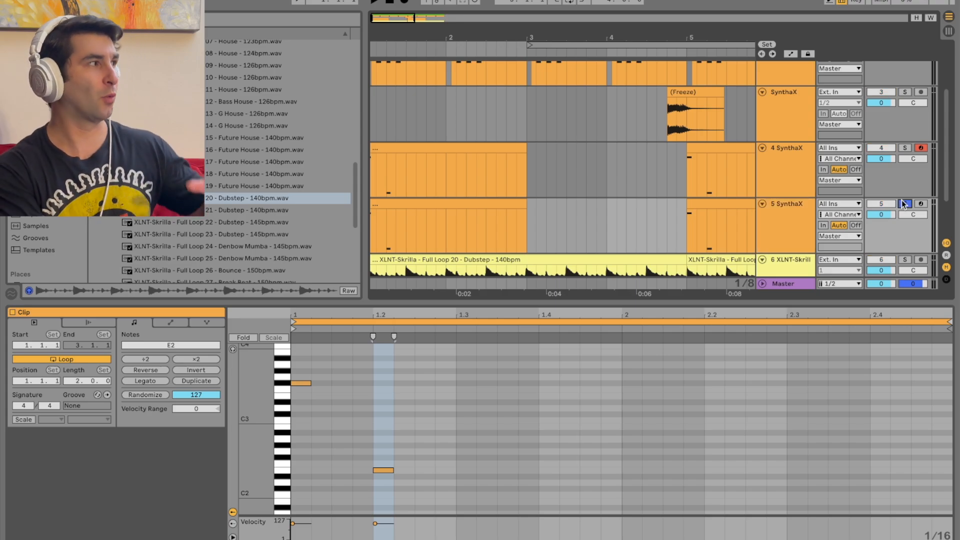
pyautogui.click(905, 203)
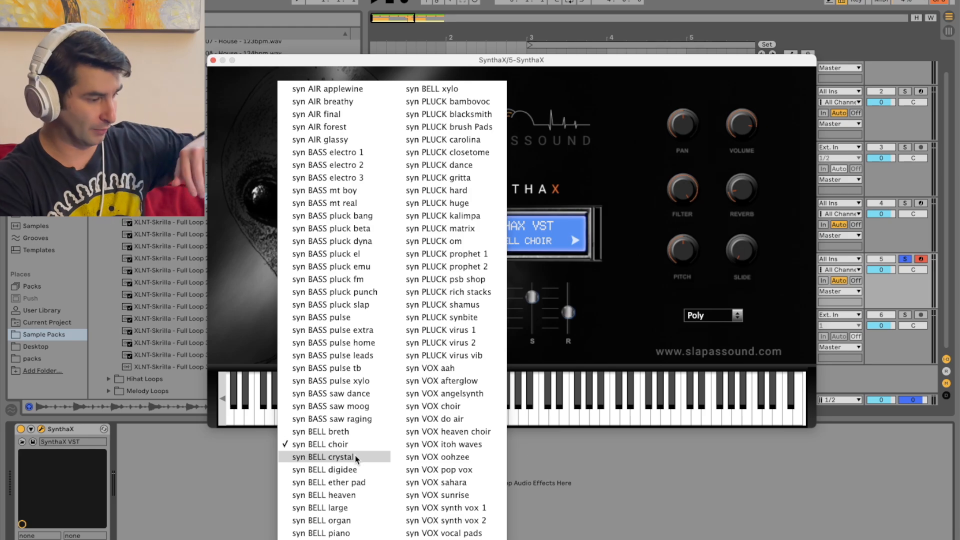
# - Audition the Bell presets on track 5, from Bell Crystal through Bell Xylo
pyautogui.click(325, 456)
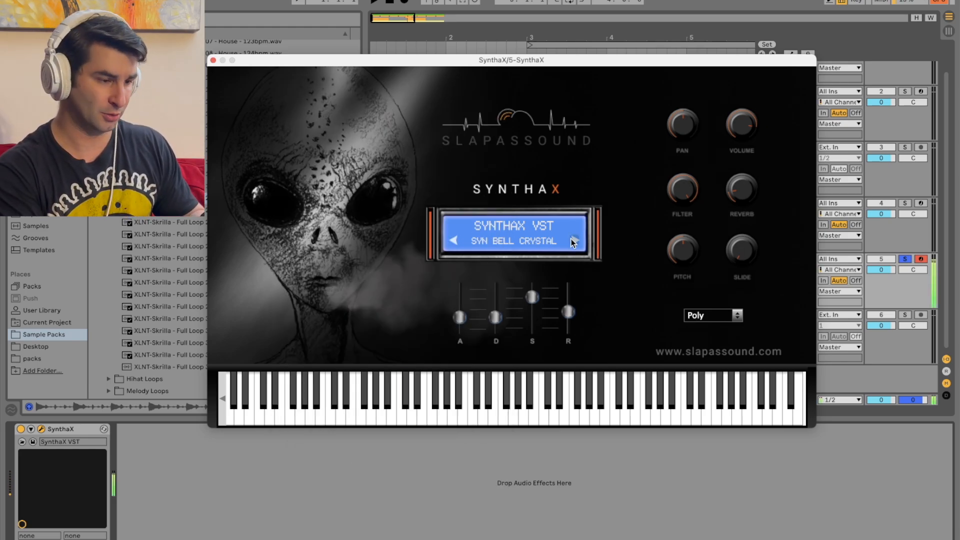
pyautogui.click(573, 240)
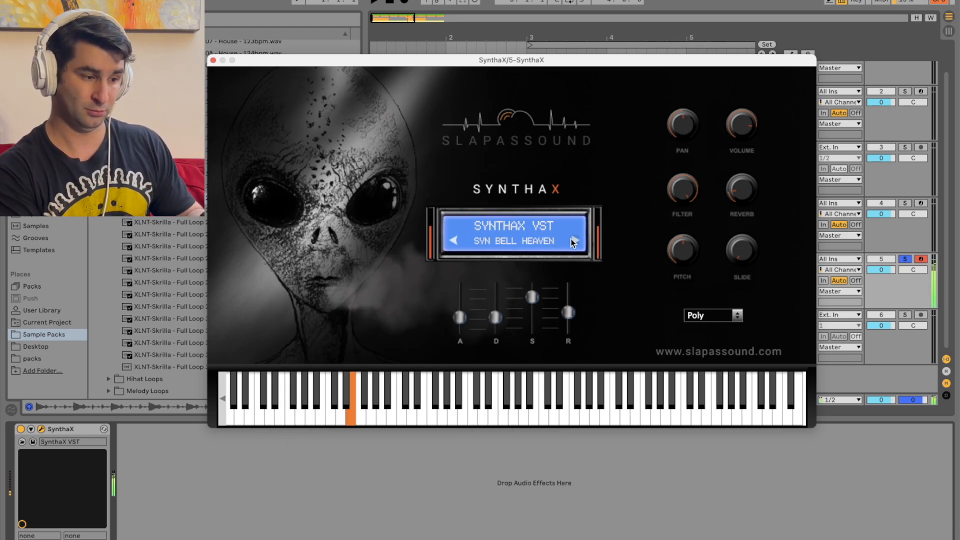
pyautogui.click(575, 241)
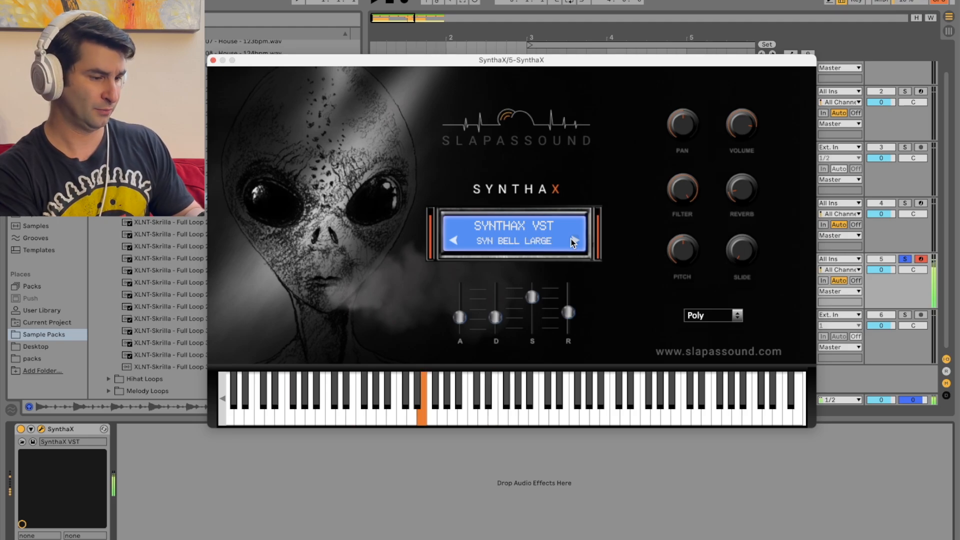
pyautogui.click(573, 241)
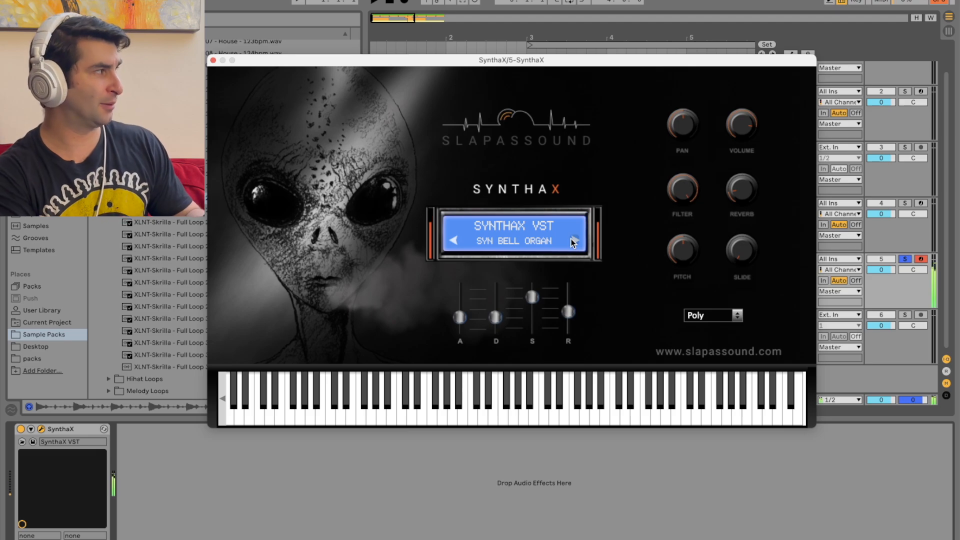
pyautogui.click(573, 240)
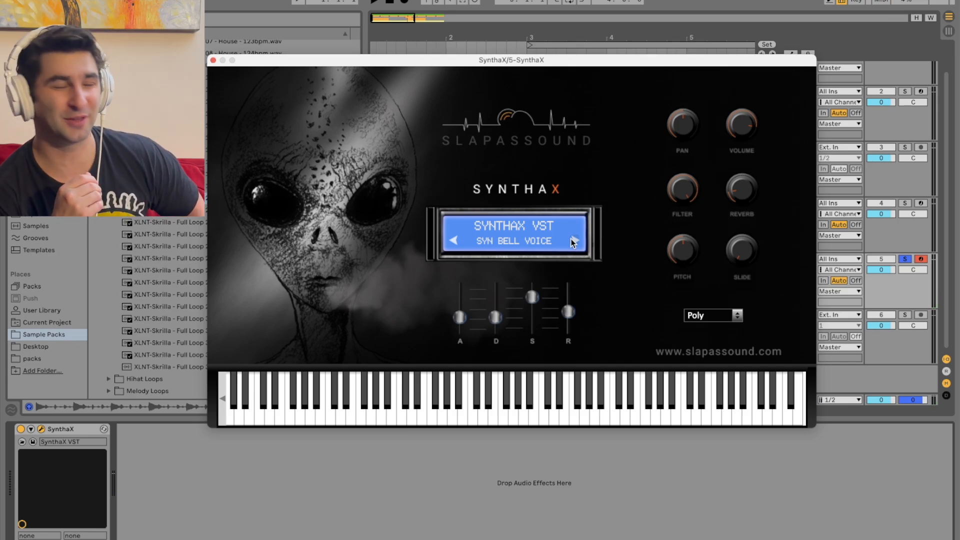
pyautogui.click(462, 398)
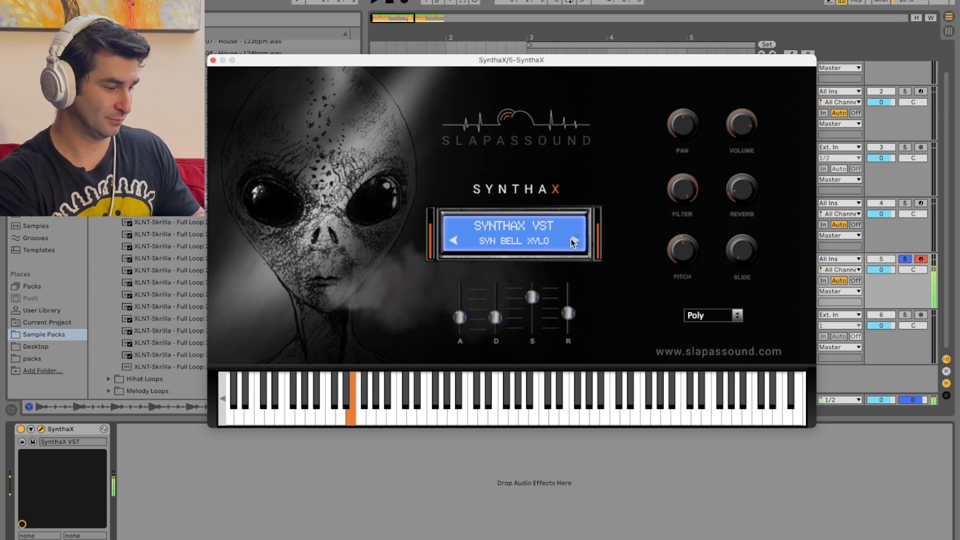
# - Step through the plucks to Pluck Closetome, close SynthaX, and stretch a note longer
pyautogui.click(573, 240)
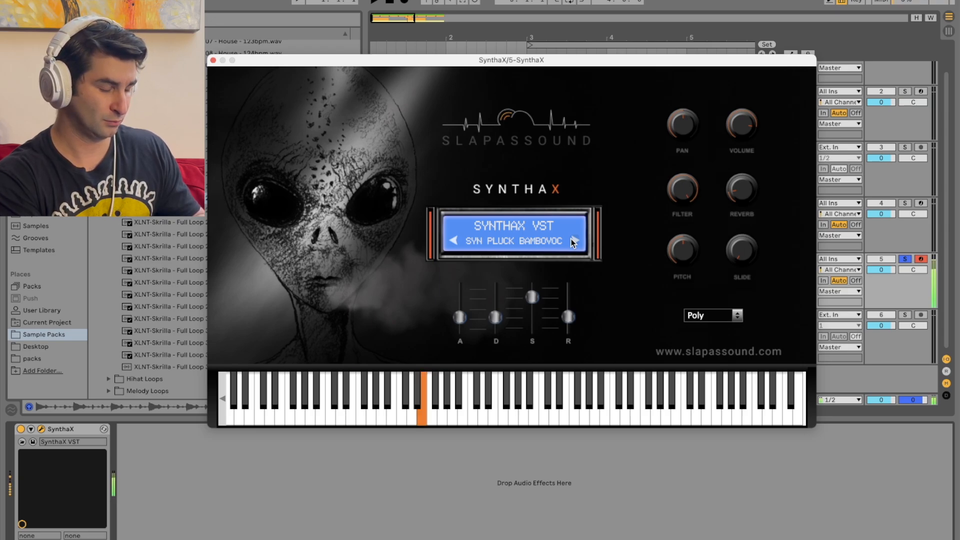
pyautogui.click(574, 240)
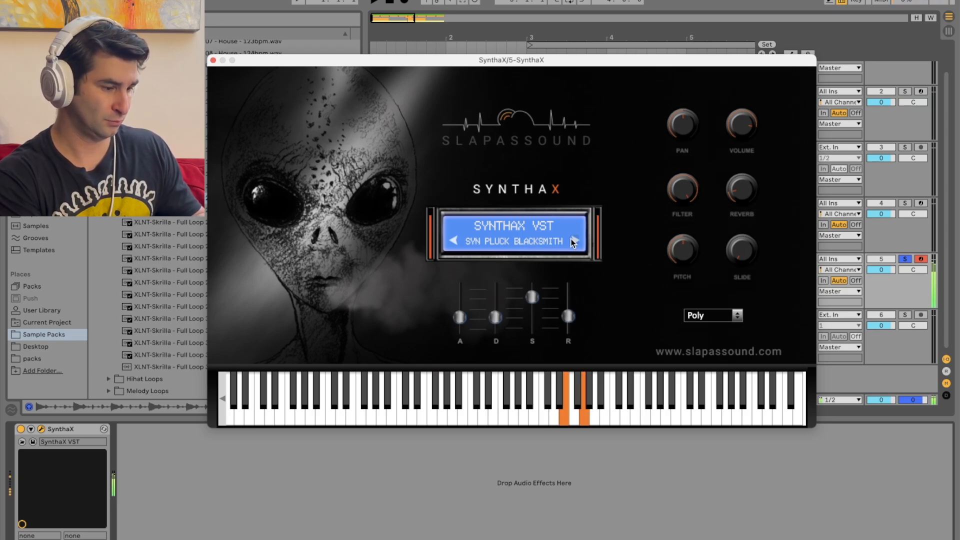
pyautogui.click(571, 240)
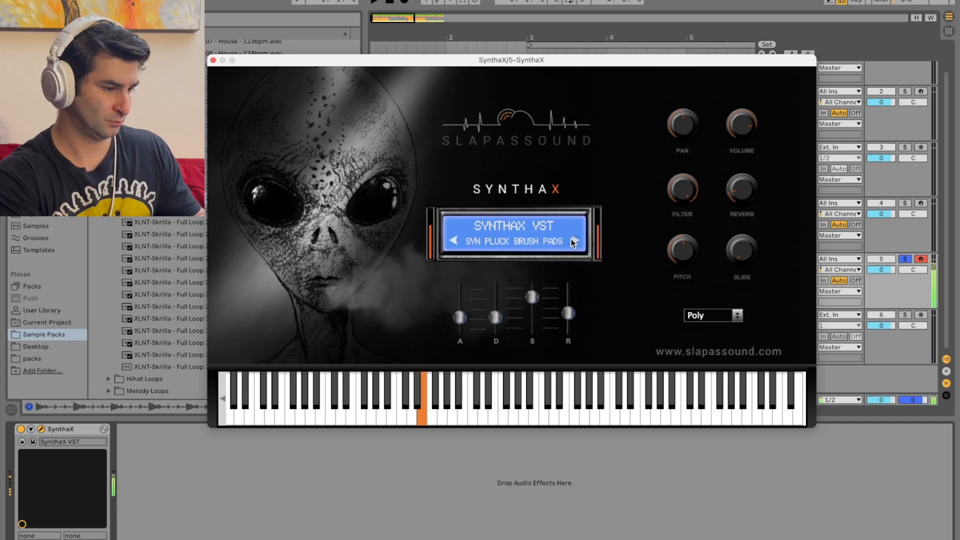
pyautogui.click(574, 241)
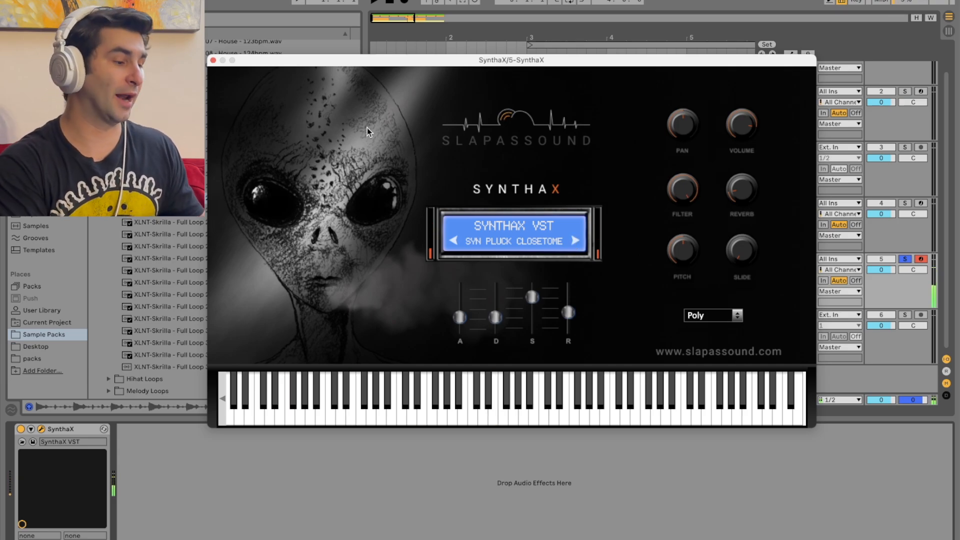
pyautogui.click(212, 60)
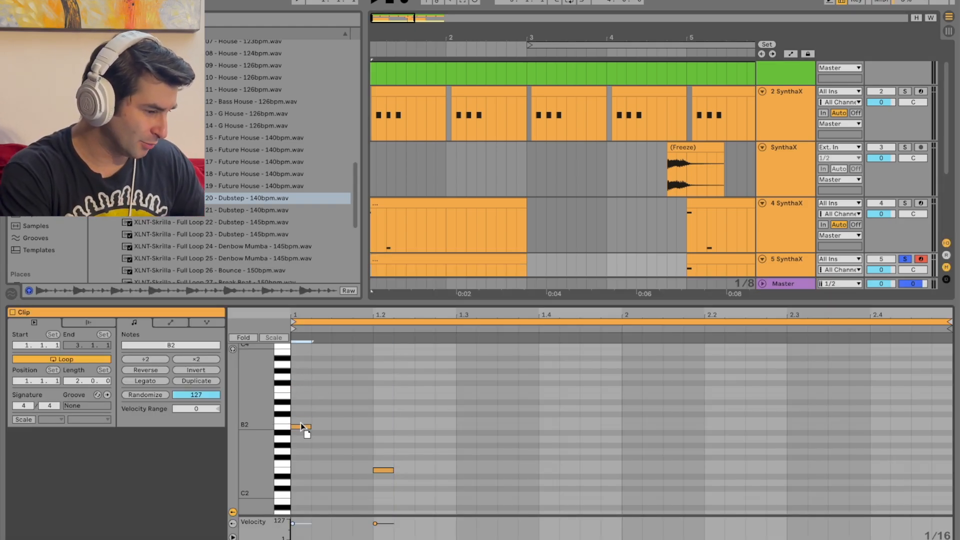
pyautogui.moveTo(300, 426); pyautogui.dragTo(300, 397)
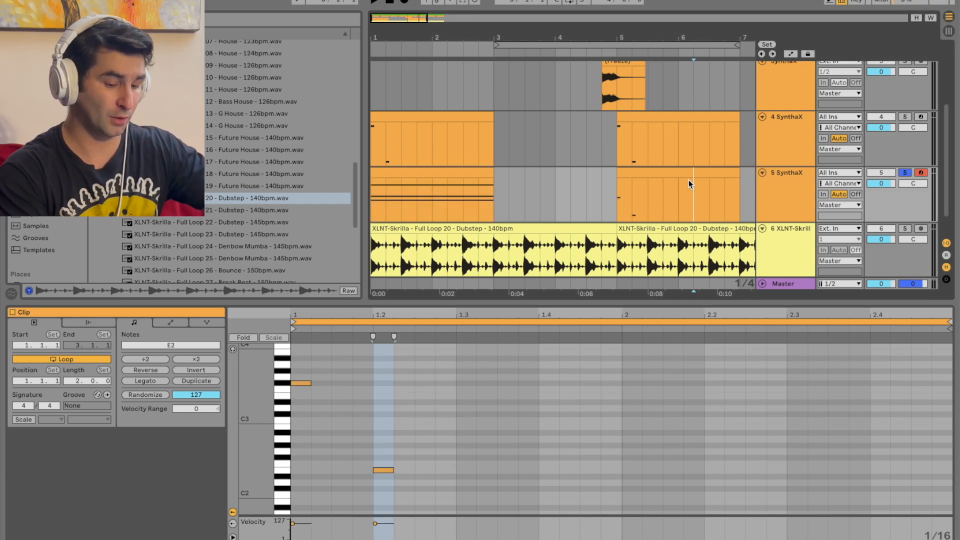
# - Add an Arpeggiator to the fifth SynthaX track and move the A#3 chord note to F3
pyautogui.click(689, 196)
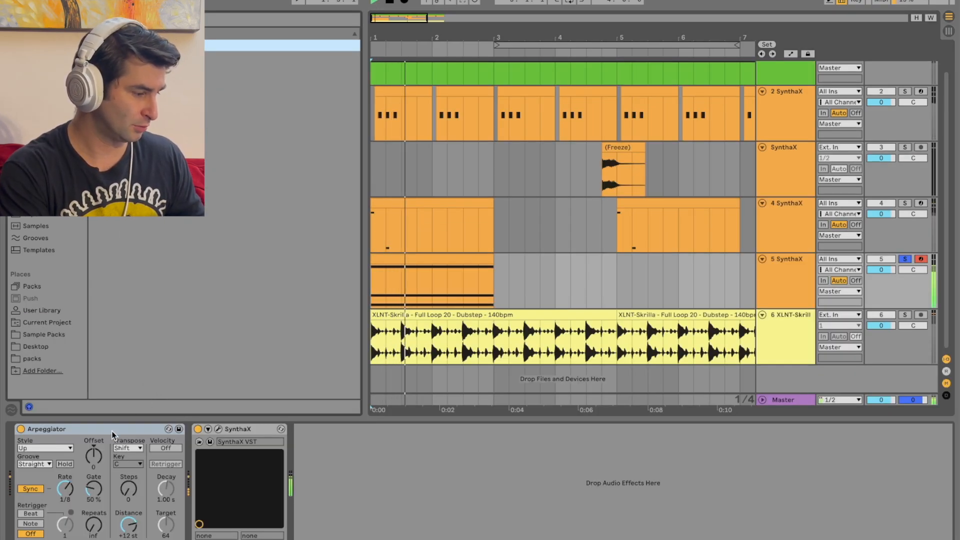
pyautogui.click(432, 284)
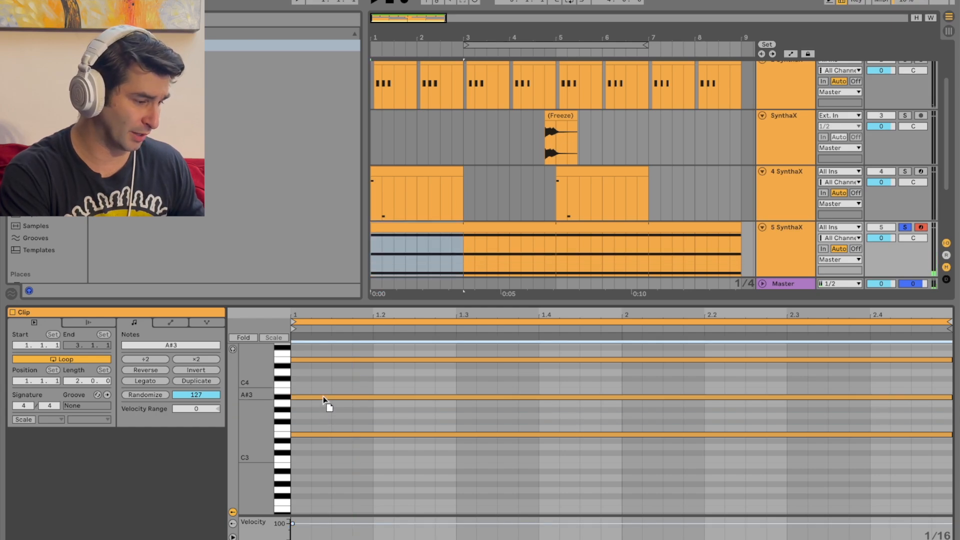
pyautogui.moveTo(322, 398); pyautogui.dragTo(323, 431)
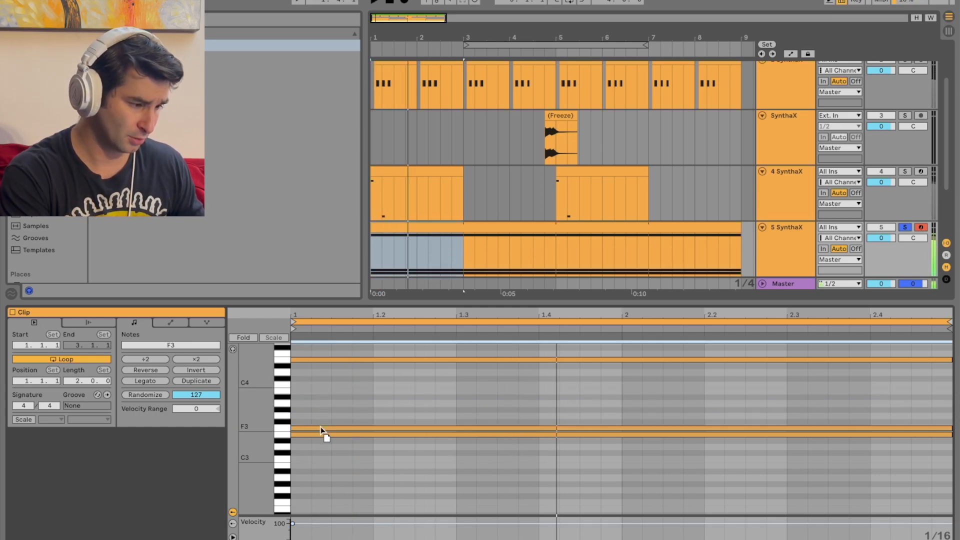
pyautogui.moveTo(325, 432); pyautogui.dragTo(324, 410)
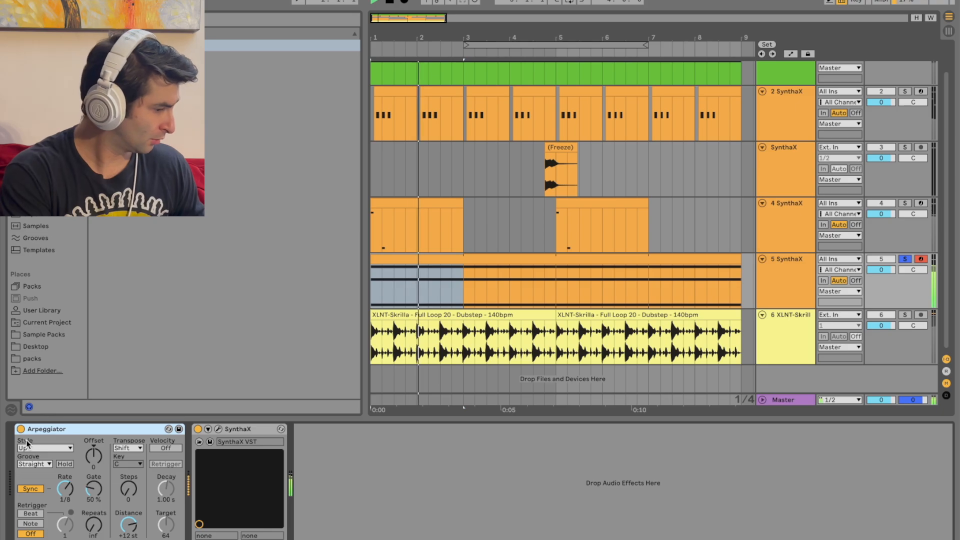
# - Audition arpeggio styles Con & Diverge, DownUp, Up & Down and Thumb Up
pyautogui.click(46, 447)
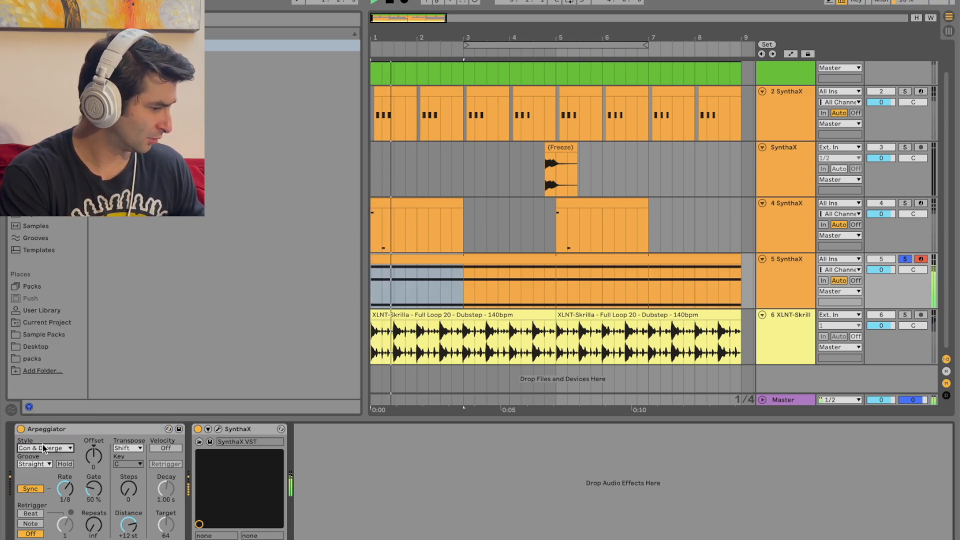
pyautogui.click(44, 447)
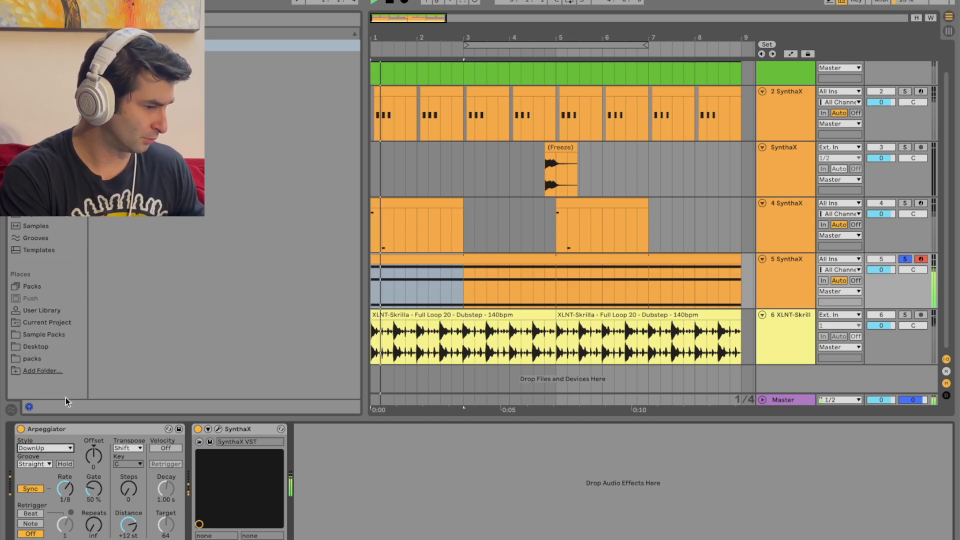
pyautogui.click(44, 448)
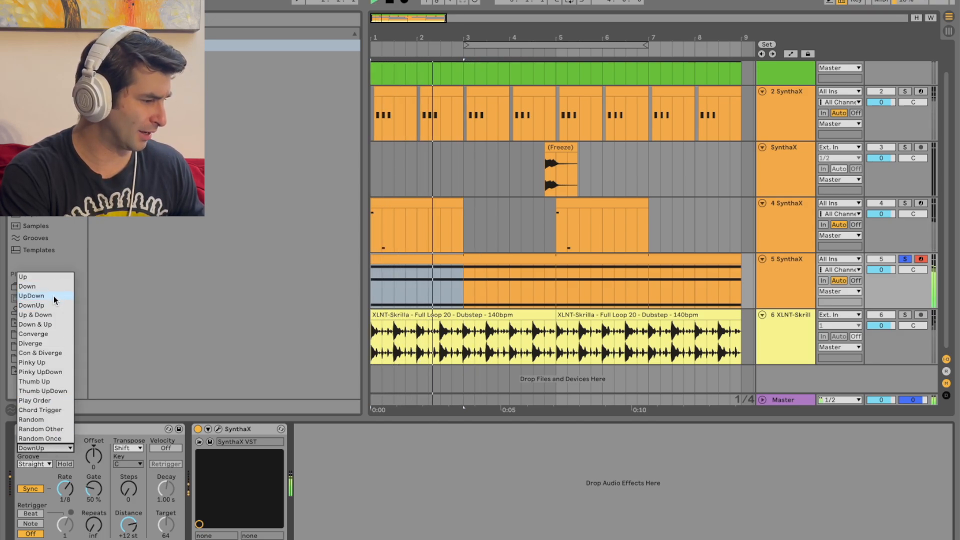
pyautogui.click(35, 314)
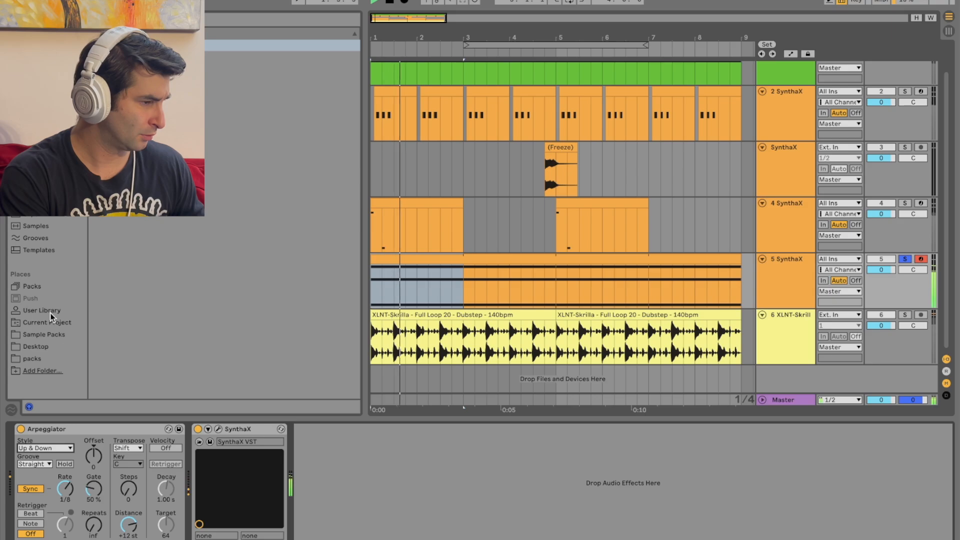
pyautogui.click(44, 448)
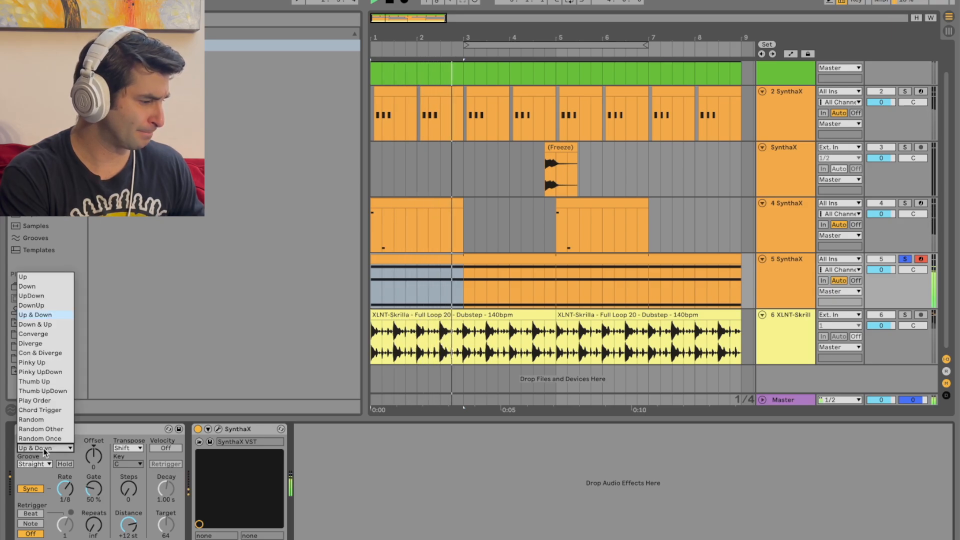
pyautogui.click(35, 381)
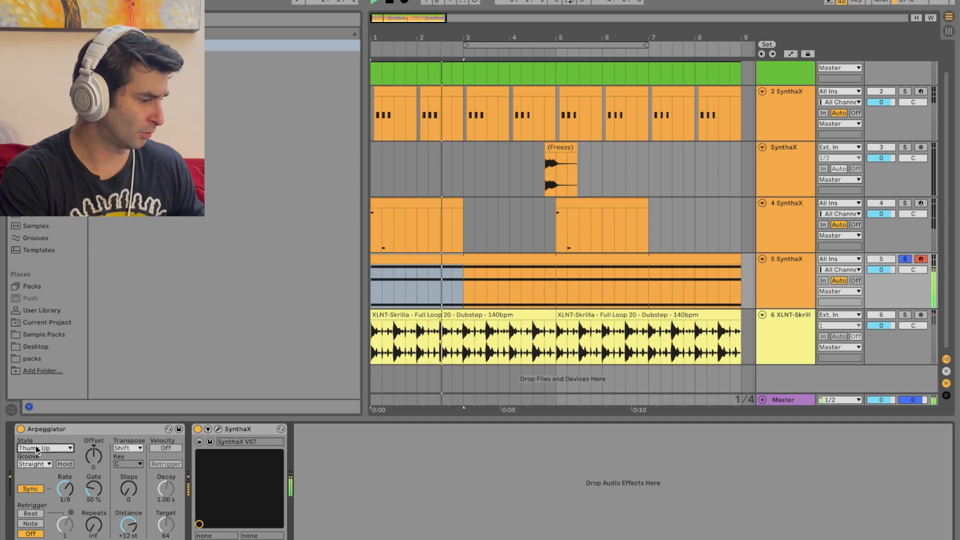
pyautogui.click(46, 448)
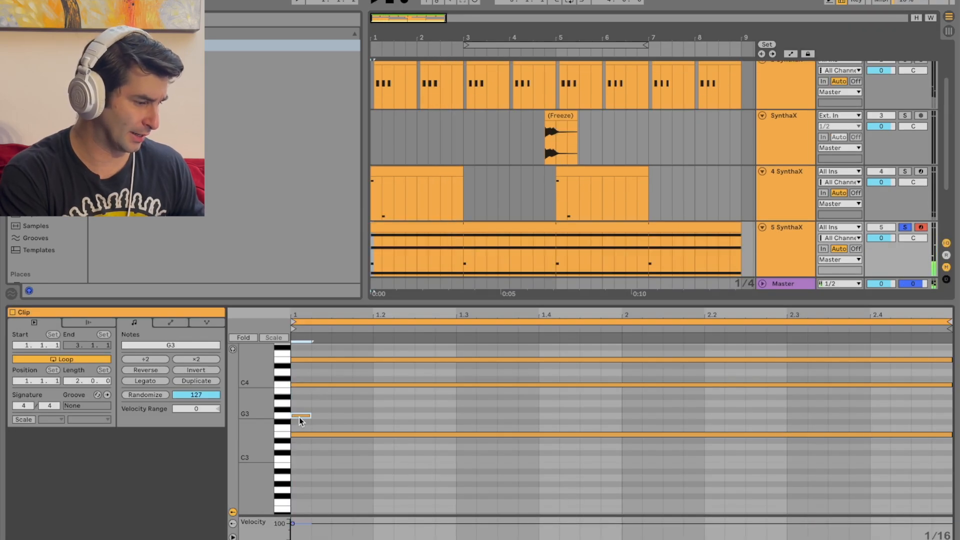
# - Make a small clip edit, then return the Arpeggiator Style to Play Order
pyautogui.moveTo(300, 417); pyautogui.dragTo(305, 426)
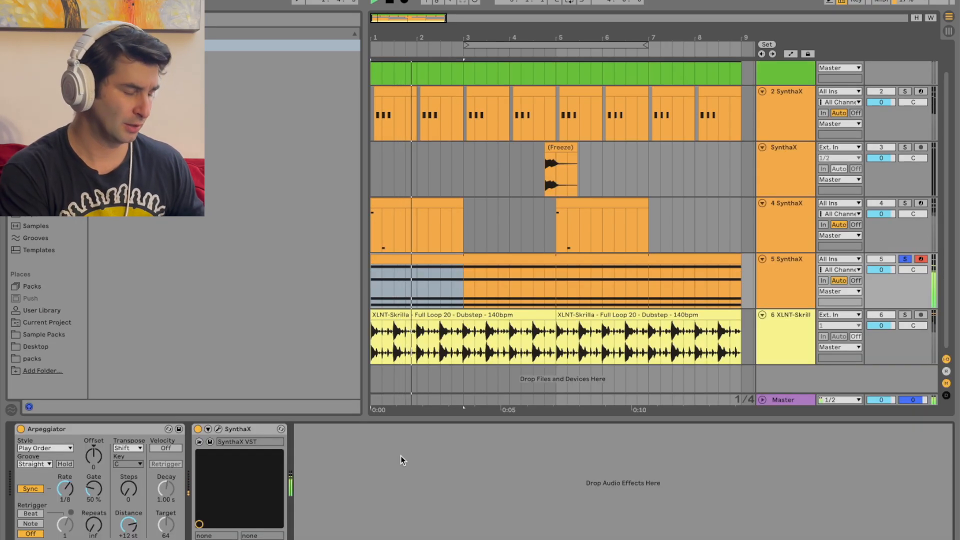
pyautogui.click(45, 448)
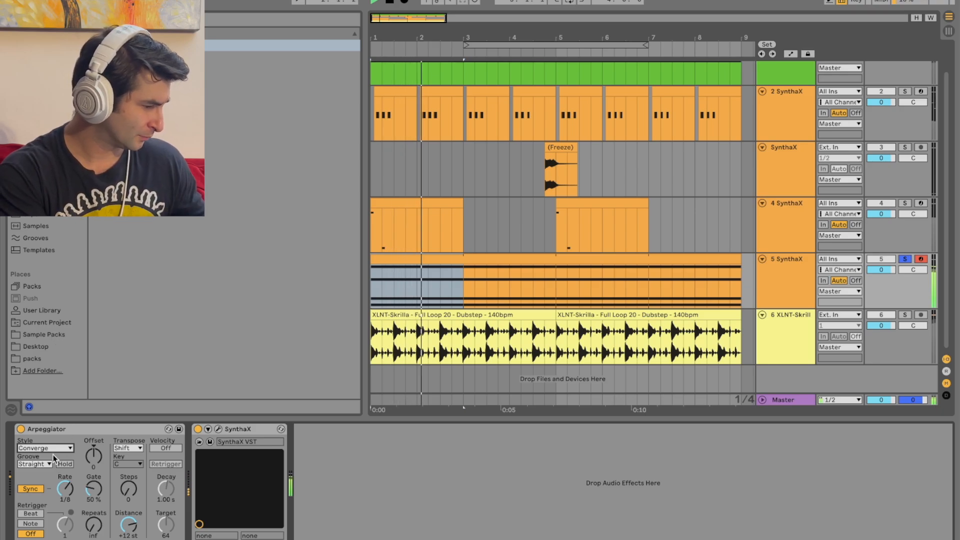
pyautogui.click(46, 448)
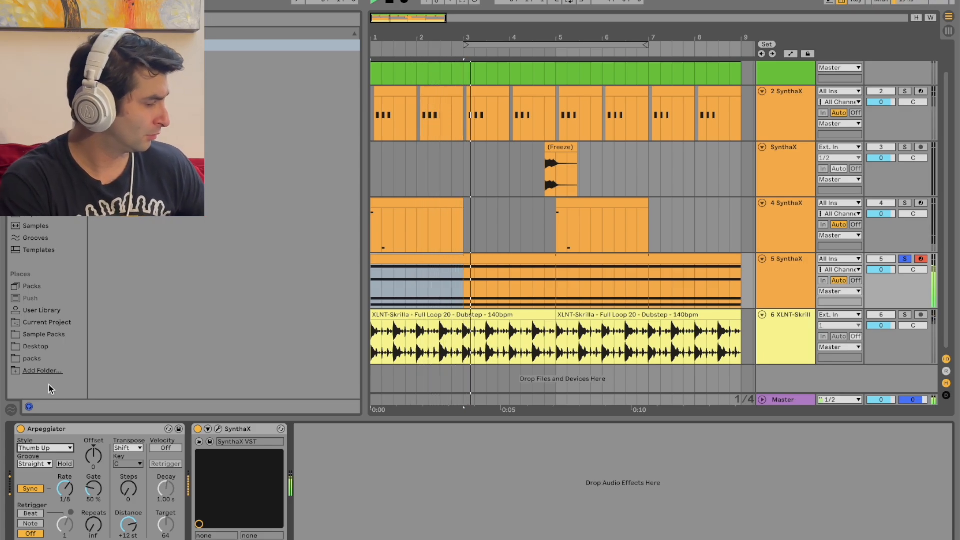
pyautogui.click(44, 448)
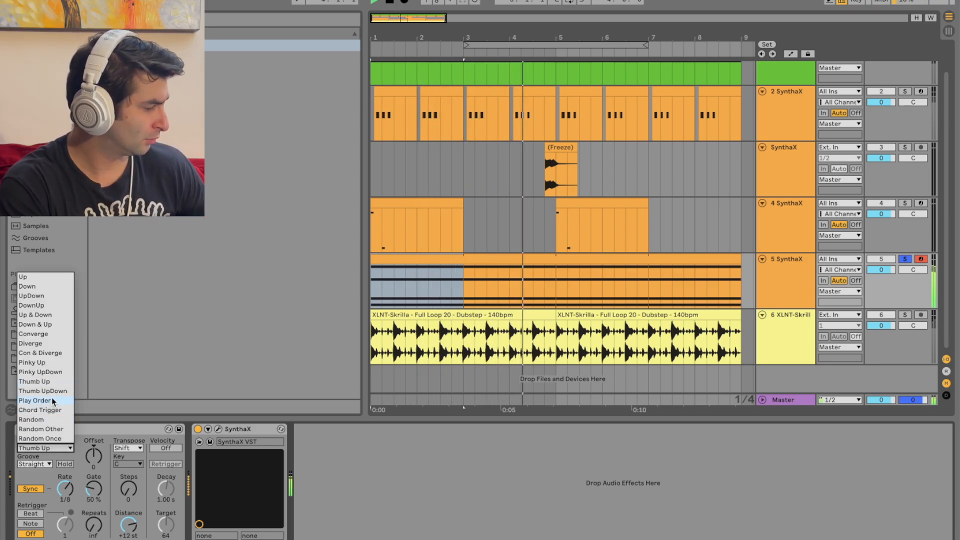
pyautogui.click(35, 401)
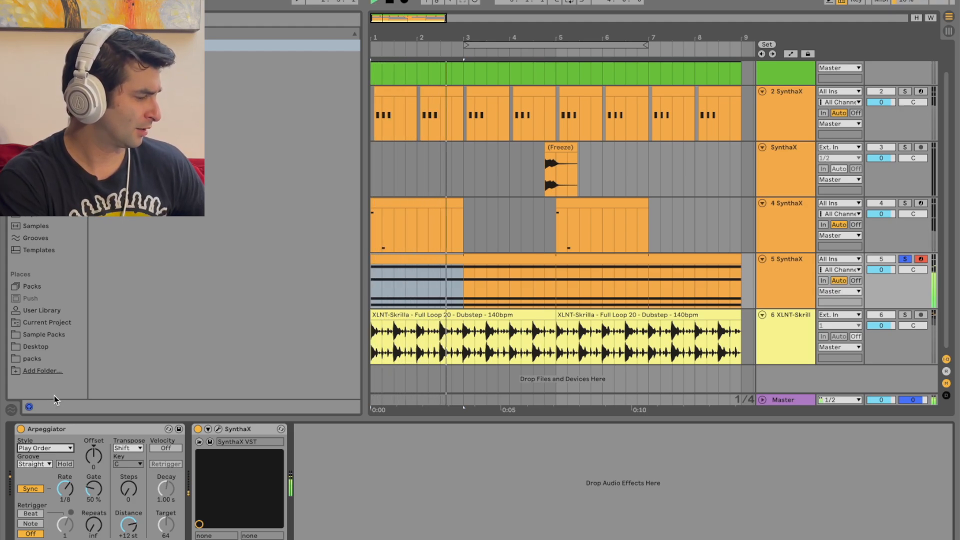
pyautogui.click(45, 447)
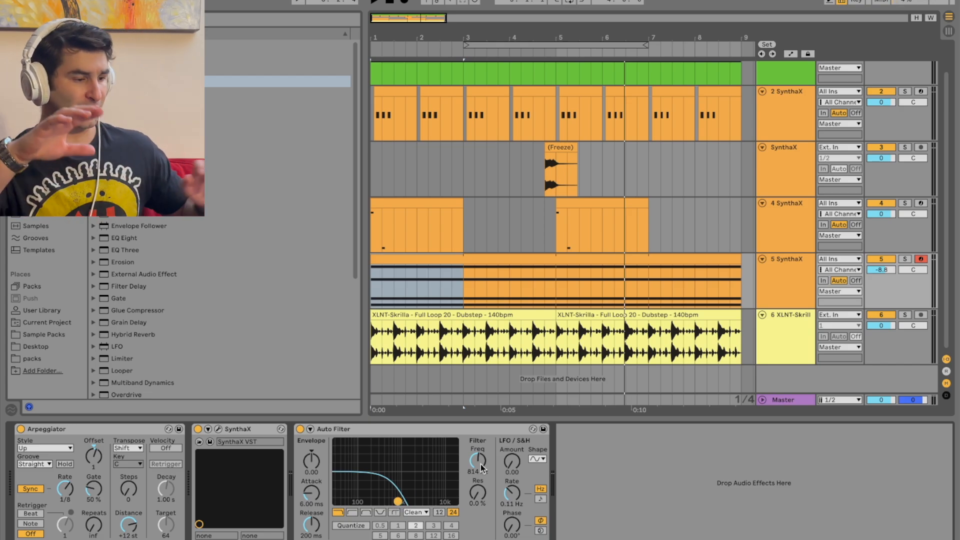
# - Show the Auto Filter Frequency automation lane from the cutoff control's context menu
pyautogui.rightClick(477, 460)
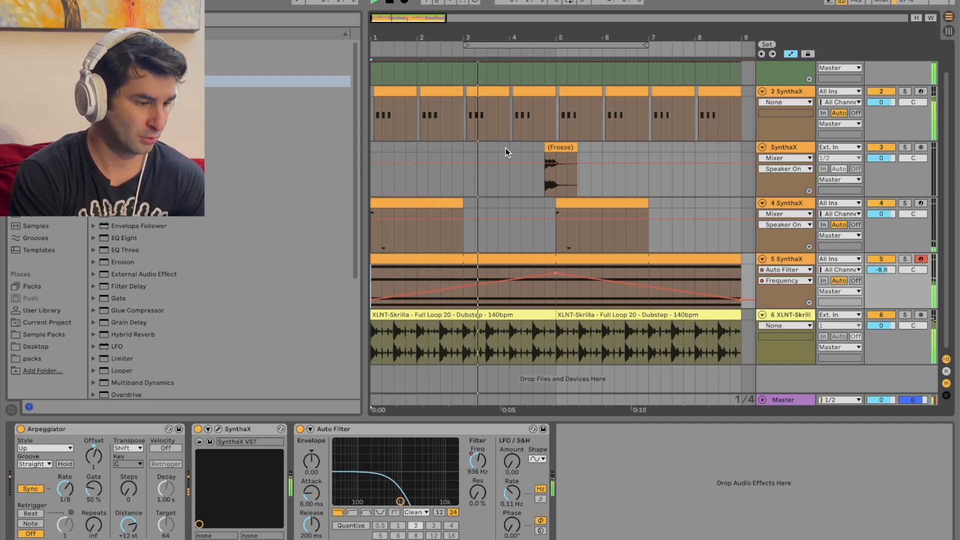
# - Set the Frequency breakpoints: starting at 83.2 Hz, peaking at 7.96 kHz, ending at 496 Hz
pyautogui.moveTo(554, 274); pyautogui.dragTo(567, 274)
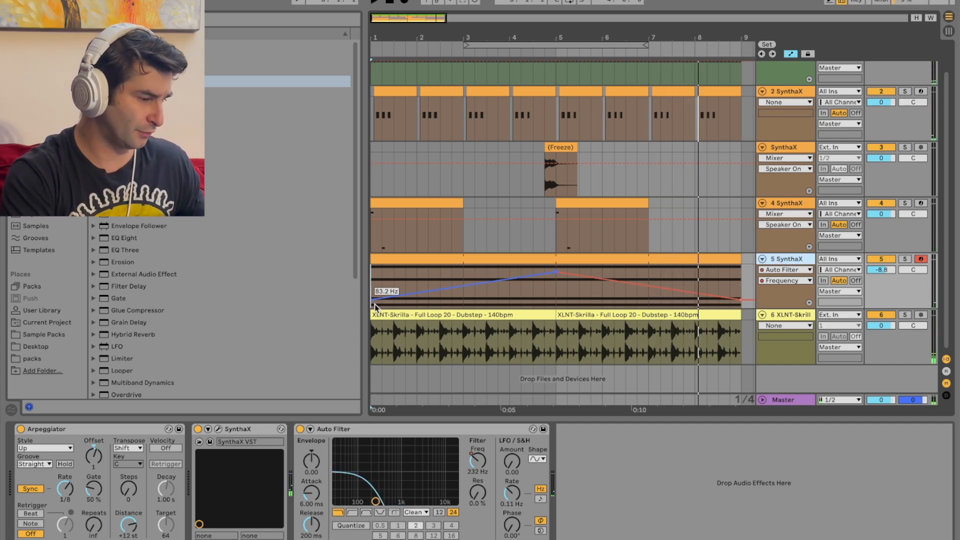
pyautogui.moveTo(376, 306); pyautogui.dragTo(738, 305)
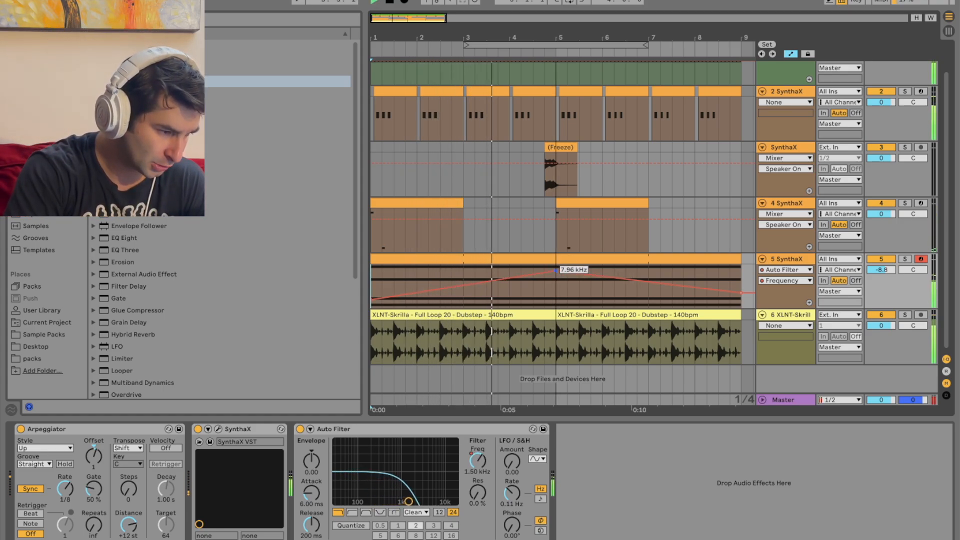
pyautogui.moveTo(548, 276); pyautogui.dragTo(559, 275)
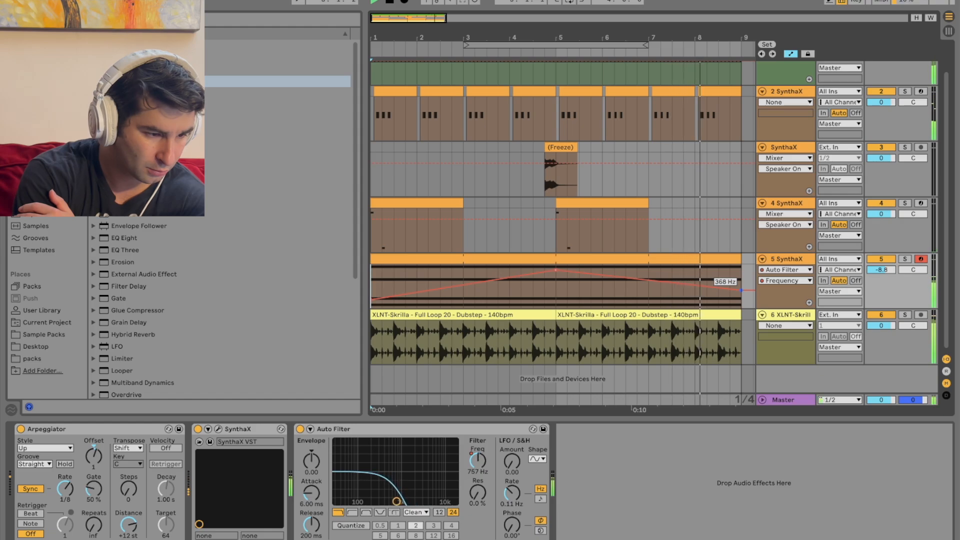
pyautogui.moveTo(734, 285); pyautogui.dragTo(742, 278)
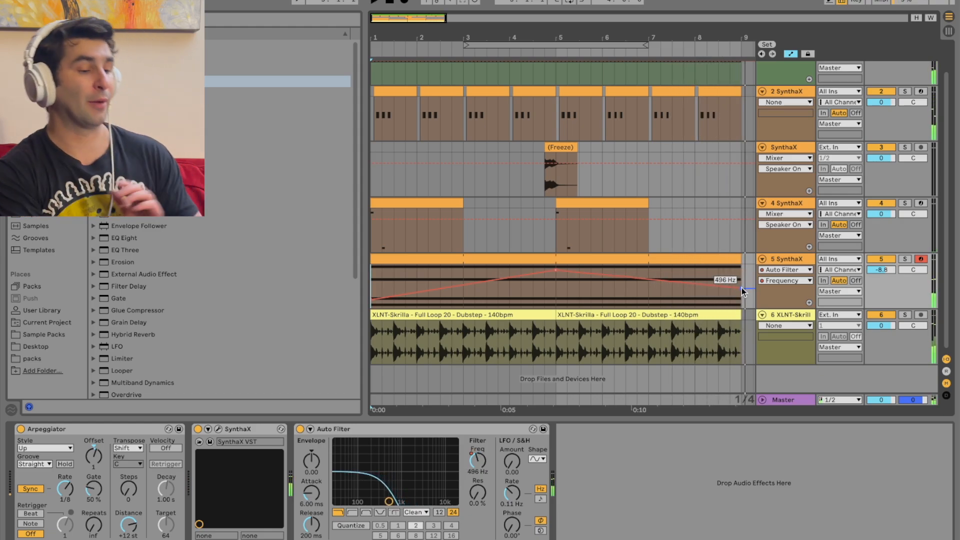
pyautogui.moveTo(554, 268); pyautogui.dragTo(741, 288)
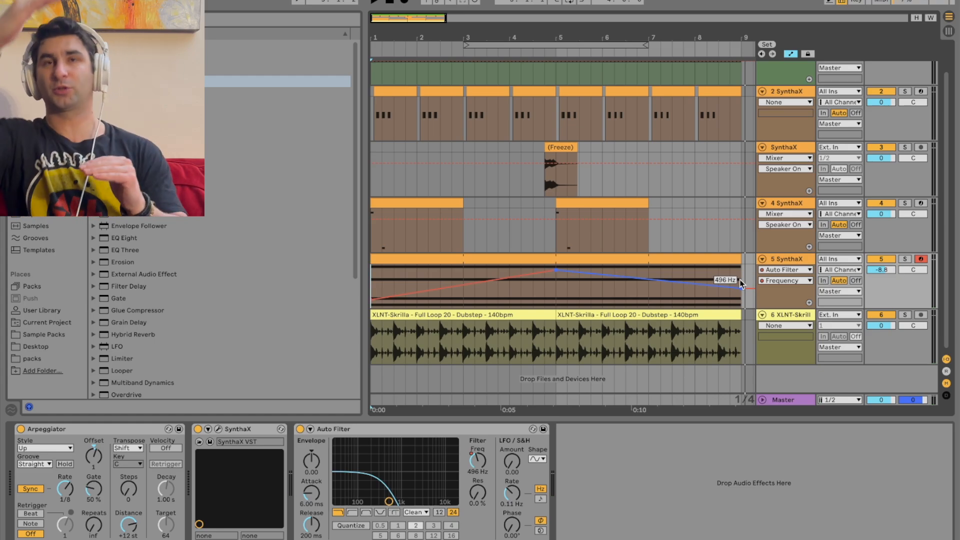
pyautogui.rightClick(797, 259)
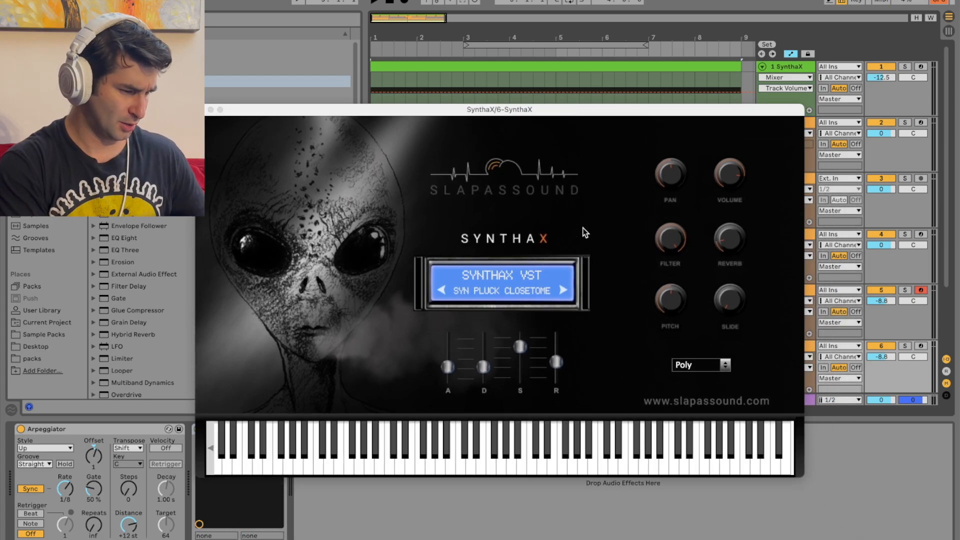
# - Move the synth window and browse from Syn Pluck Hard via Pluck Gritta to Pluck PSB Shop
pyautogui.moveTo(497, 109); pyautogui.dragTo(337, 118)
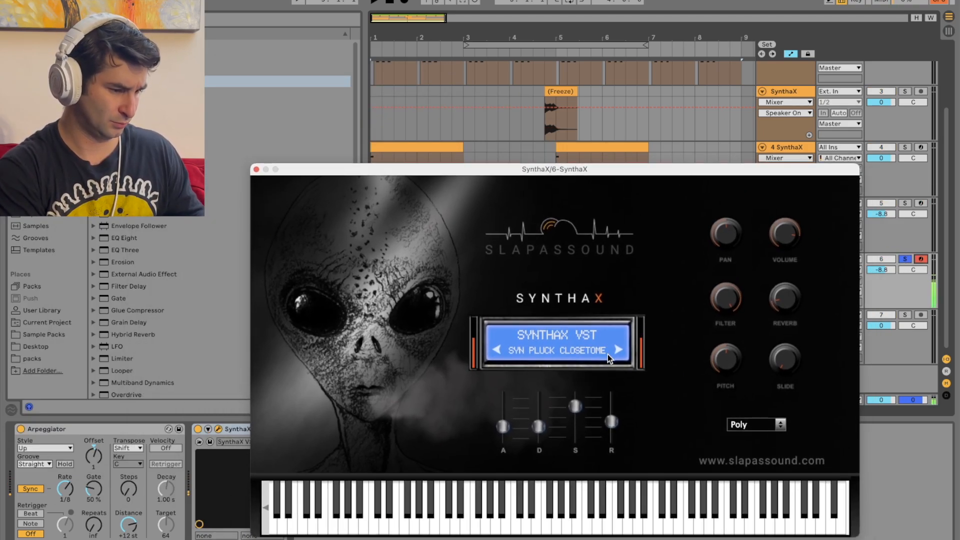
pyautogui.click(617, 350)
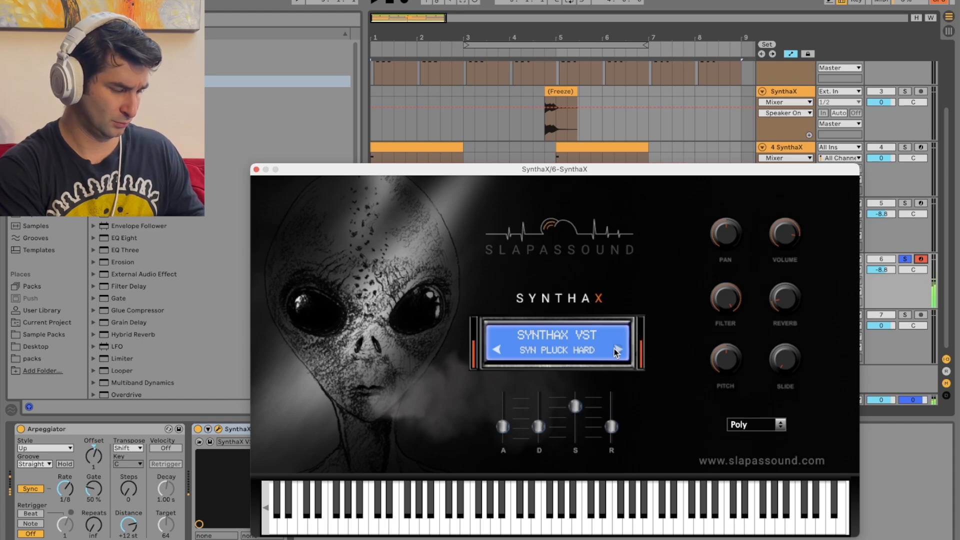
pyautogui.click(556, 342)
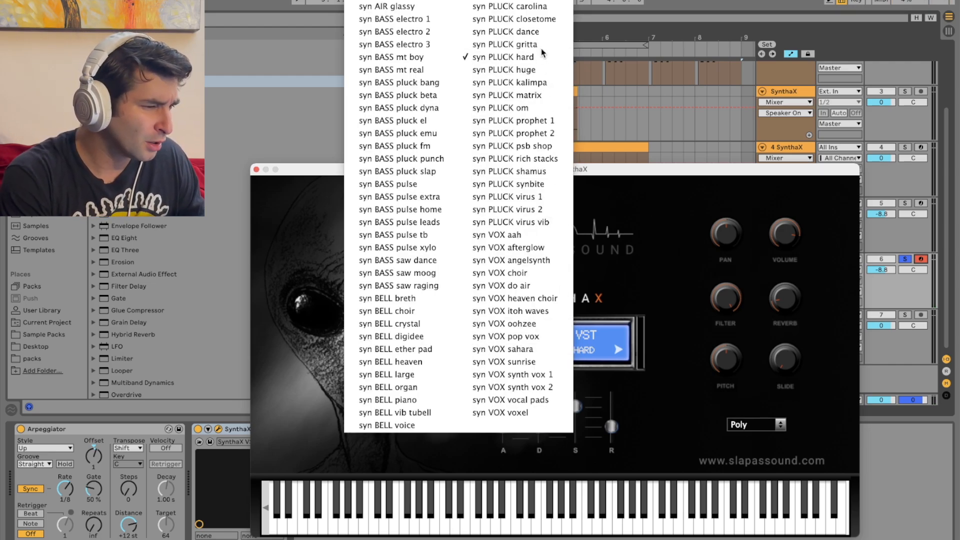
pyautogui.click(505, 44)
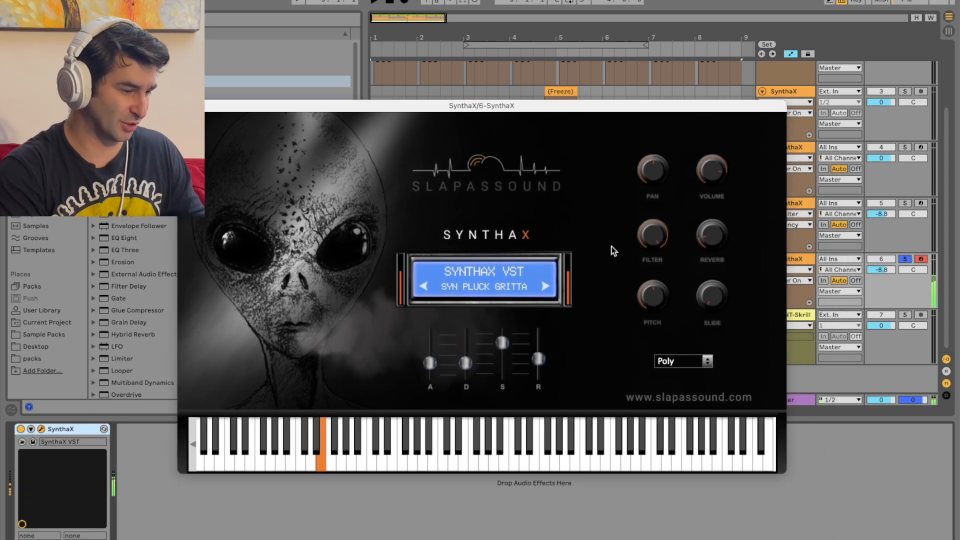
pyautogui.click(545, 285)
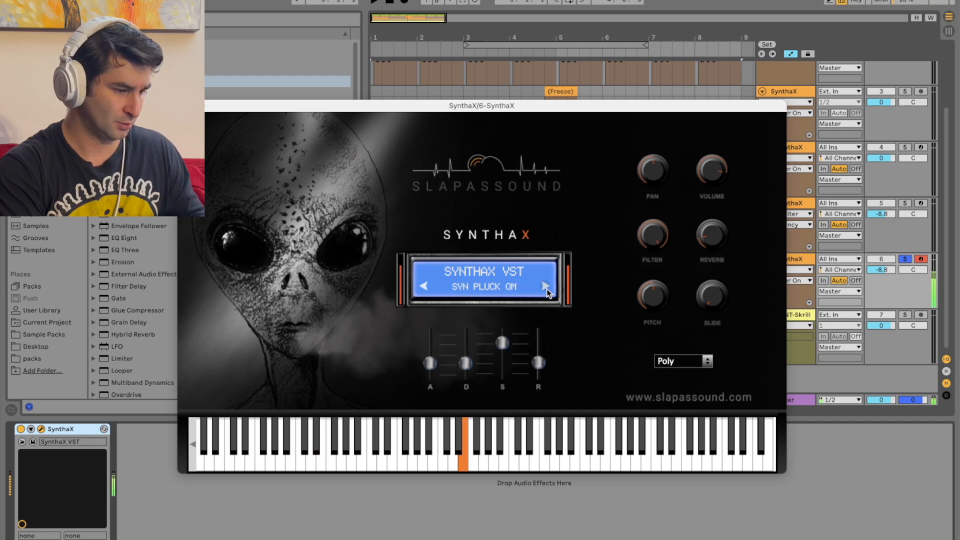
pyautogui.click(546, 286)
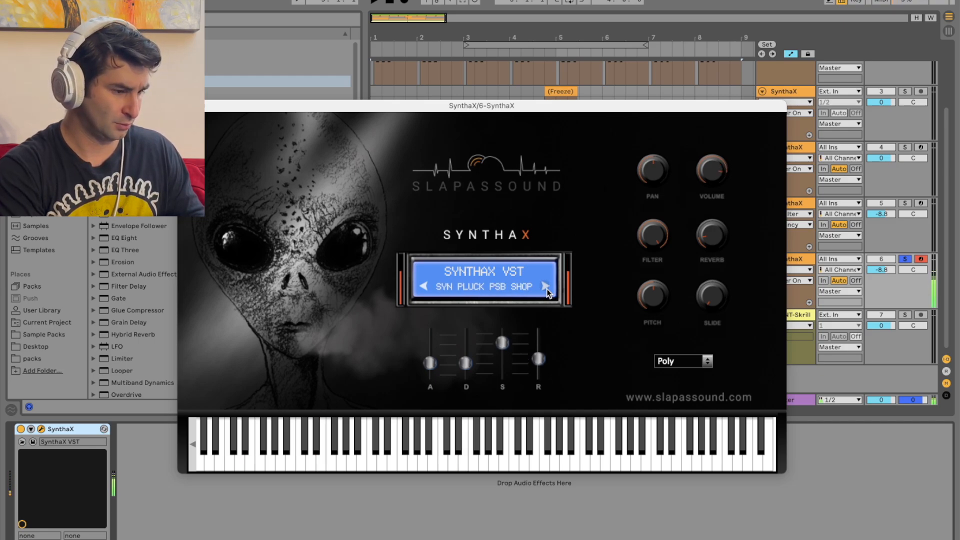
# - Step through Pluck Rich Stacks, Shamus, Synbite and Virus Vib to Syn Vox Aah
pyautogui.click(251, 441)
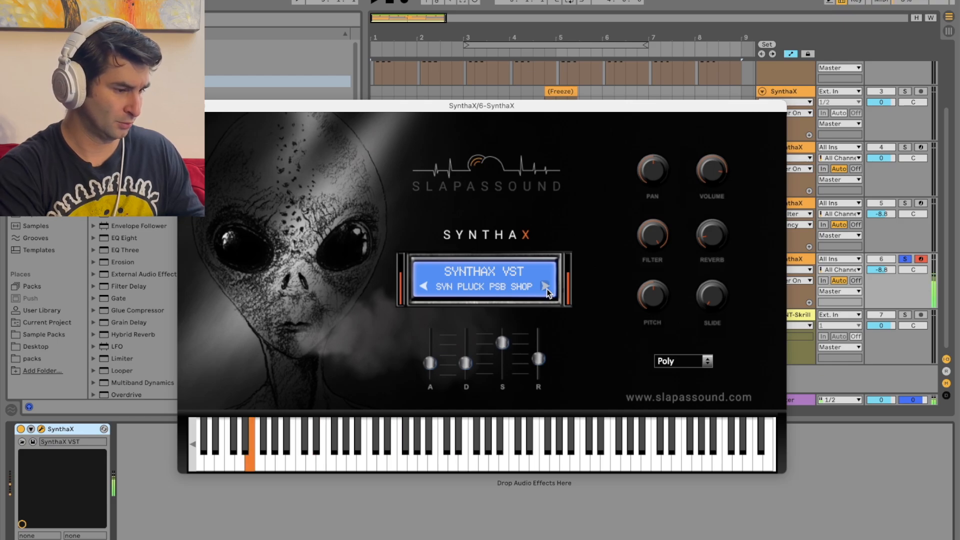
pyautogui.click(546, 286)
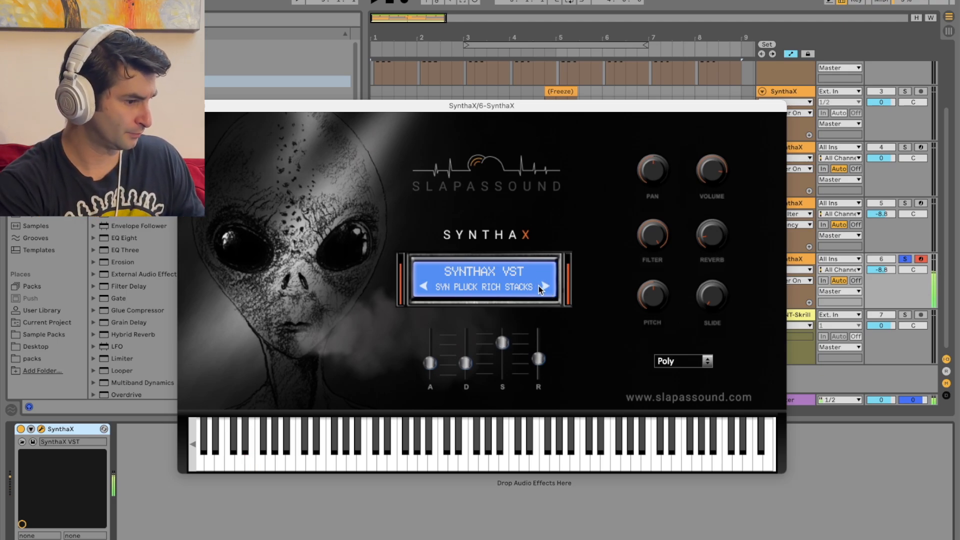
pyautogui.click(546, 287)
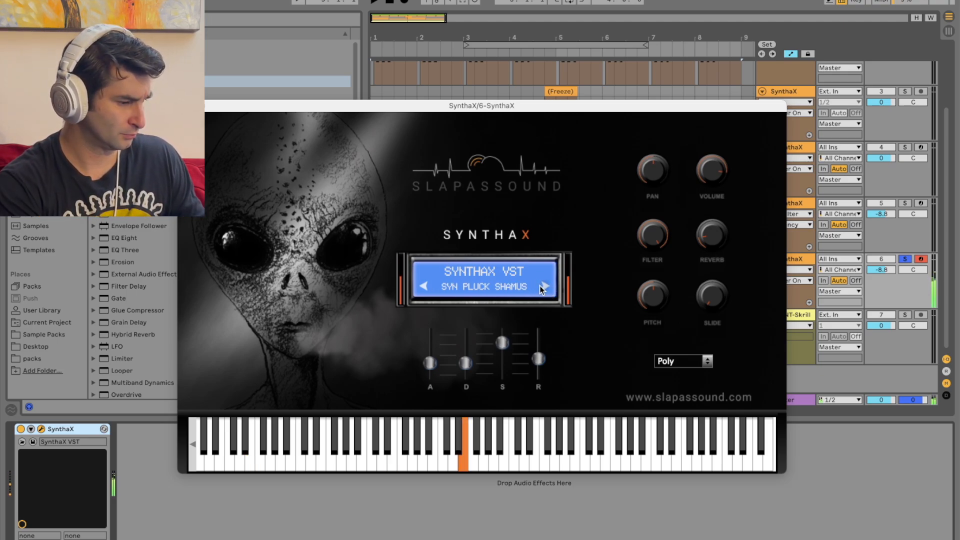
pyautogui.click(545, 286)
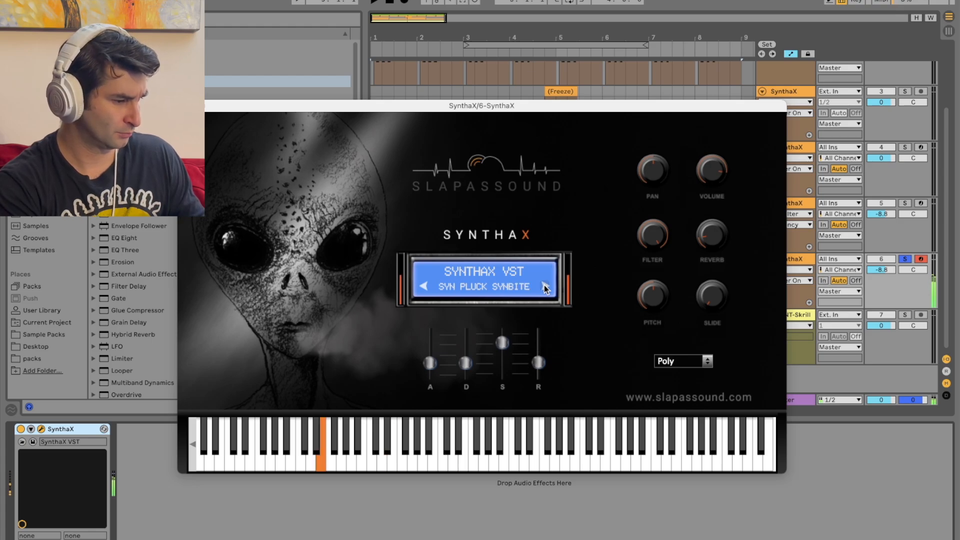
pyautogui.click(546, 286)
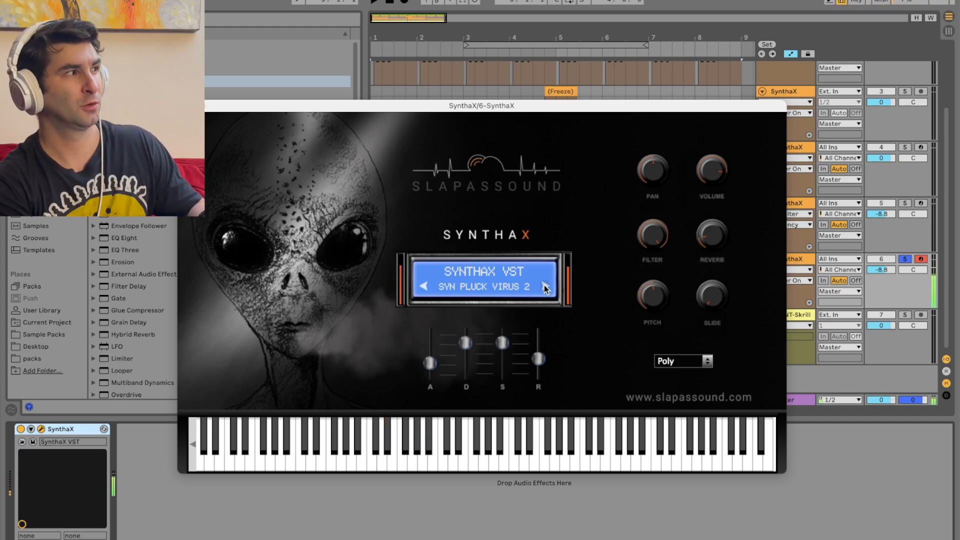
pyautogui.click(412, 441)
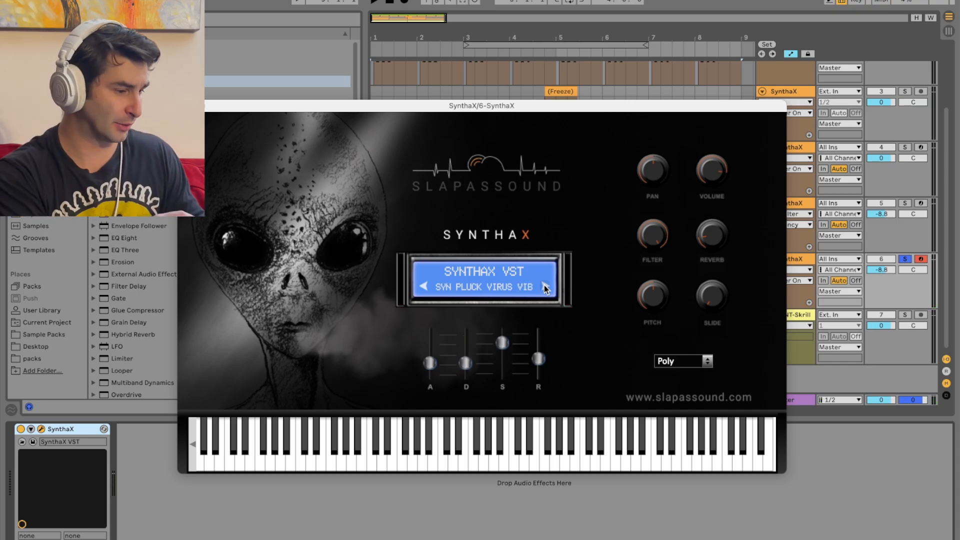
pyautogui.click(545, 287)
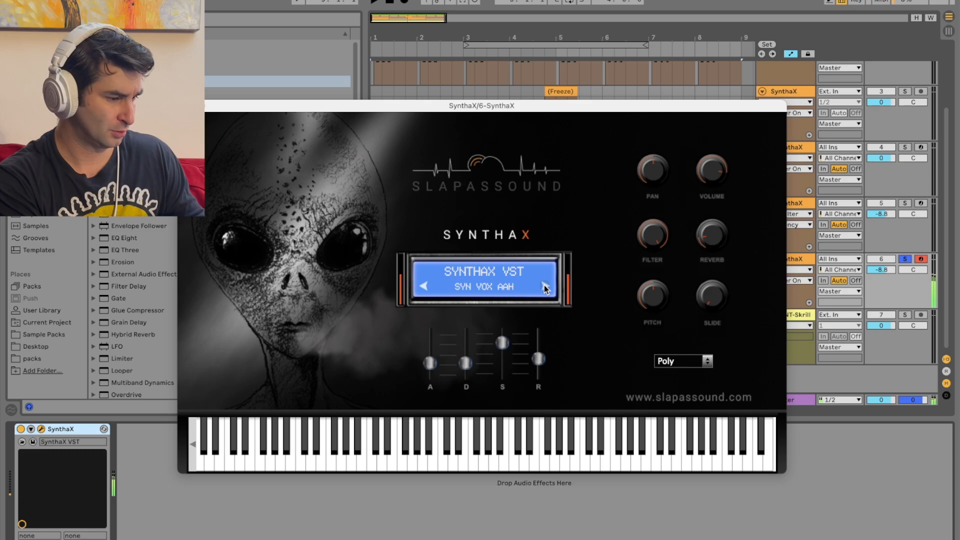
pyautogui.click(392, 447)
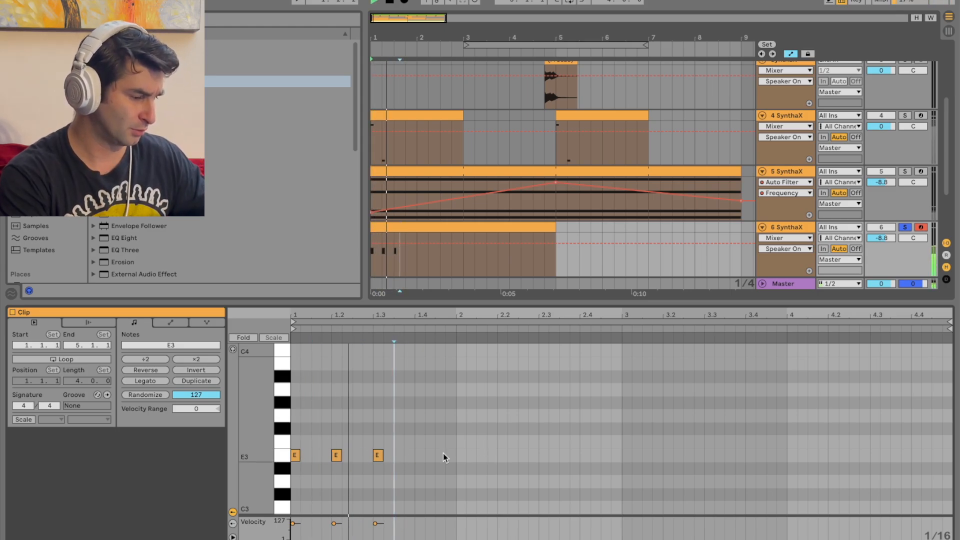
# - Add another E3 note to the sixth SynthaX track's clip
pyautogui.click(420, 456)
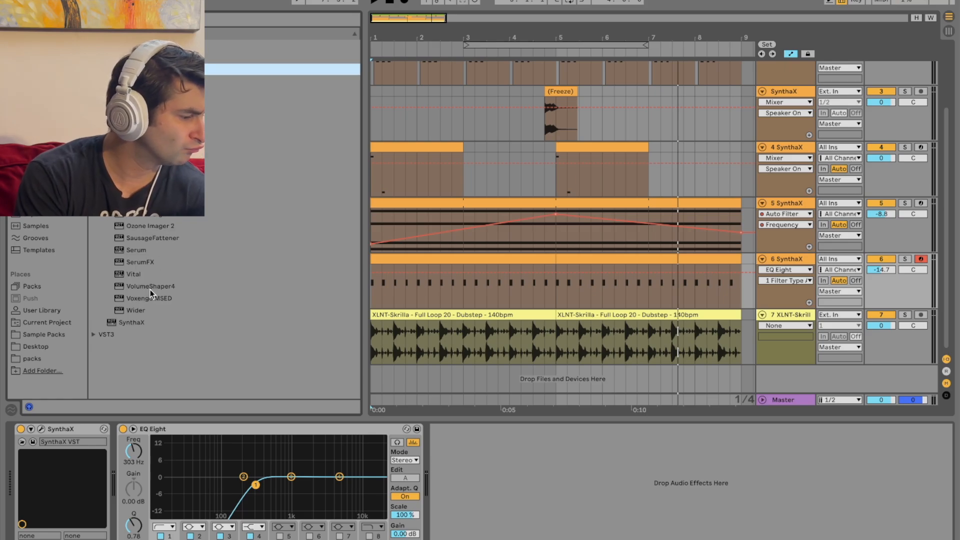
# - Add Voxengo MSED with Mid Mute, then Ozone Imager 2 with 20 ms Stereoize and 26% width
pyautogui.doubleClick(148, 298)
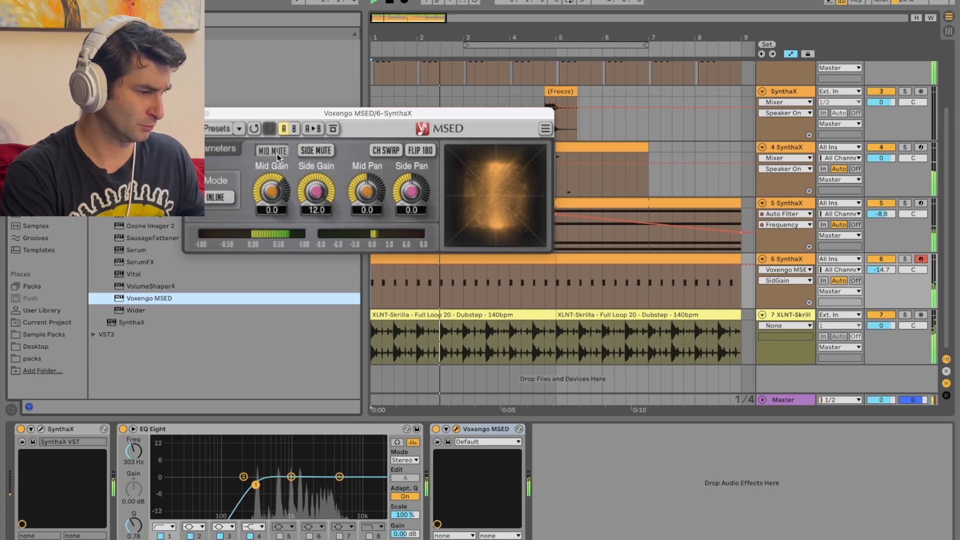
pyautogui.click(270, 150)
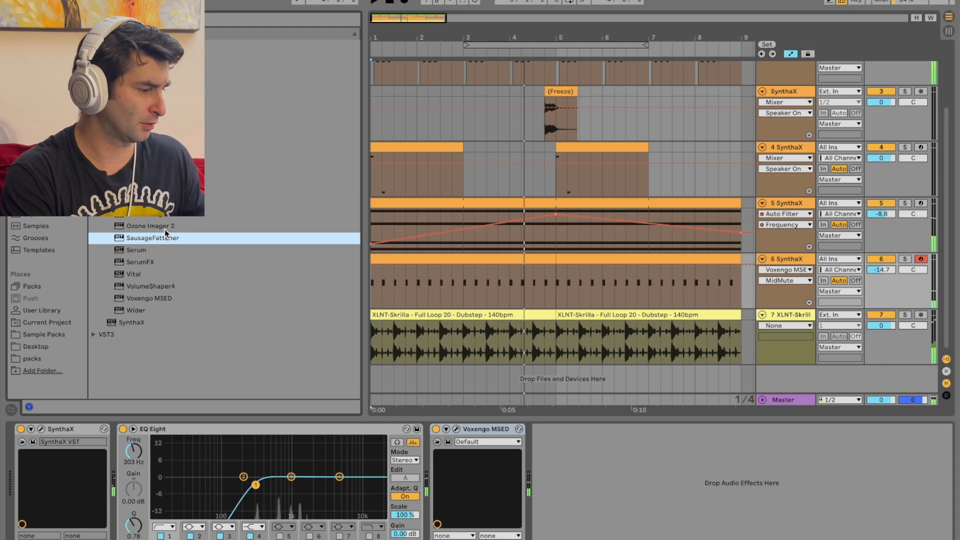
pyautogui.doubleClick(150, 226)
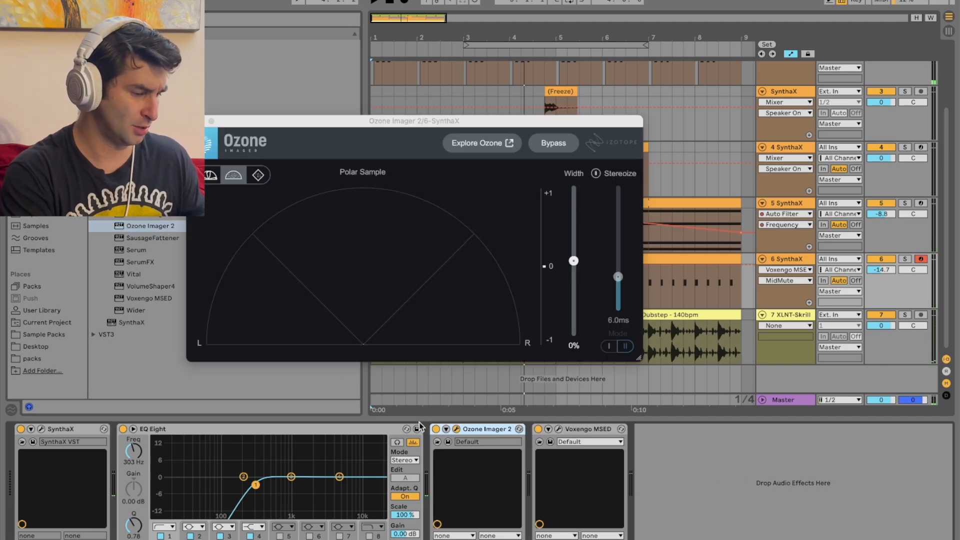
pyautogui.moveTo(617, 277); pyautogui.dragTo(617, 188)
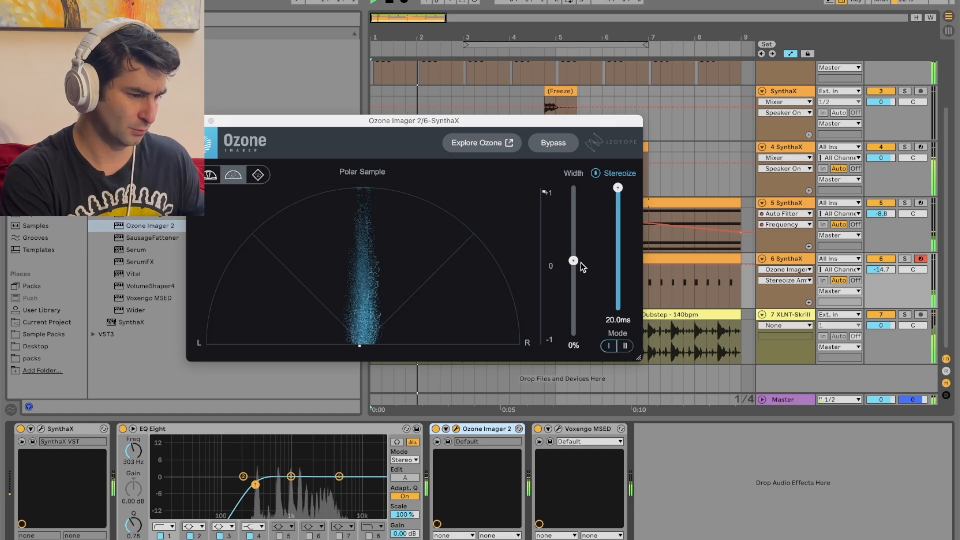
pyautogui.moveTo(573, 260); pyautogui.dragTo(573, 188)
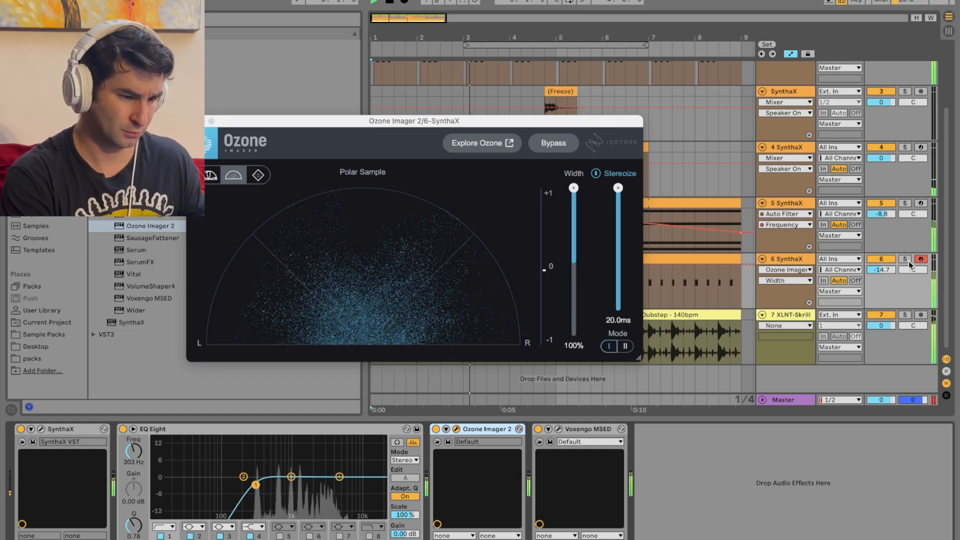
pyautogui.moveTo(574, 189); pyautogui.dragTo(573, 242)
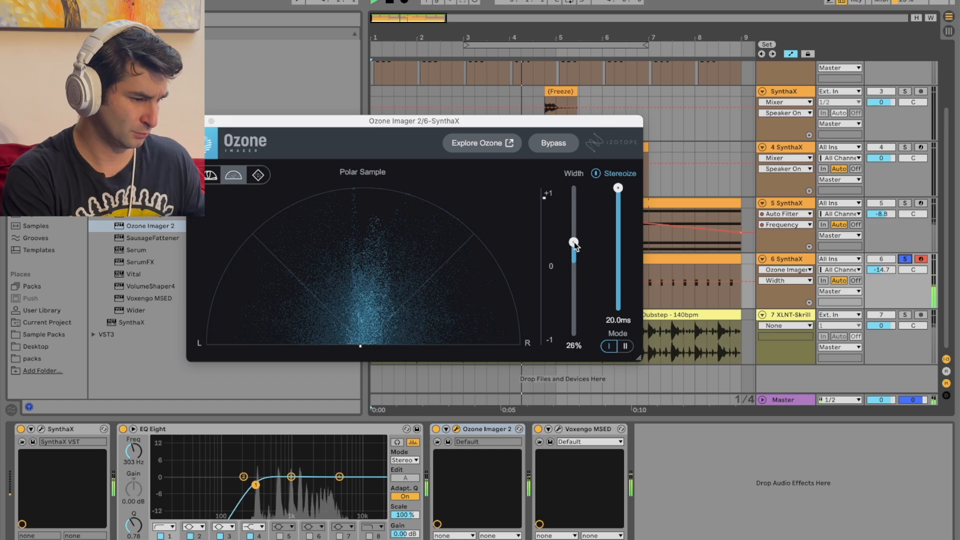
pyautogui.moveTo(574, 243); pyautogui.dragTo(573, 232)
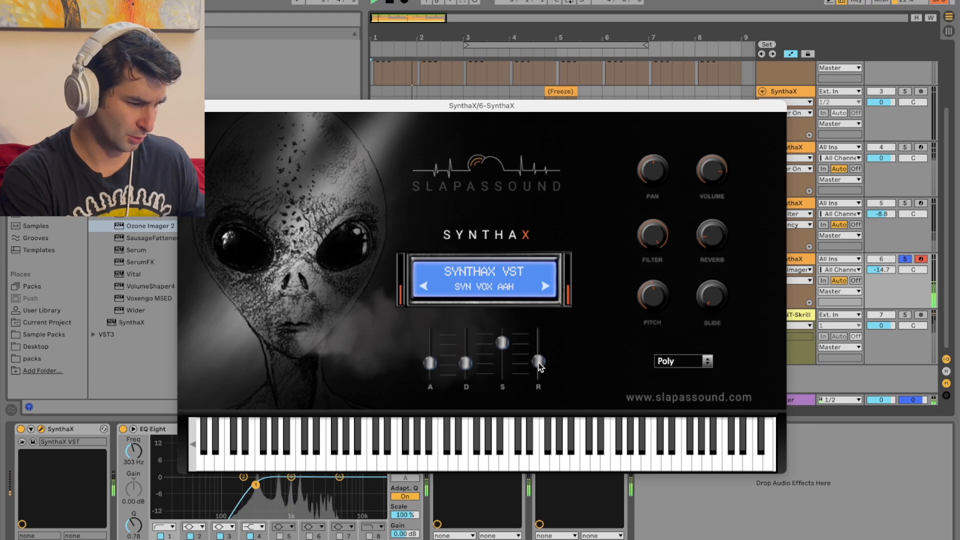
# - Adjust the SYN VOX AAH pad's release and decay sliders in the SynthaX window
pyautogui.click(392, 453)
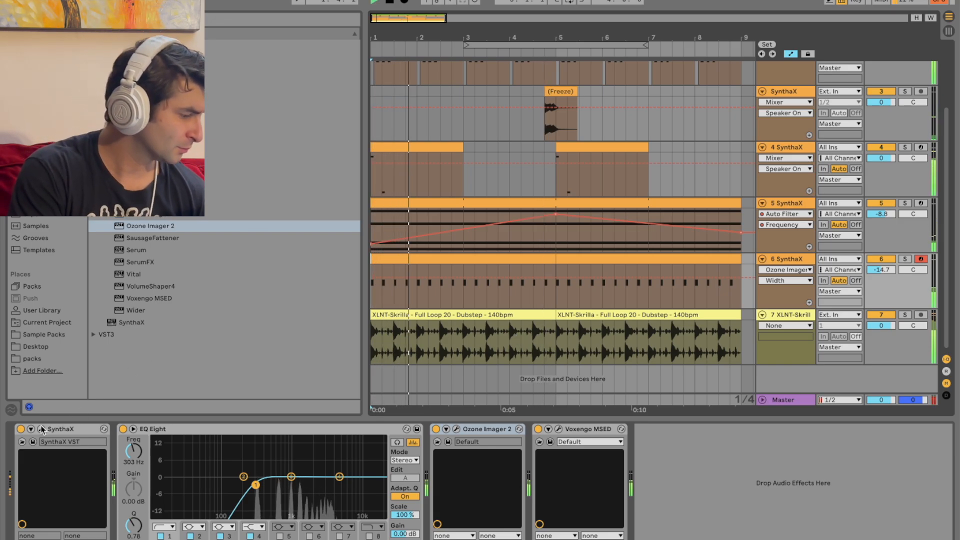
pyautogui.click(40, 429)
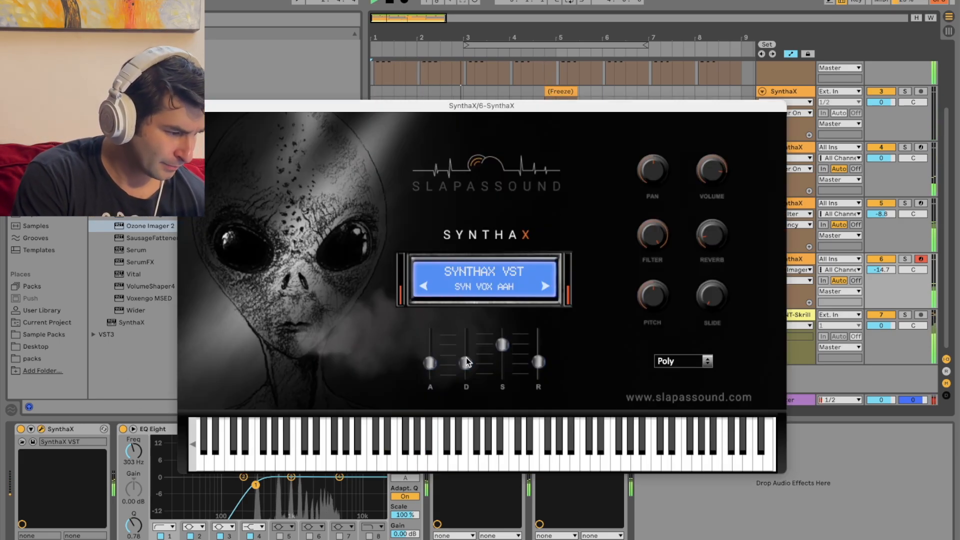
pyautogui.click(392, 441)
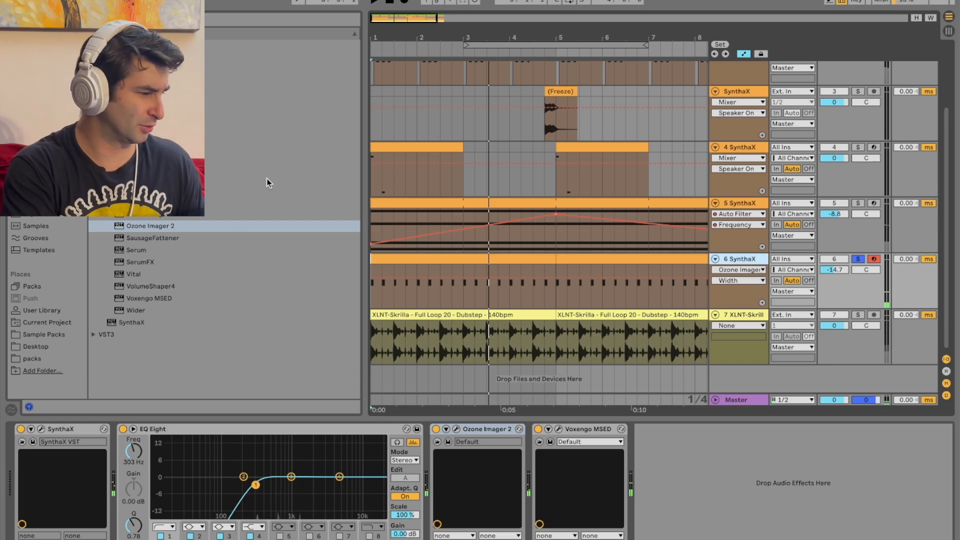
# - Load VolumeShaper4 onto the vox-pad track and select the sixth SynthaX track
pyautogui.doubleClick(150, 287)
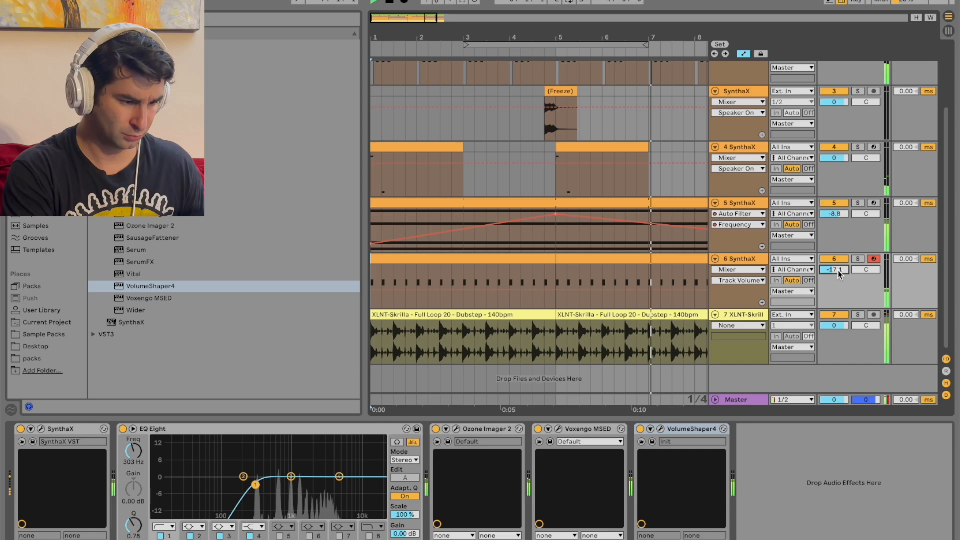
pyautogui.click(739, 258)
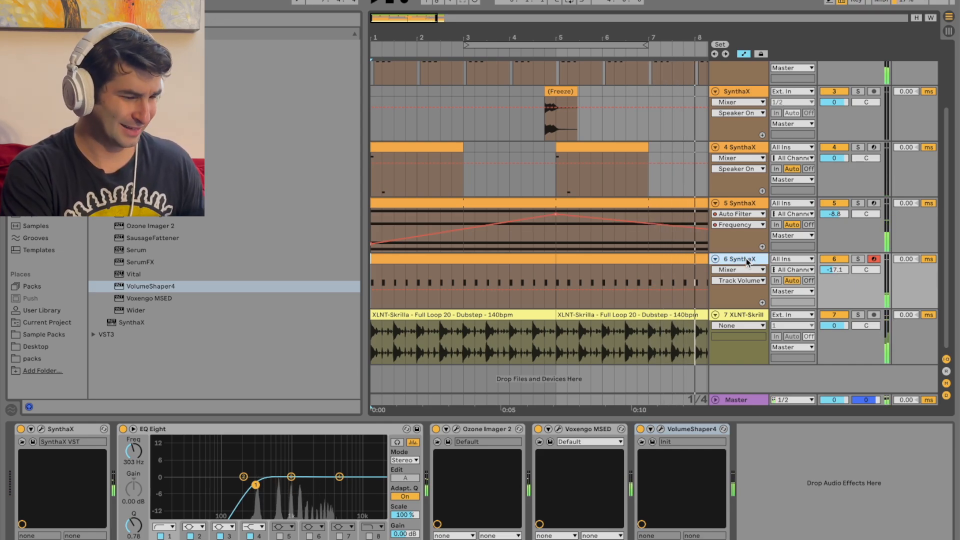
pyautogui.moveTo(213, 442)
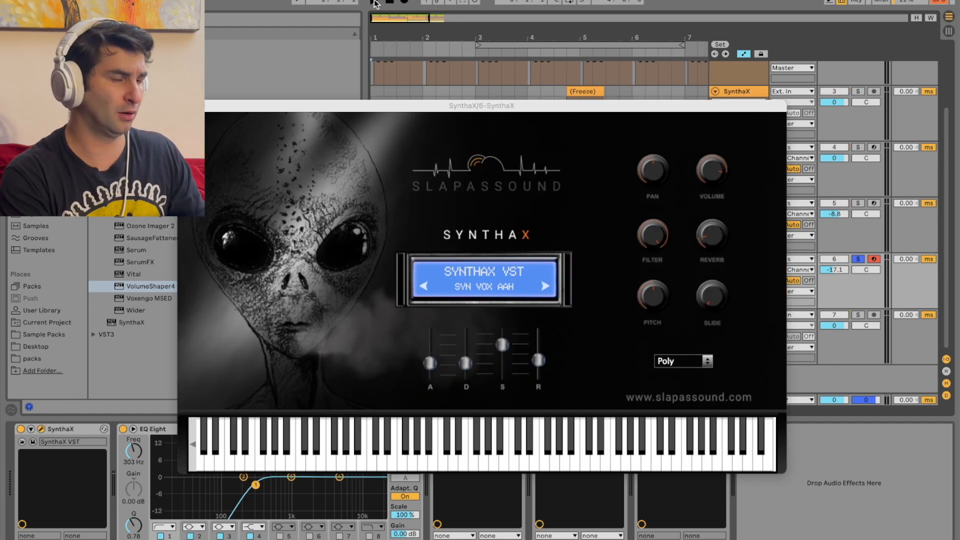
# - Audition the vox pad while stepping through SynthaX presets toward SYN VOX CHOIR
pyautogui.click(546, 286)
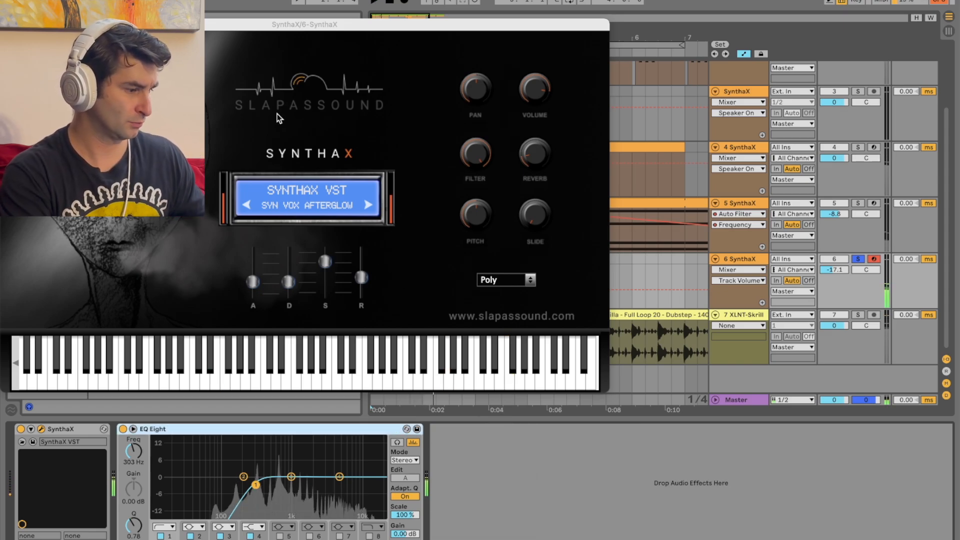
pyautogui.click(368, 204)
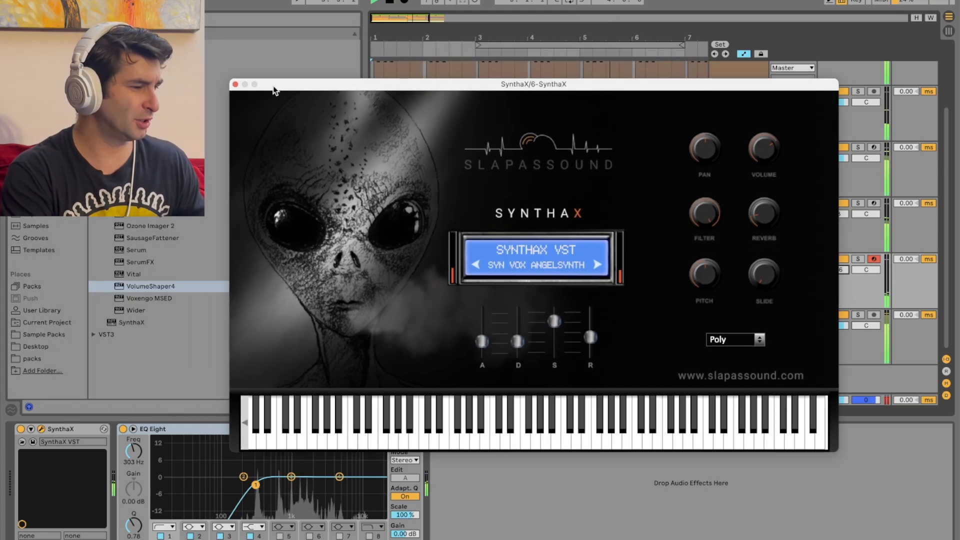
pyautogui.click(234, 84)
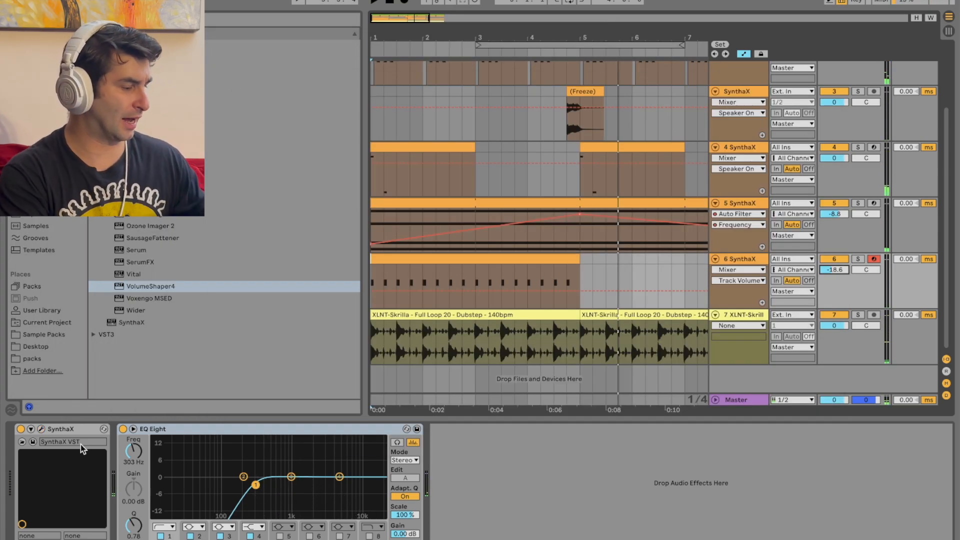
pyautogui.click(59, 441)
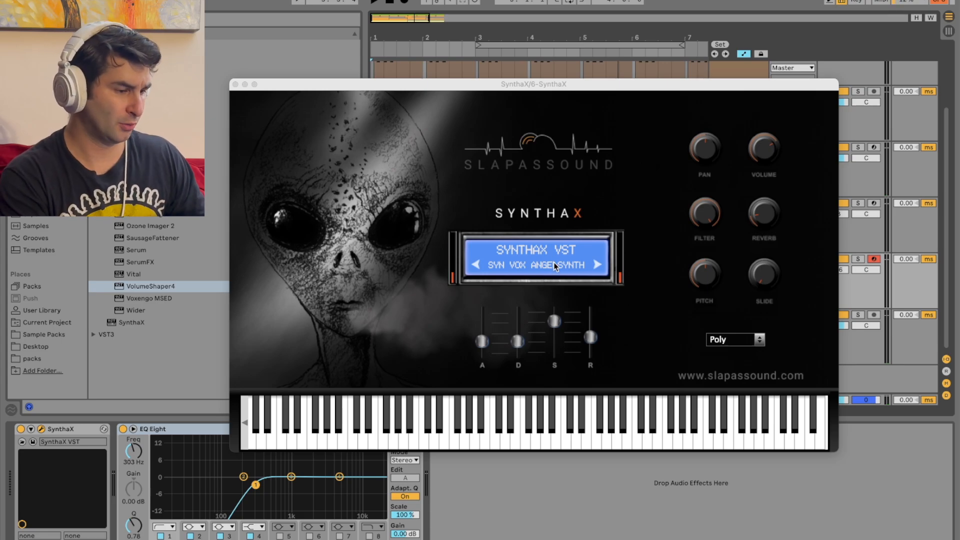
pyautogui.click(597, 264)
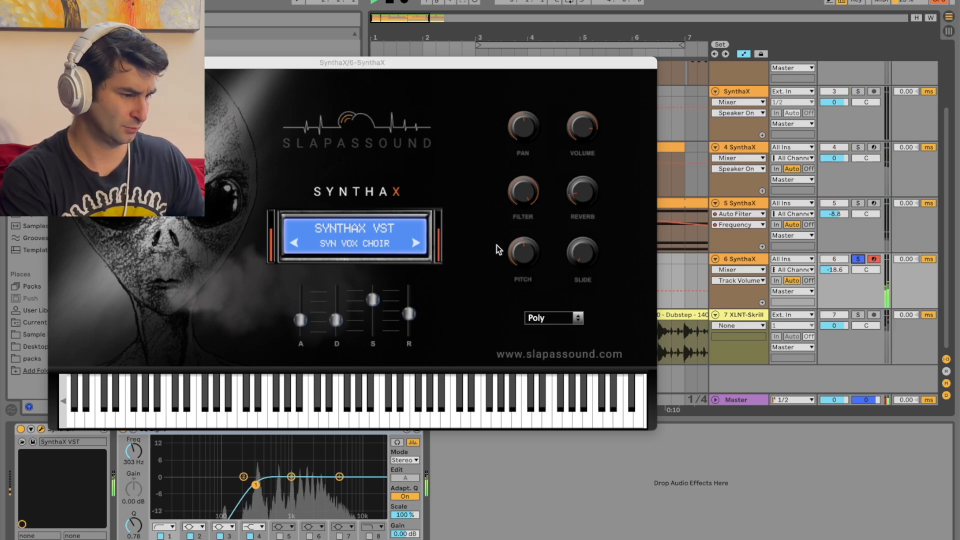
pyautogui.click(415, 243)
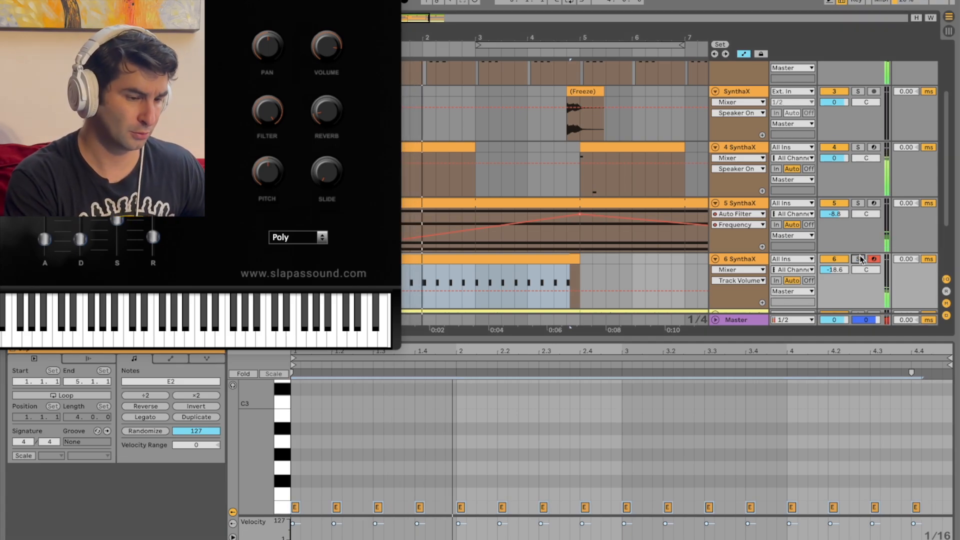
# - Unsolo the vox-pad track, then solo it again to hear it alone
pyautogui.click(858, 259)
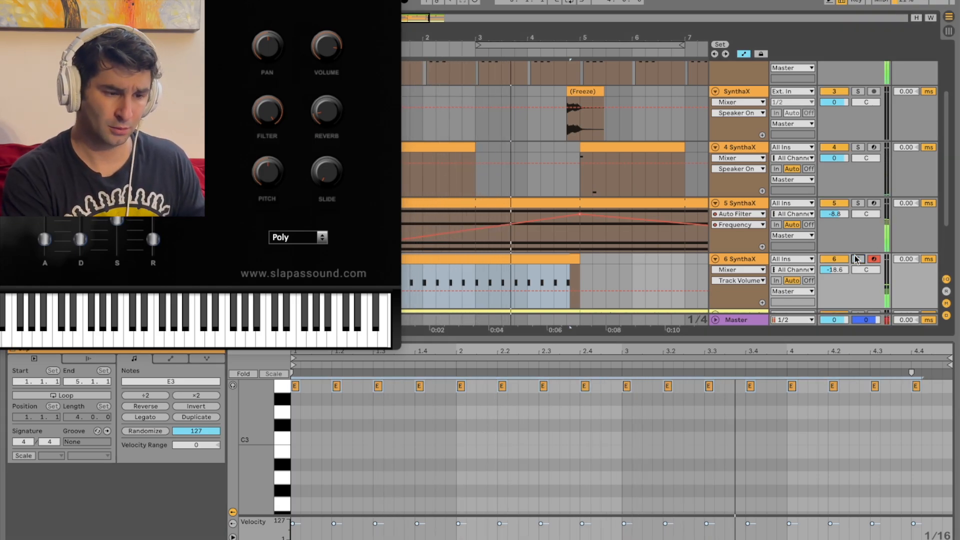
pyautogui.click(858, 258)
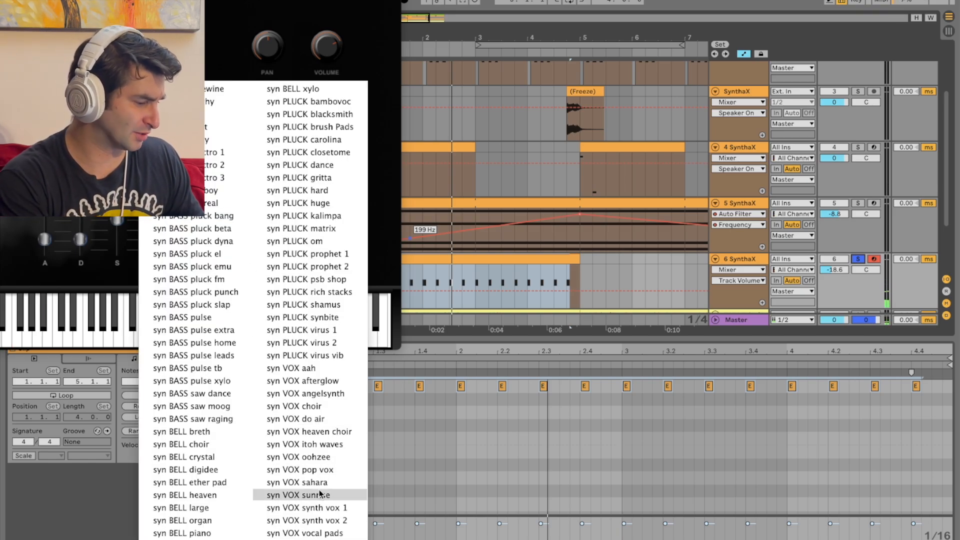
# - Try the syn VOX sunrise patch, then pick syn VOX angelsynth from the list
pyautogui.click(299, 494)
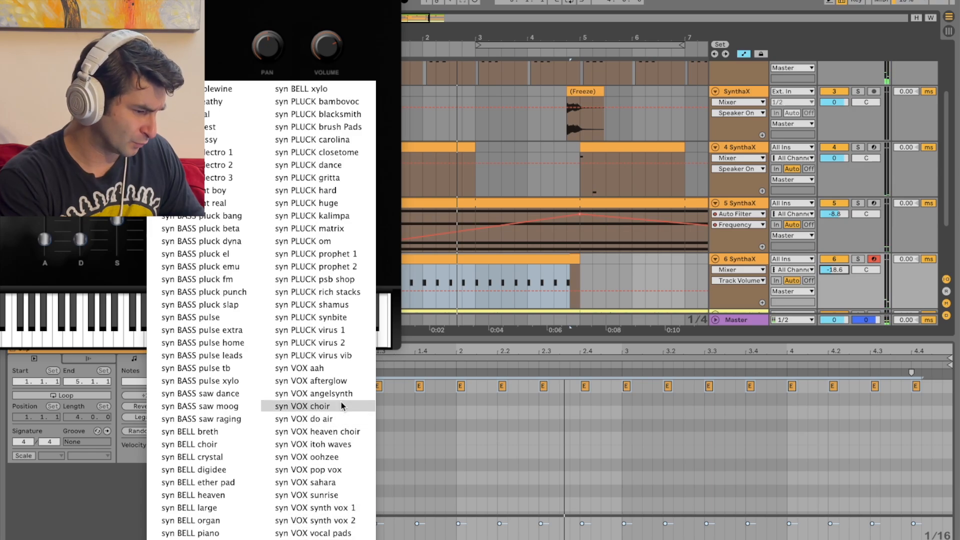
pyautogui.click(301, 407)
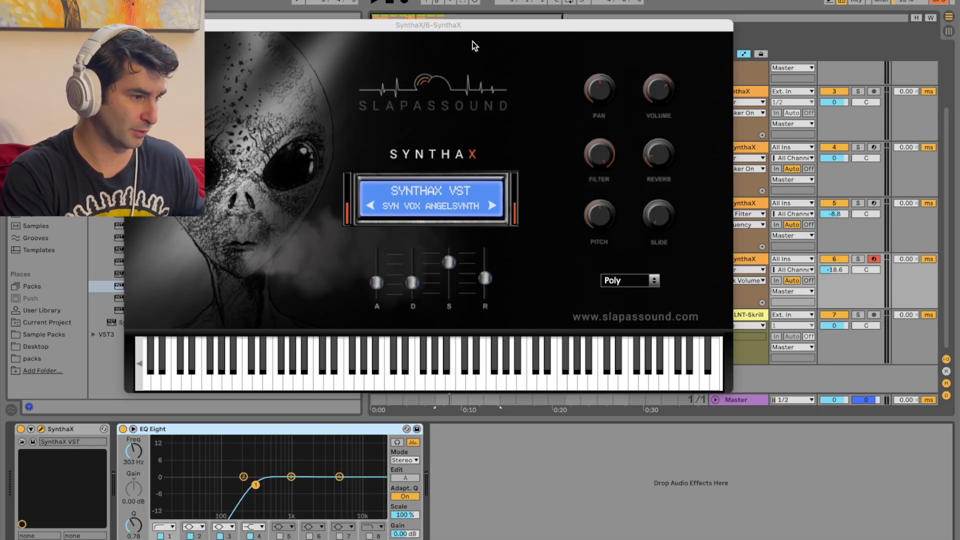
pyautogui.moveTo(429, 25); pyautogui.dragTo(586, 191)
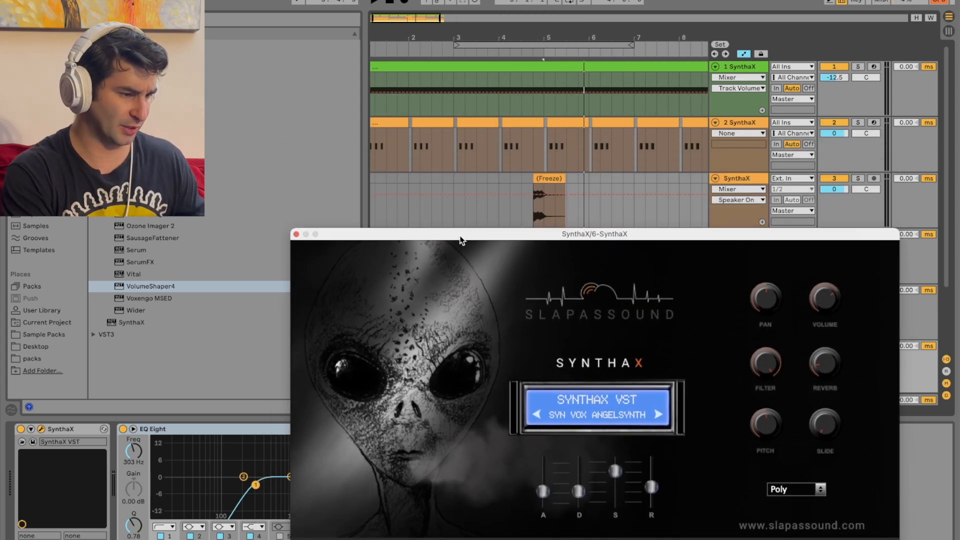
pyautogui.moveTo(594, 234); pyautogui.dragTo(616, 196)
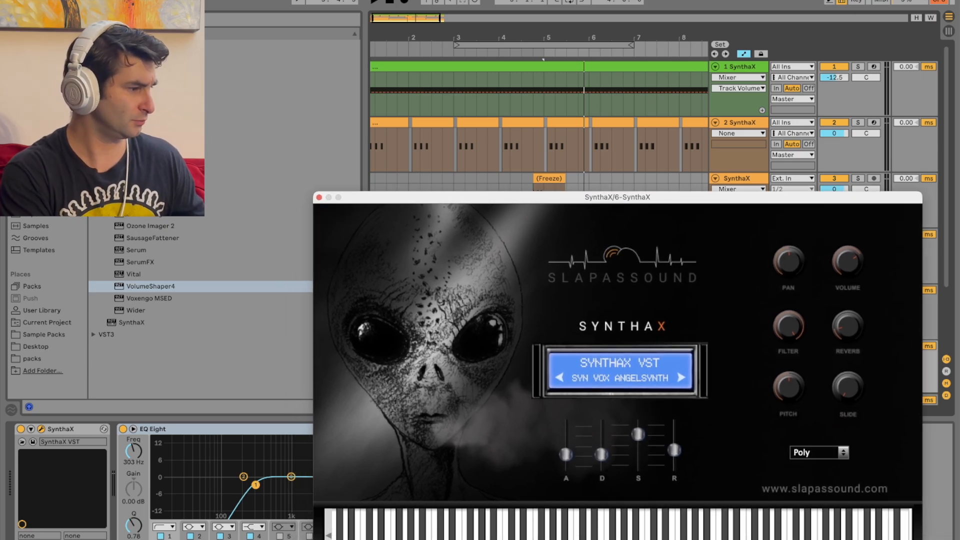